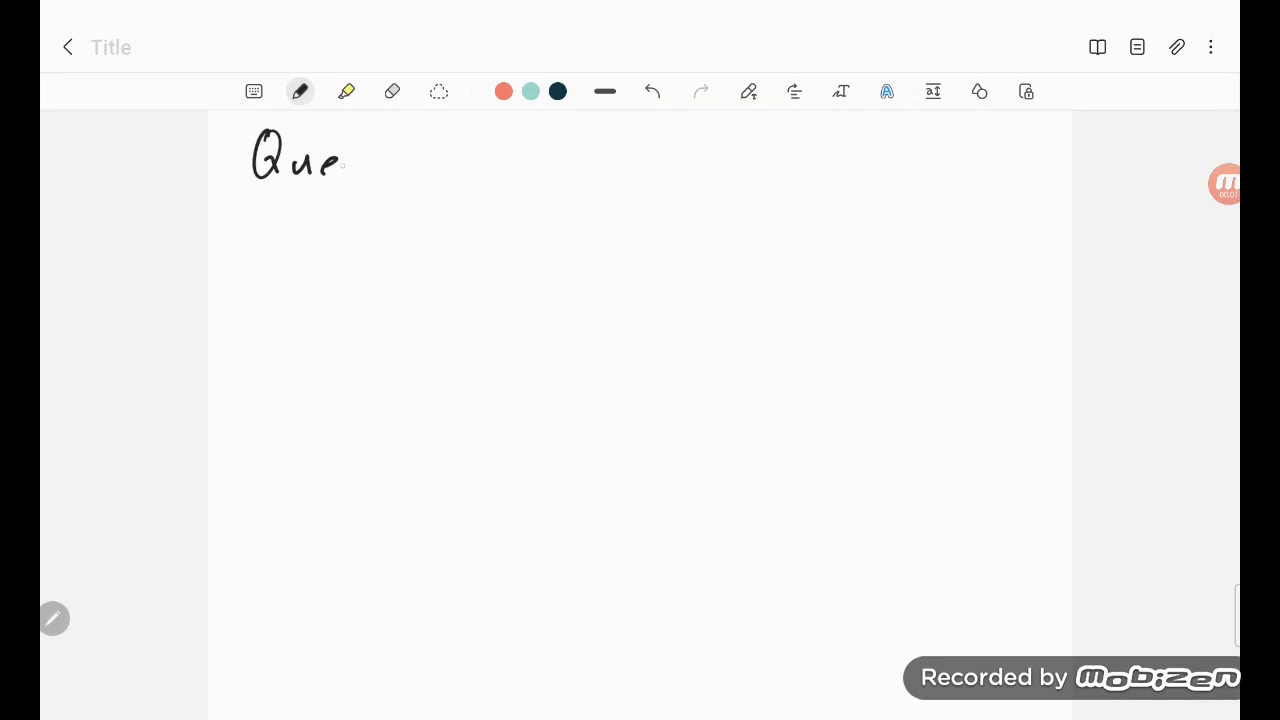
Handwrite the page title Queues wating lines at the top.
{"action": "left_click_drag", "start_coordinate": [344, 160], "coordinate": [396, 160]}
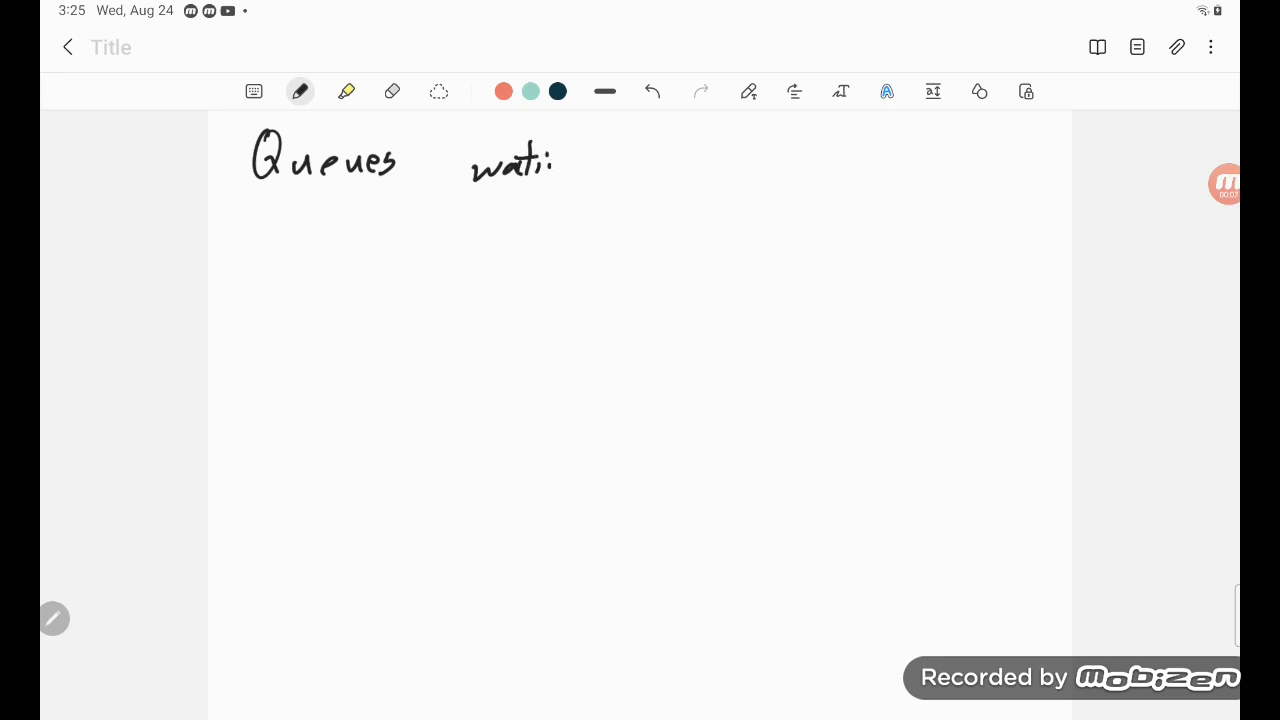
{"action": "left_click_drag", "start_coordinate": [544, 160], "coordinate": [660, 170]}
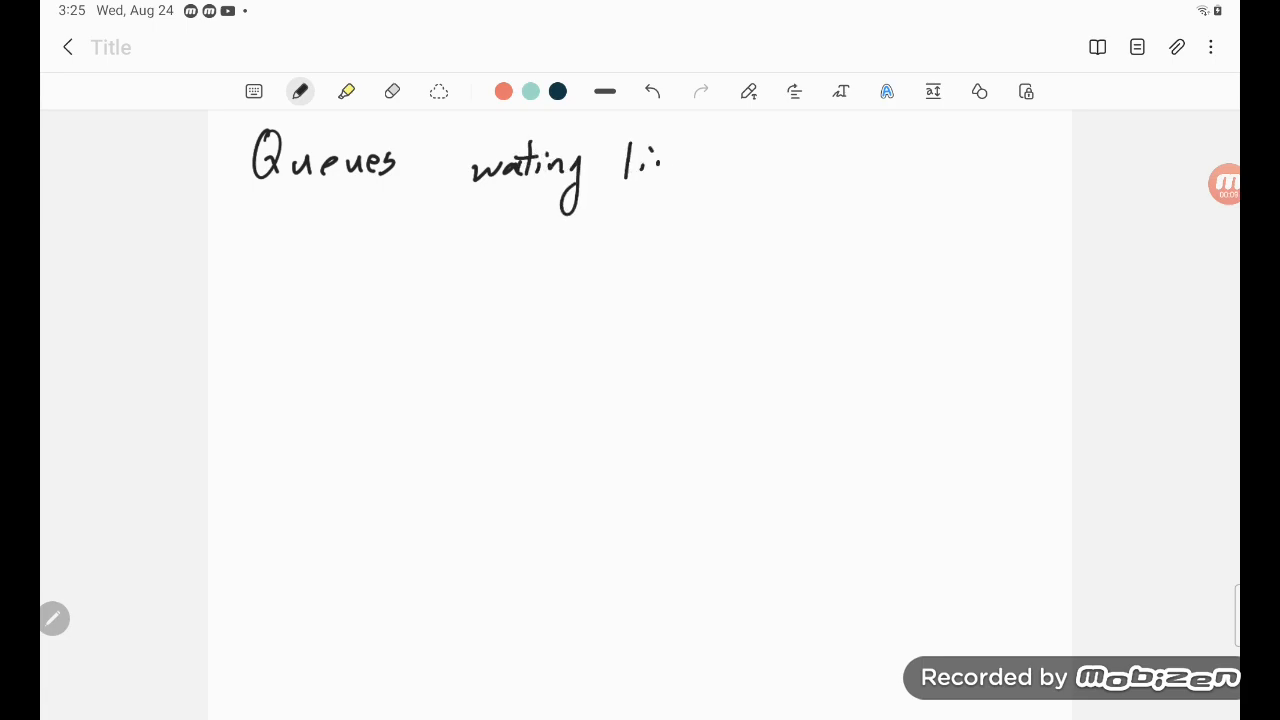
{"action": "left_click_drag", "start_coordinate": [624, 164], "coordinate": [716, 164]}
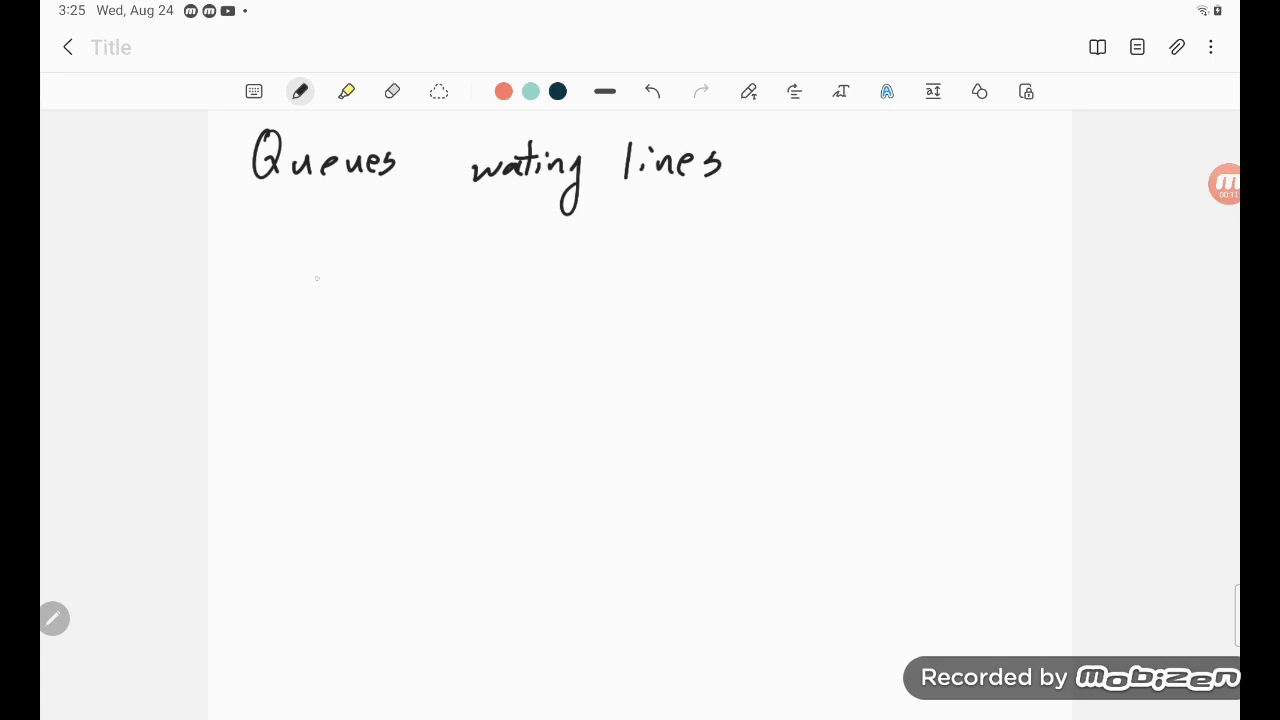
Sketch the first station: arrival arrow, xxx waiting customers and a circled S server.
{"action": "left_click_drag", "start_coordinate": [268, 282], "coordinate": [356, 278]}
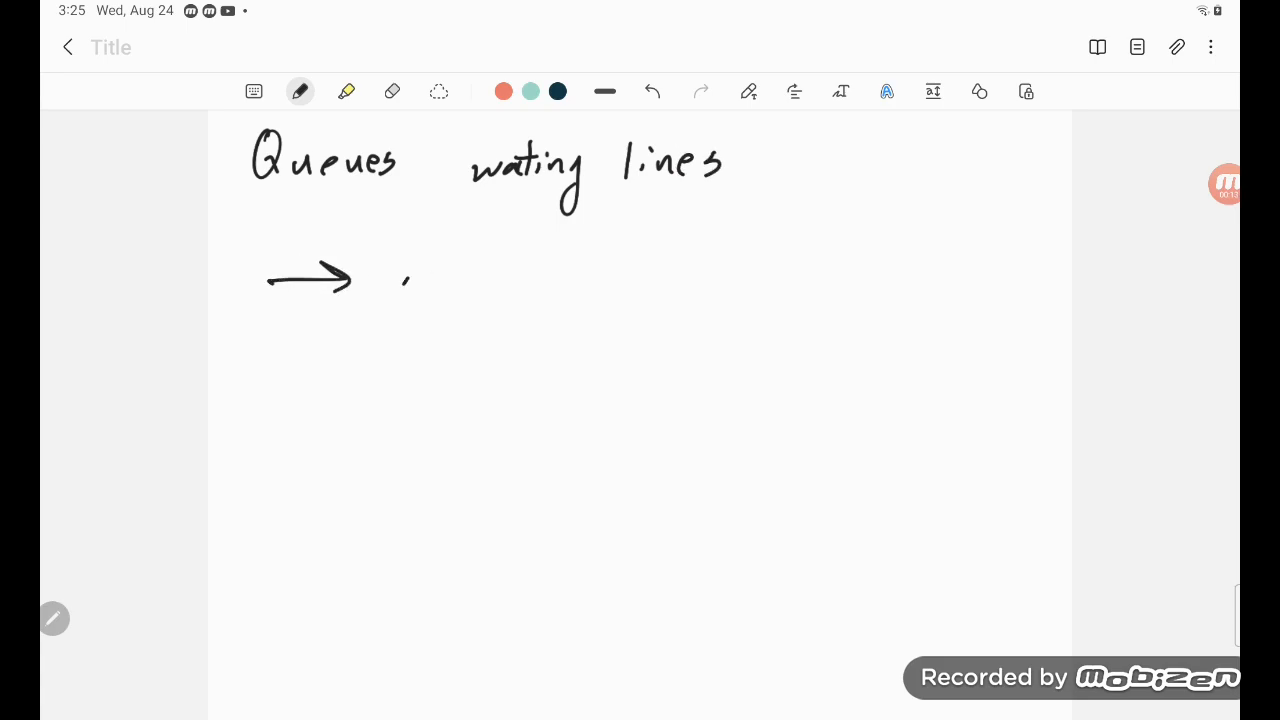
{"action": "left_click_drag", "start_coordinate": [396, 284], "coordinate": [464, 290]}
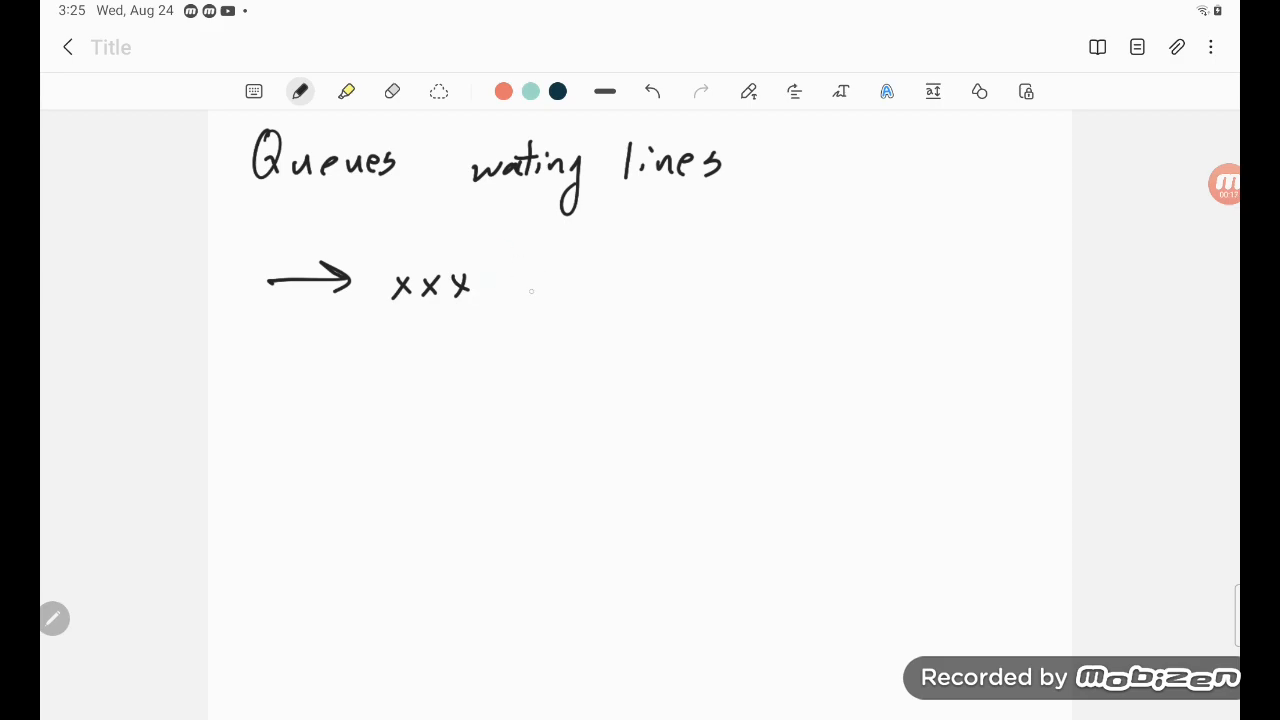
{"action": "left_click_drag", "start_coordinate": [530, 290], "coordinate": [560, 280]}
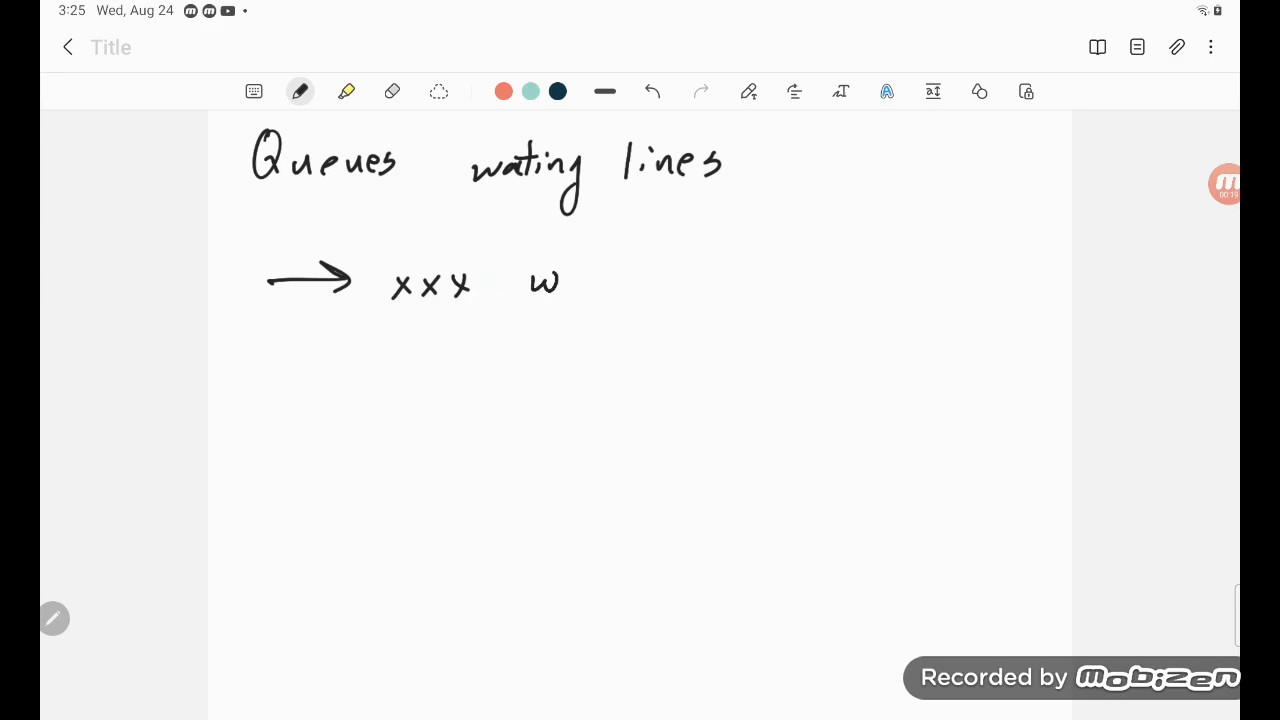
{"action": "left_click_drag", "start_coordinate": [564, 258], "coordinate": [564, 304]}
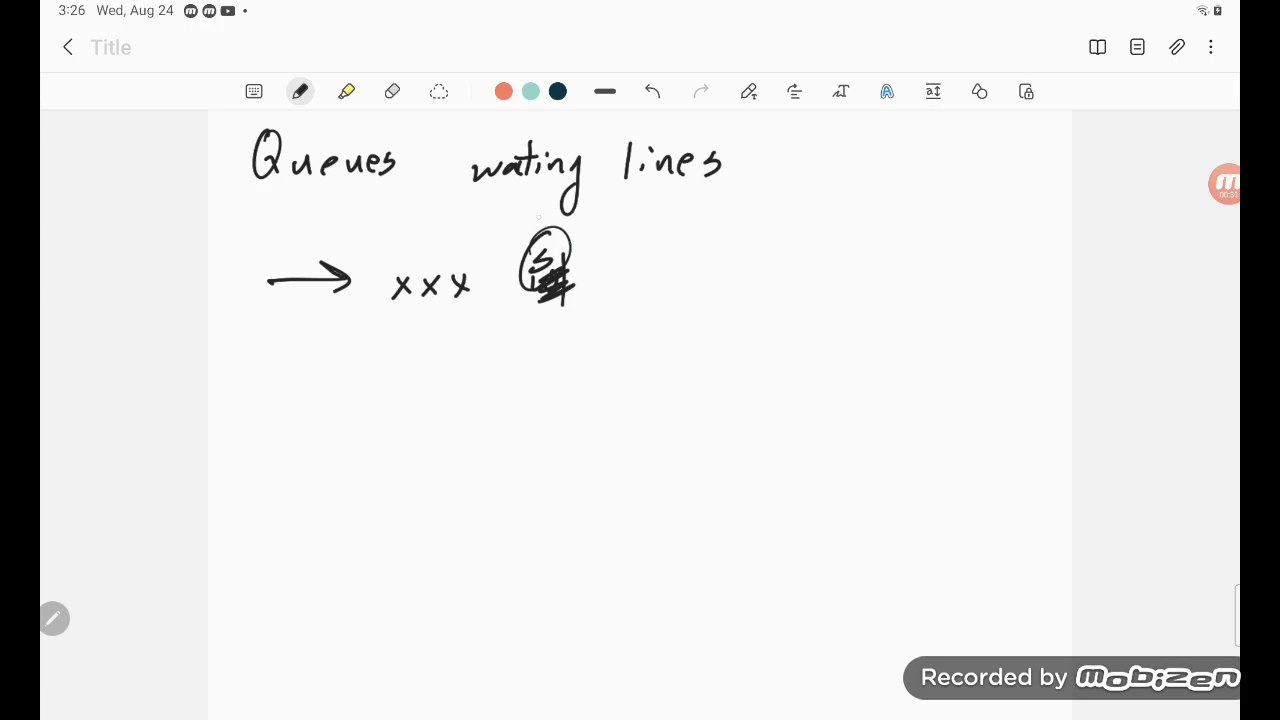
{"action": "left_click_drag", "start_coordinate": [464, 316], "coordinate": [518, 318]}
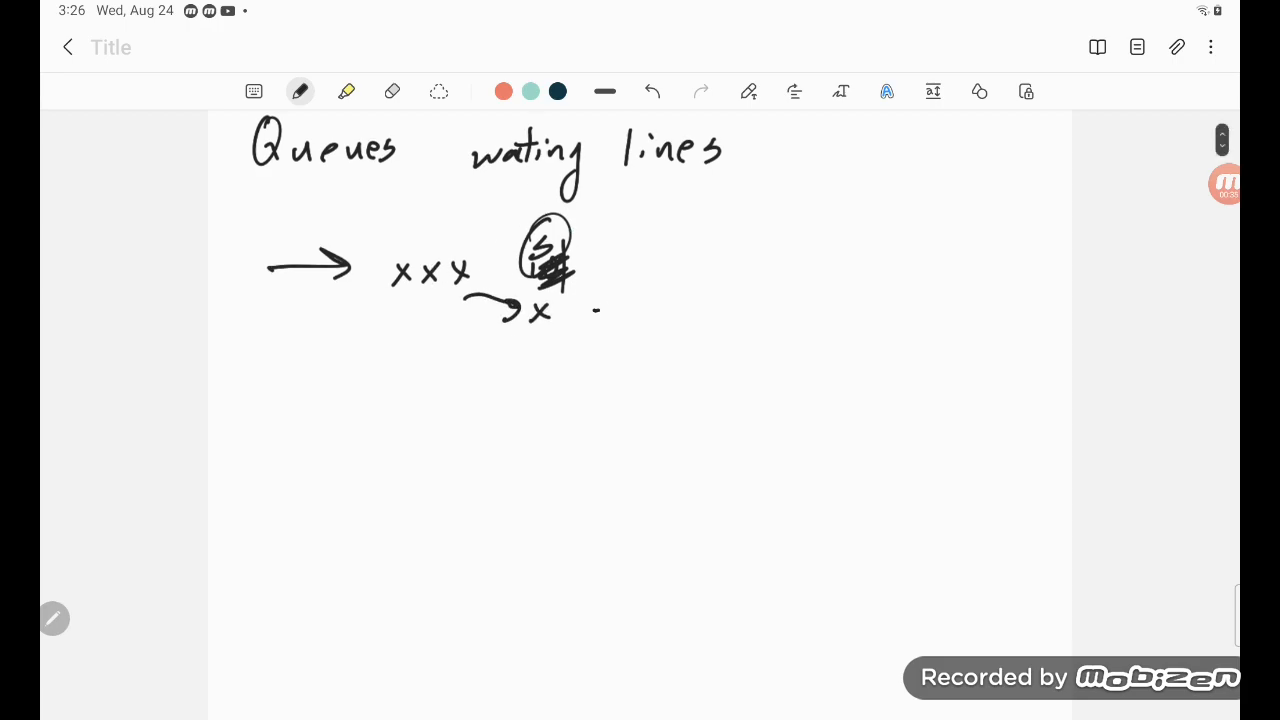
Sketch the second xxx queue and circled S server with exit arrow, labelled pay and pick up.
{"action": "left_click_drag", "start_coordinate": [596, 310], "coordinate": [664, 290]}
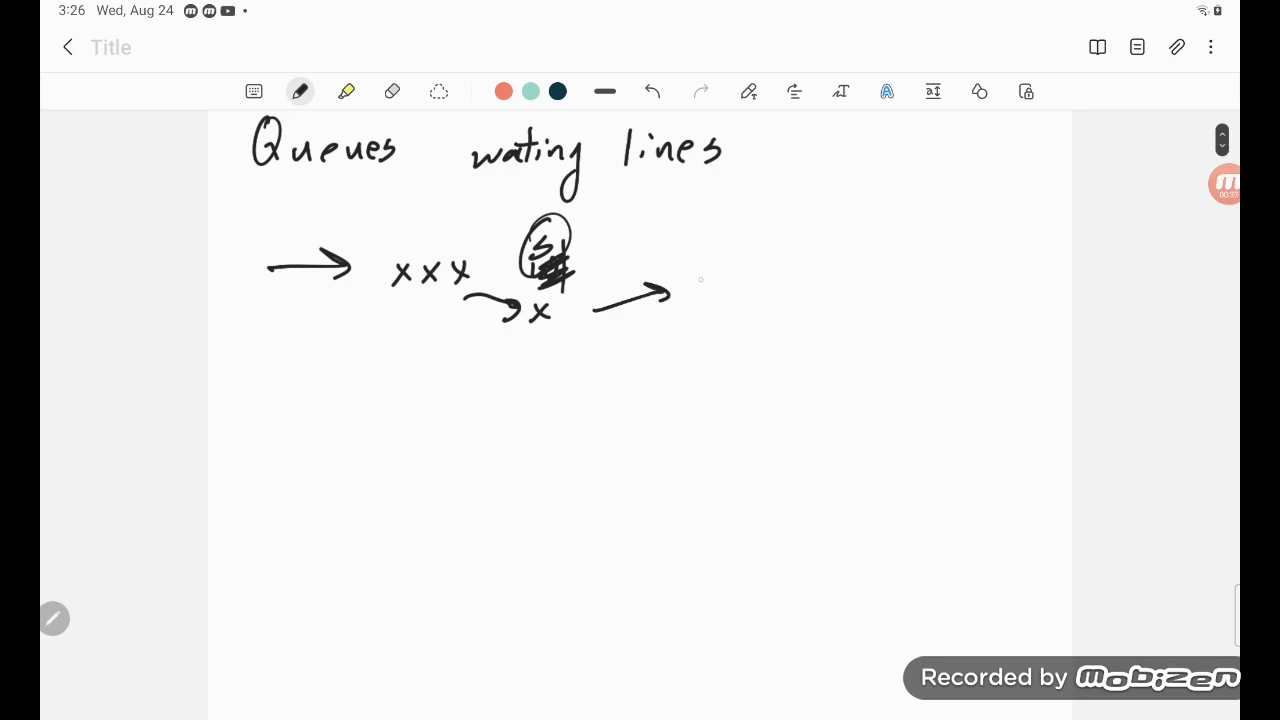
{"action": "left_click_drag", "start_coordinate": [690, 276], "coordinate": [770, 276]}
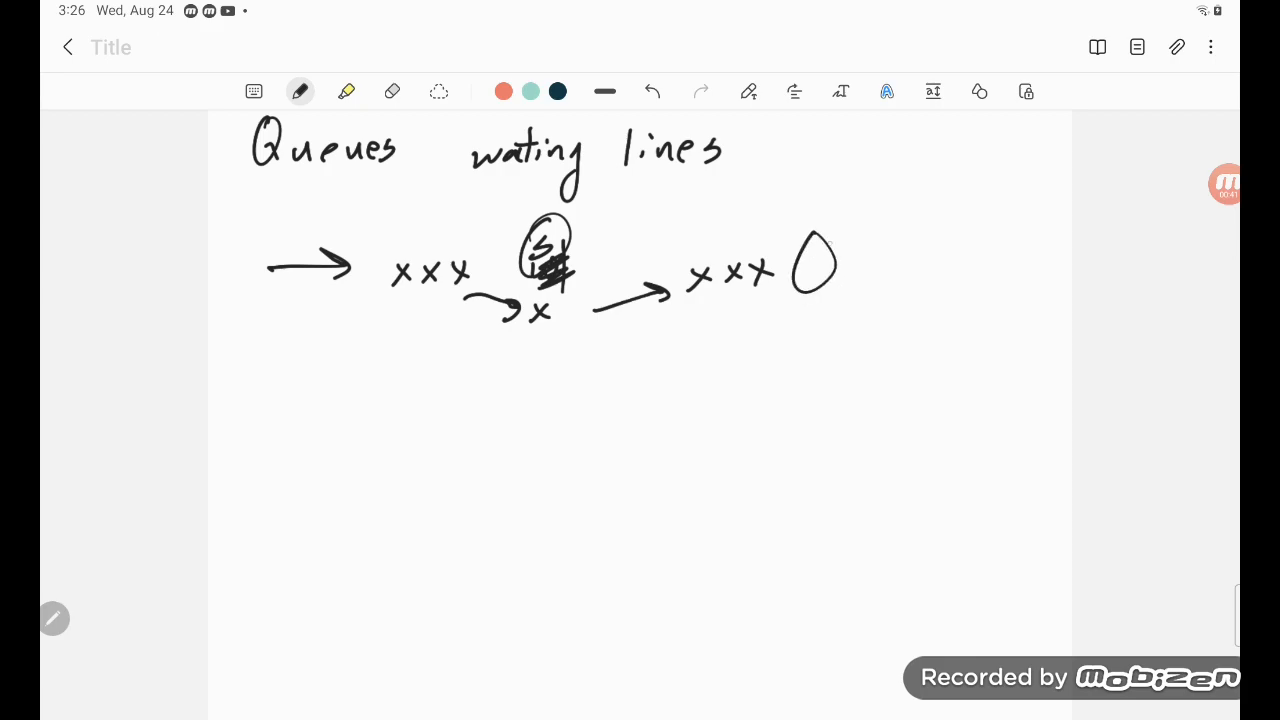
{"action": "left_click_drag", "start_coordinate": [804, 256], "coordinate": [820, 276]}
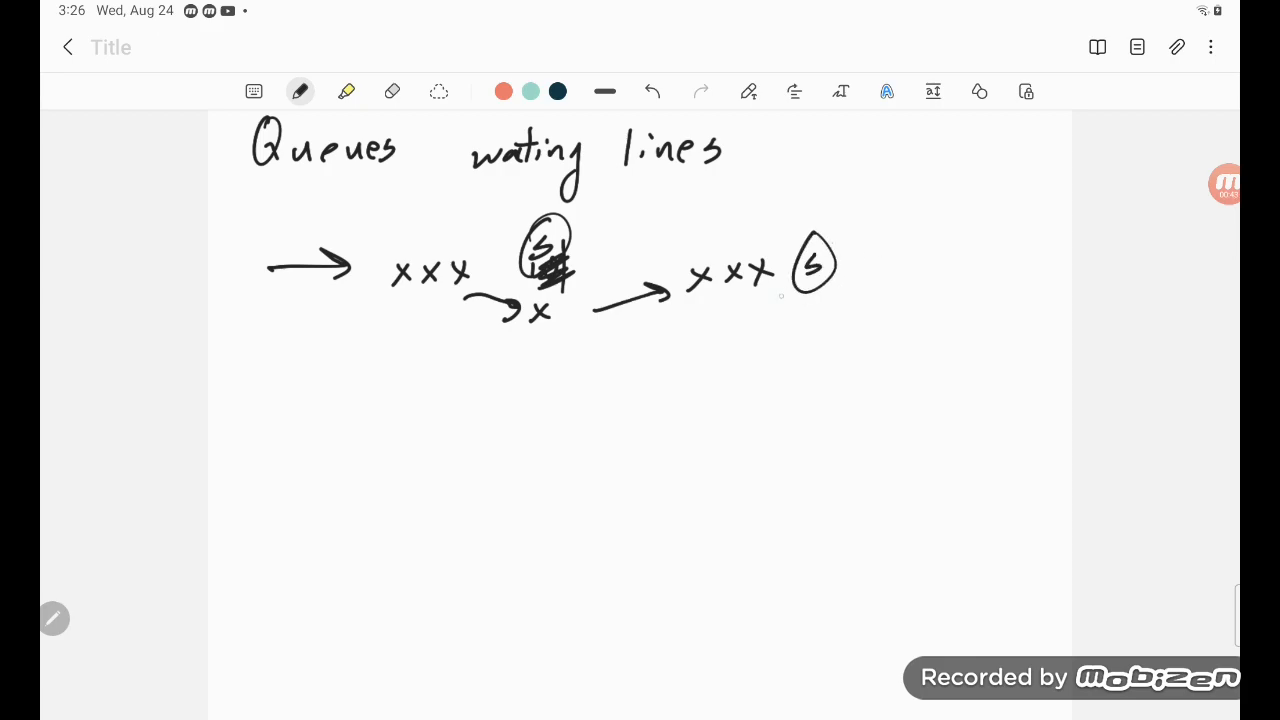
{"action": "left_click_drag", "start_coordinate": [756, 300], "coordinate": [804, 308]}
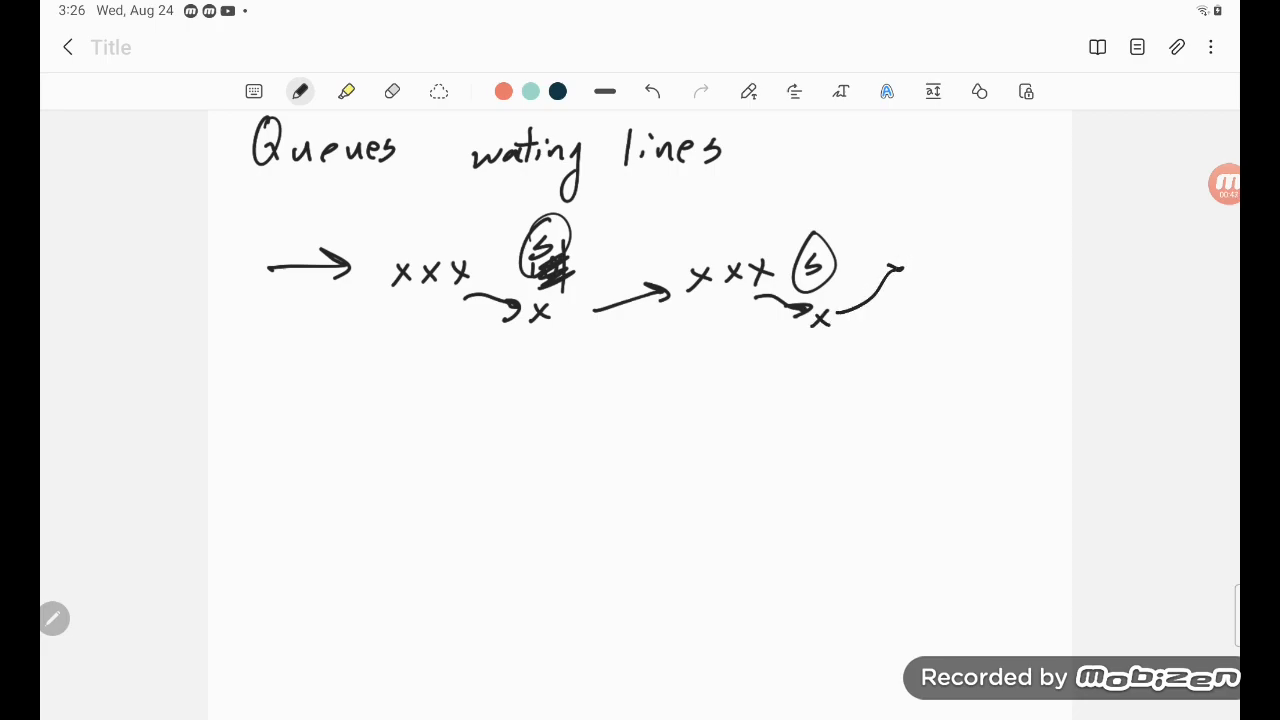
{"action": "left_click_drag", "start_coordinate": [840, 310], "coordinate": [900, 270]}
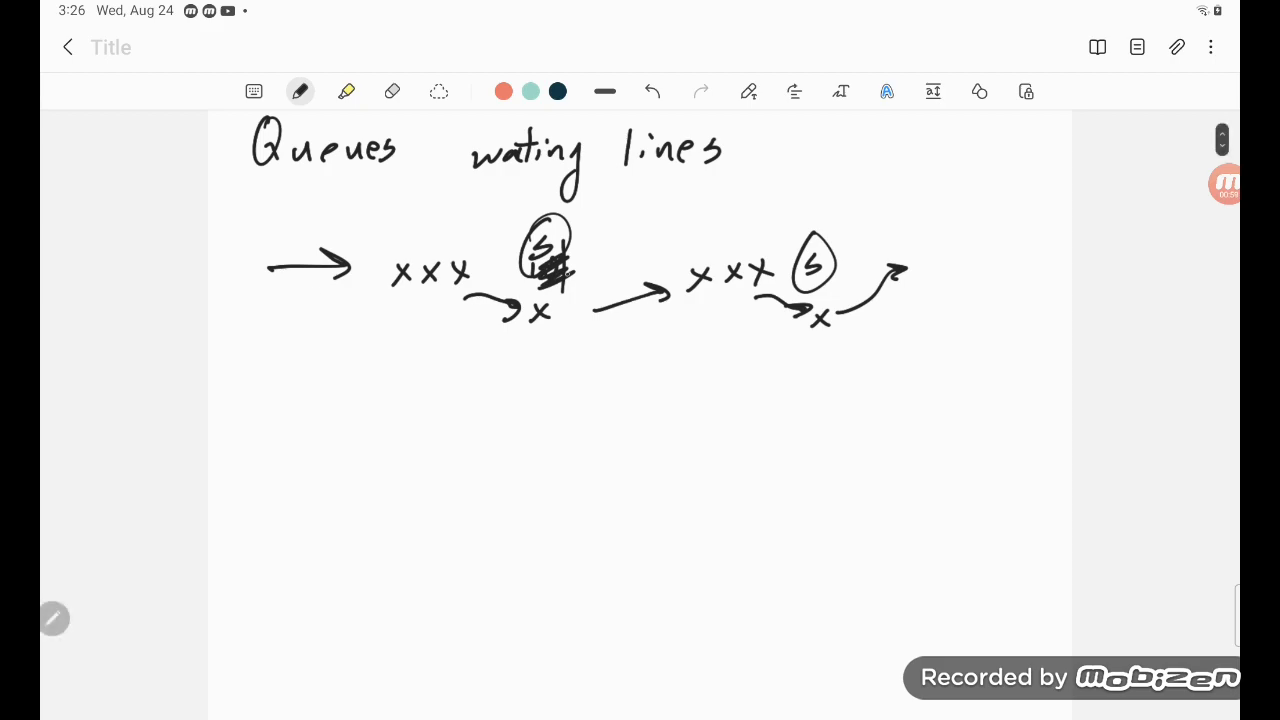
{"action": "left_click_drag", "start_coordinate": [516, 344], "coordinate": [536, 376]}
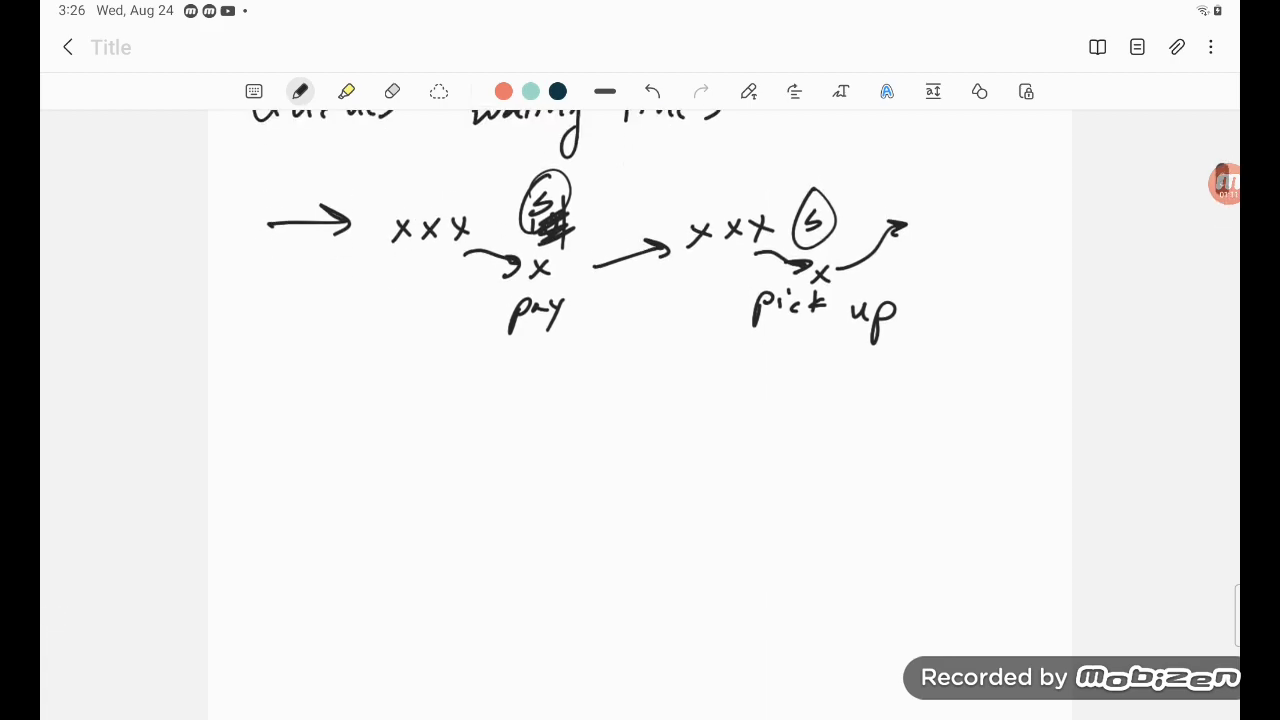
Handwrite Setting a team to reduce data for a radar test & eval.
{"action": "scroll", "scroll_direction": "down", "scroll_amount": 3}
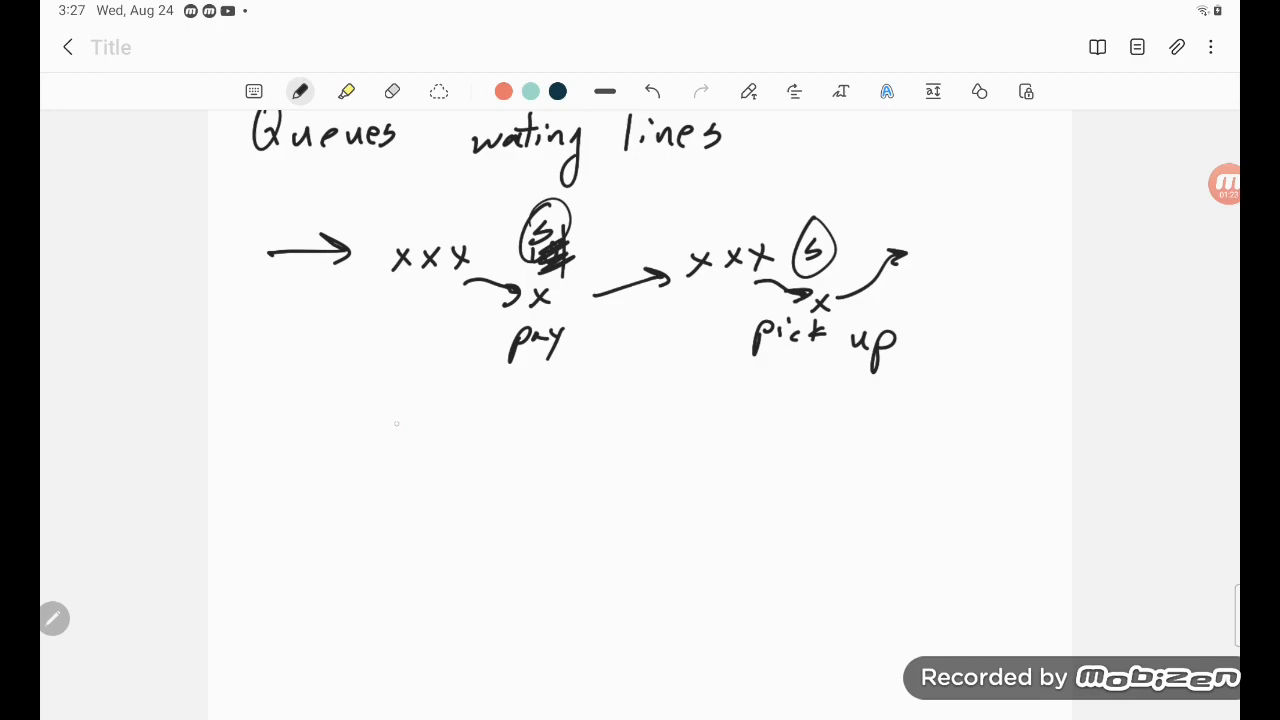
{"action": "left_click_drag", "start_coordinate": [380, 430], "coordinate": [460, 440]}
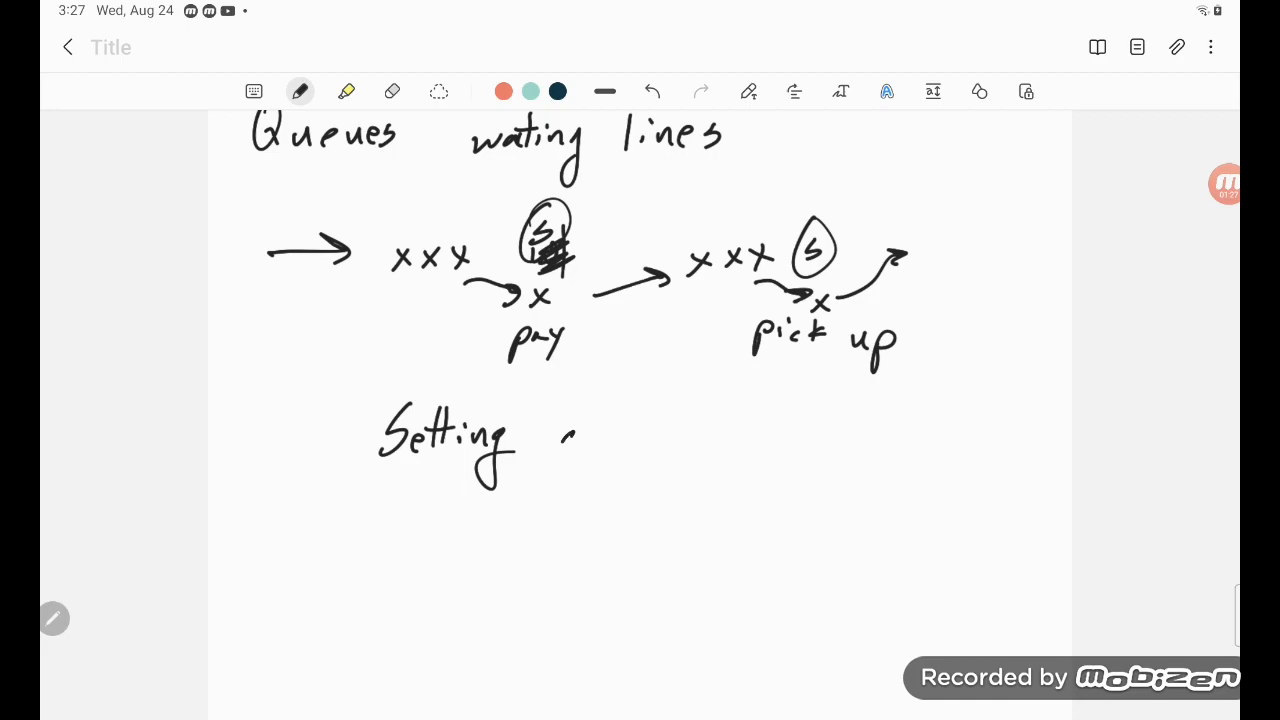
{"action": "left_click_drag", "start_coordinate": [560, 440], "coordinate": [690, 440]}
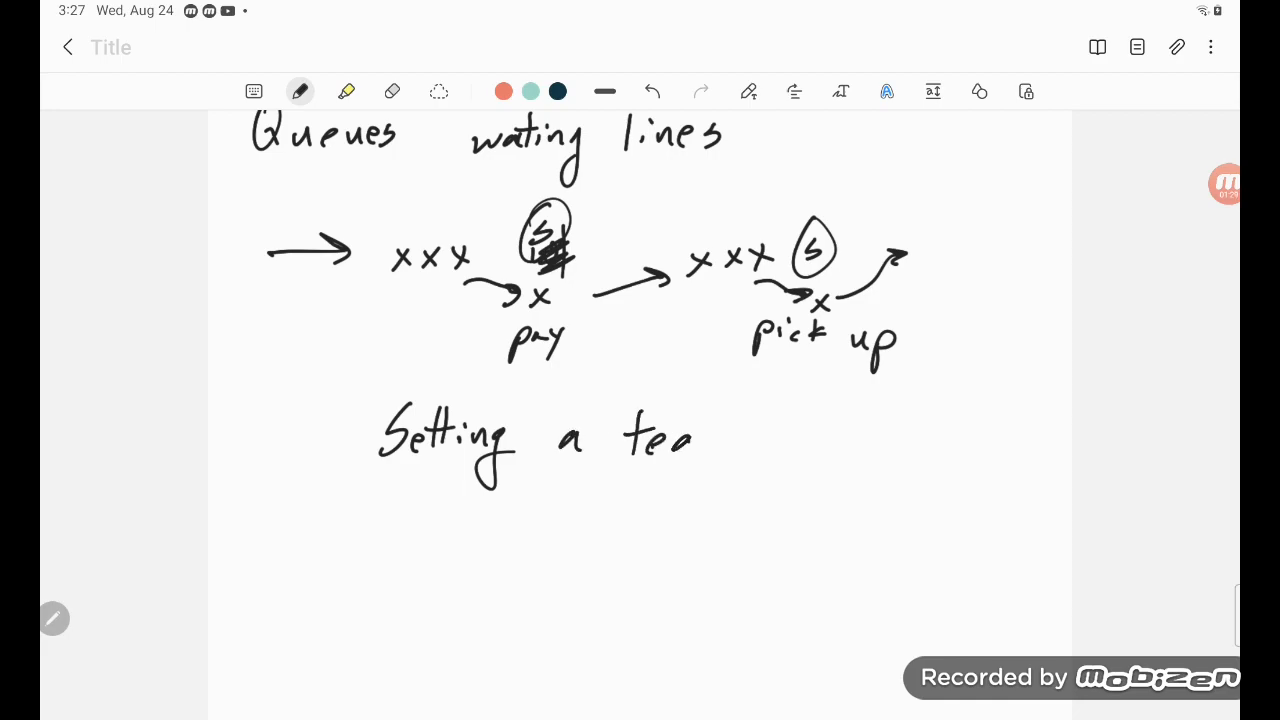
{"action": "left_click_drag", "start_coordinate": [700, 440], "coordinate": [820, 430]}
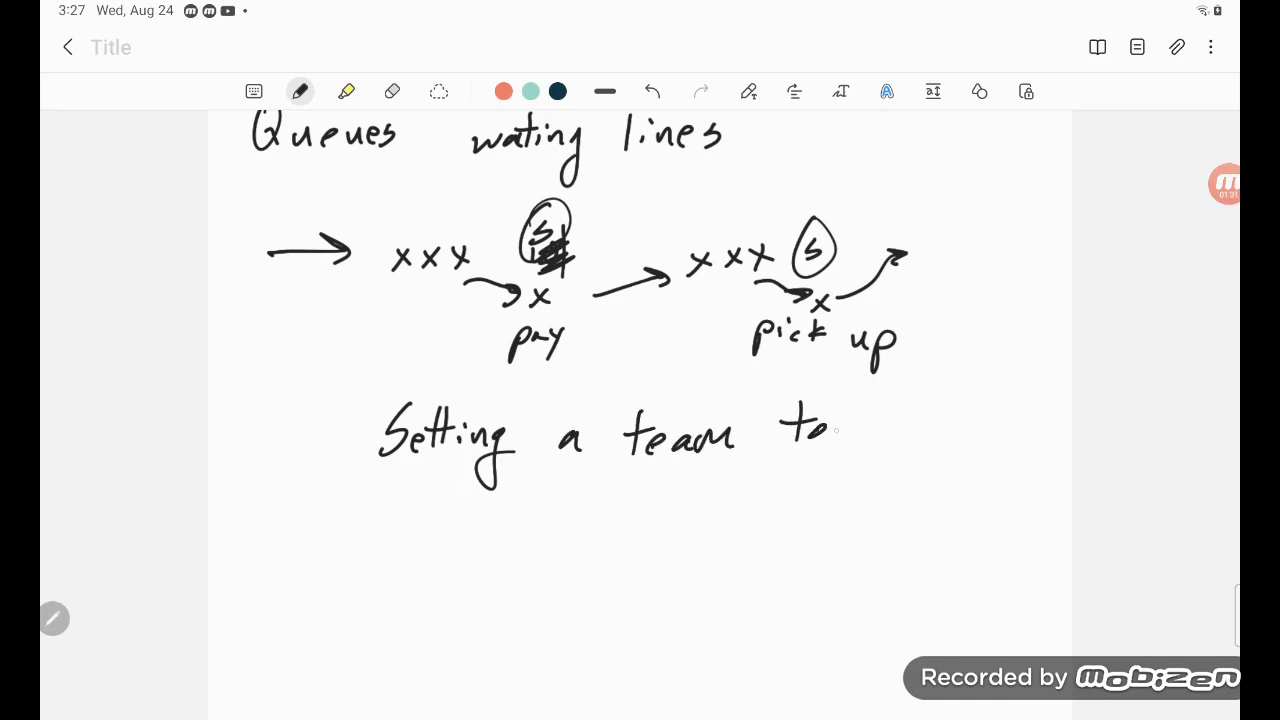
{"action": "left_click_drag", "start_coordinate": [840, 424], "coordinate": [960, 424]}
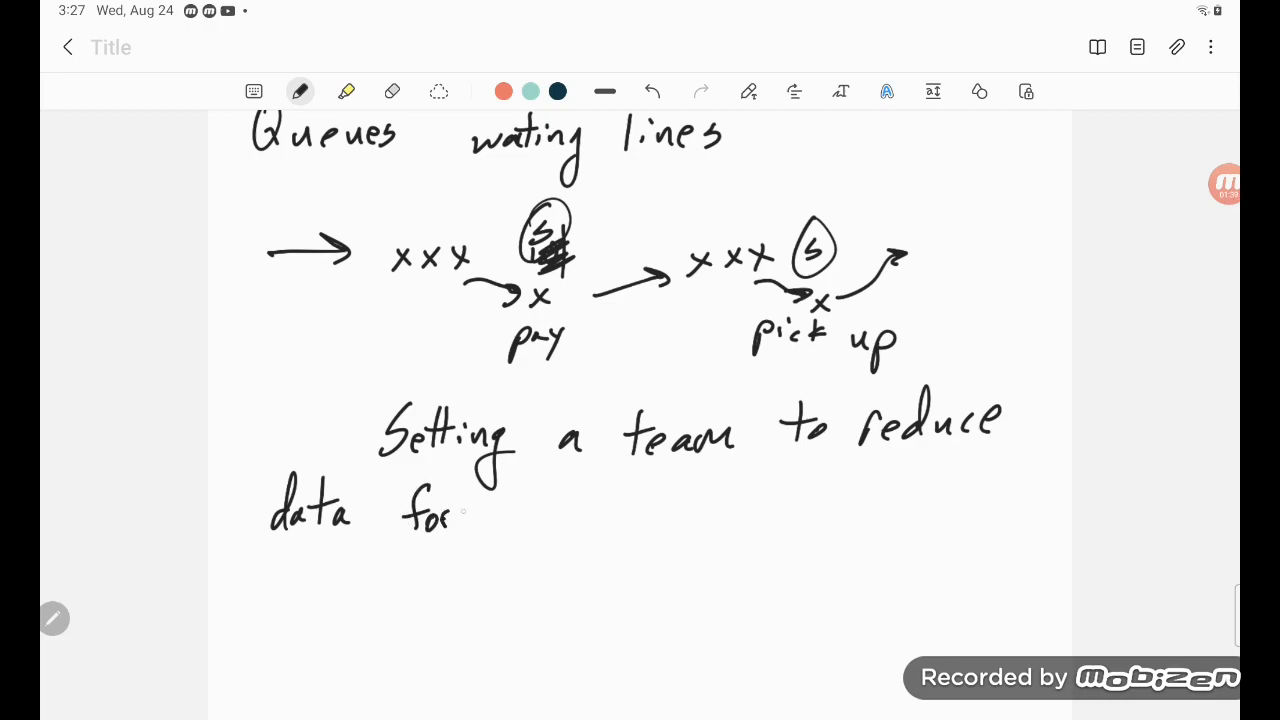
{"action": "left_click_drag", "start_coordinate": [470, 516], "coordinate": [620, 520]}
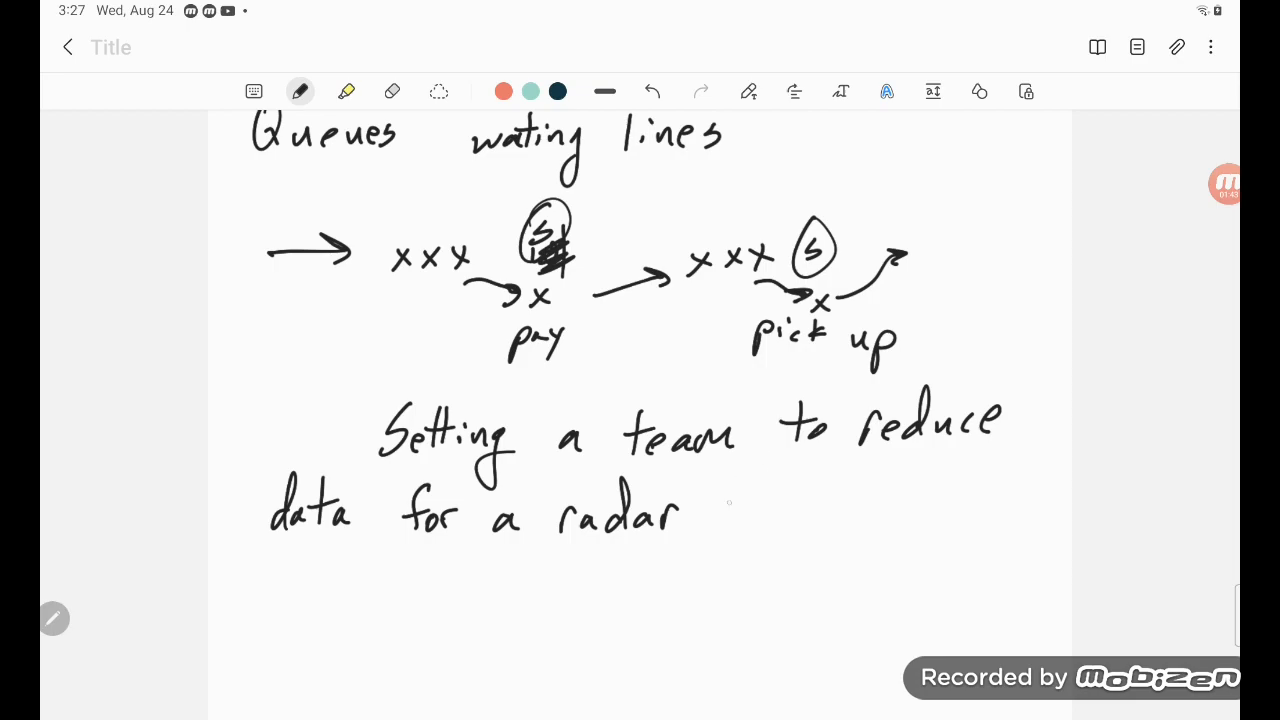
{"action": "left_click_drag", "start_coordinate": [716, 516], "coordinate": [810, 510]}
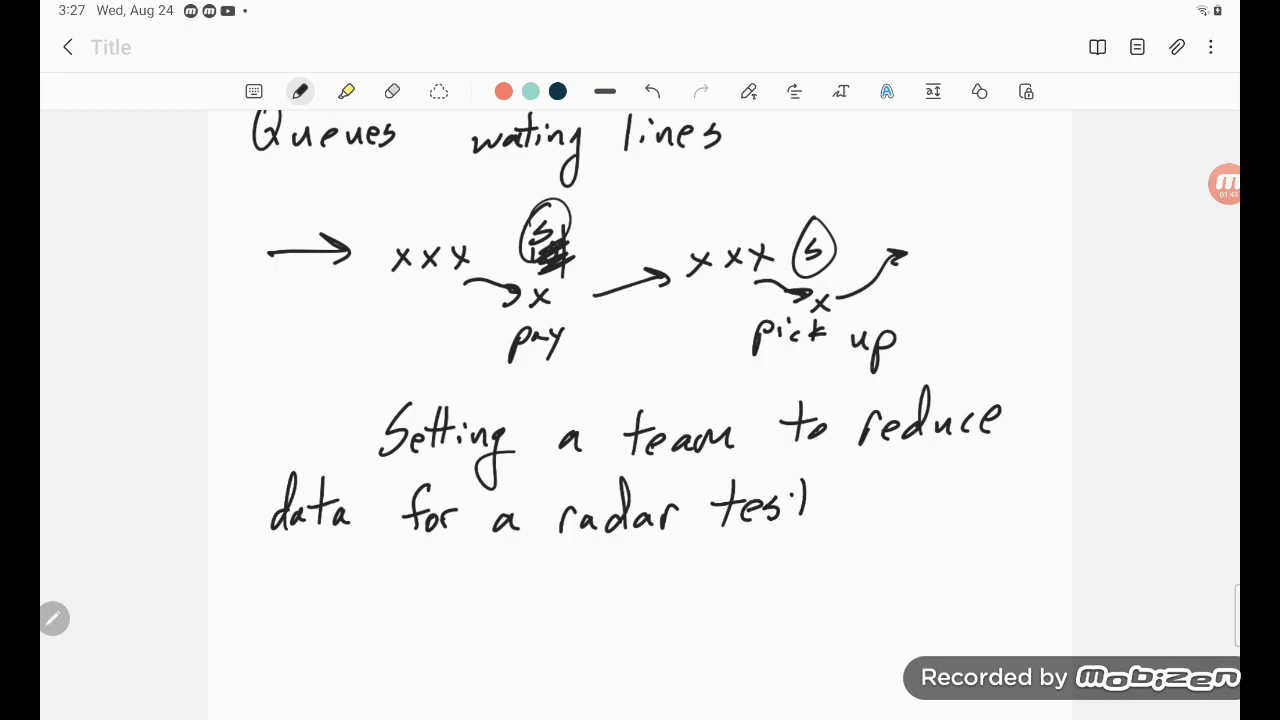
{"action": "left_click_drag", "start_coordinate": [790, 496], "coordinate": [944, 504]}
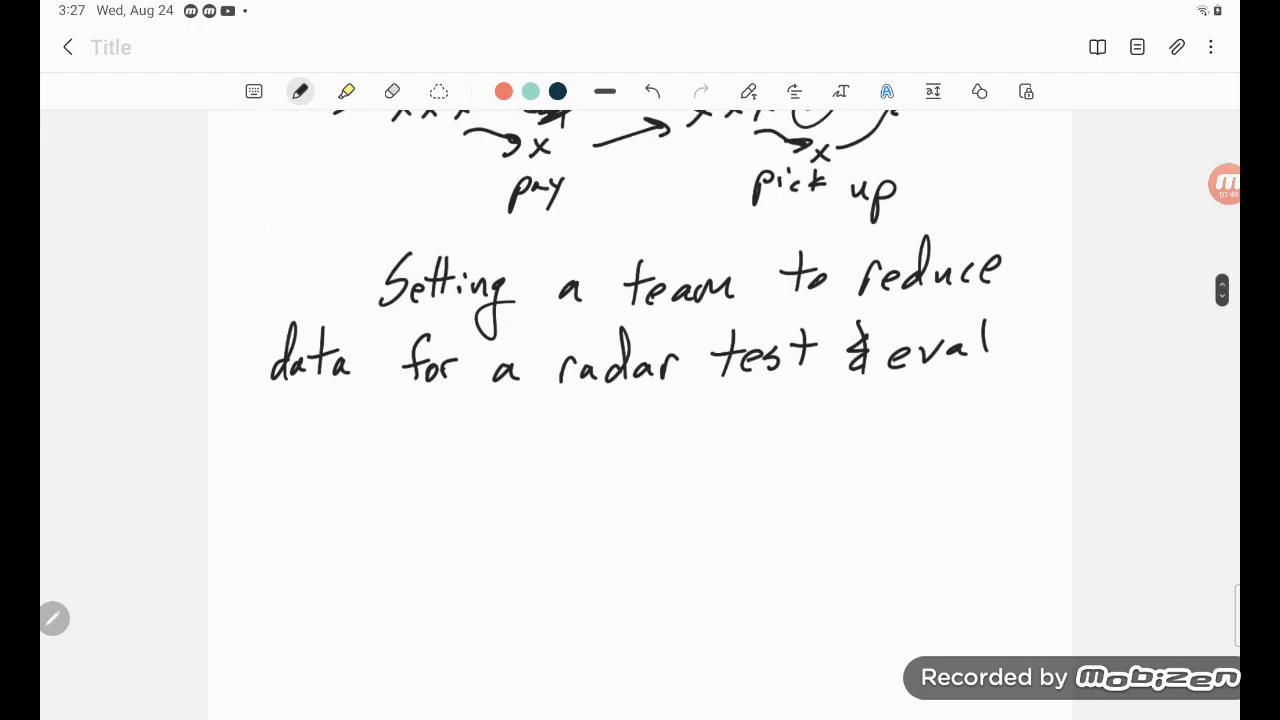
Finish the sentence with competition for the army.
{"action": "left_click_drag", "start_coordinate": [280, 436], "coordinate": [340, 436]}
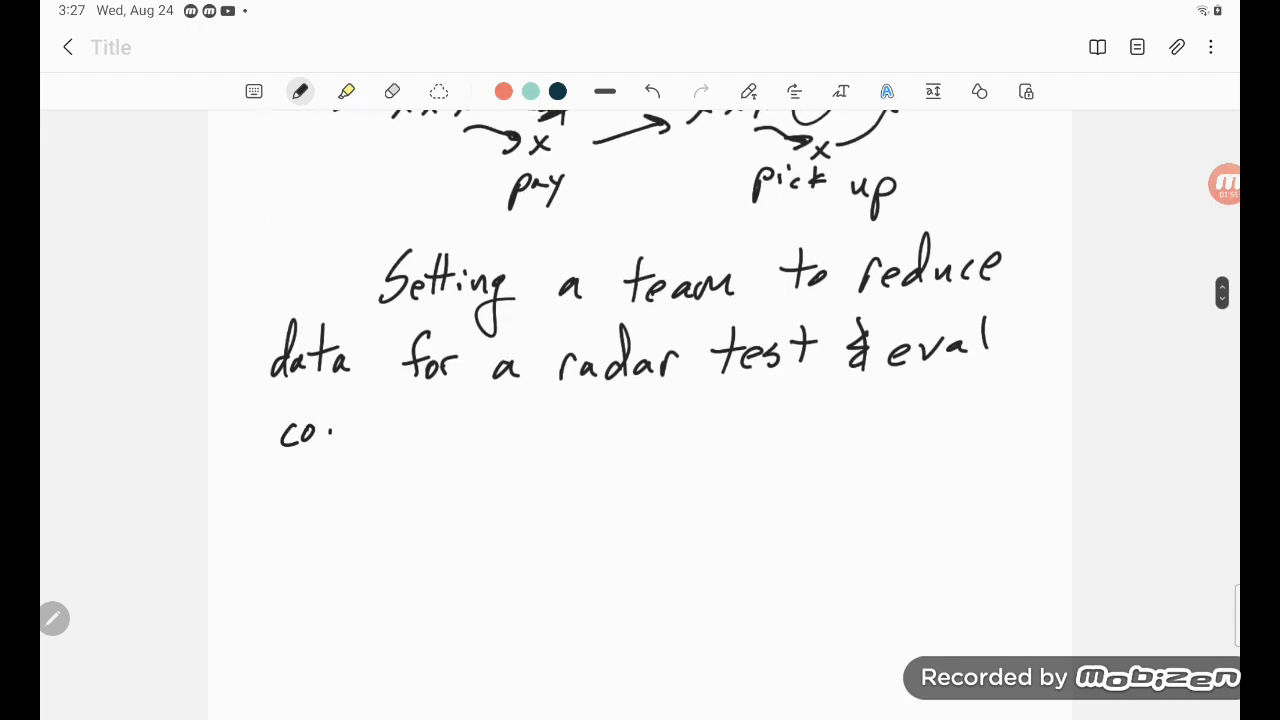
{"action": "left_click_drag", "start_coordinate": [330, 430], "coordinate": [420, 440]}
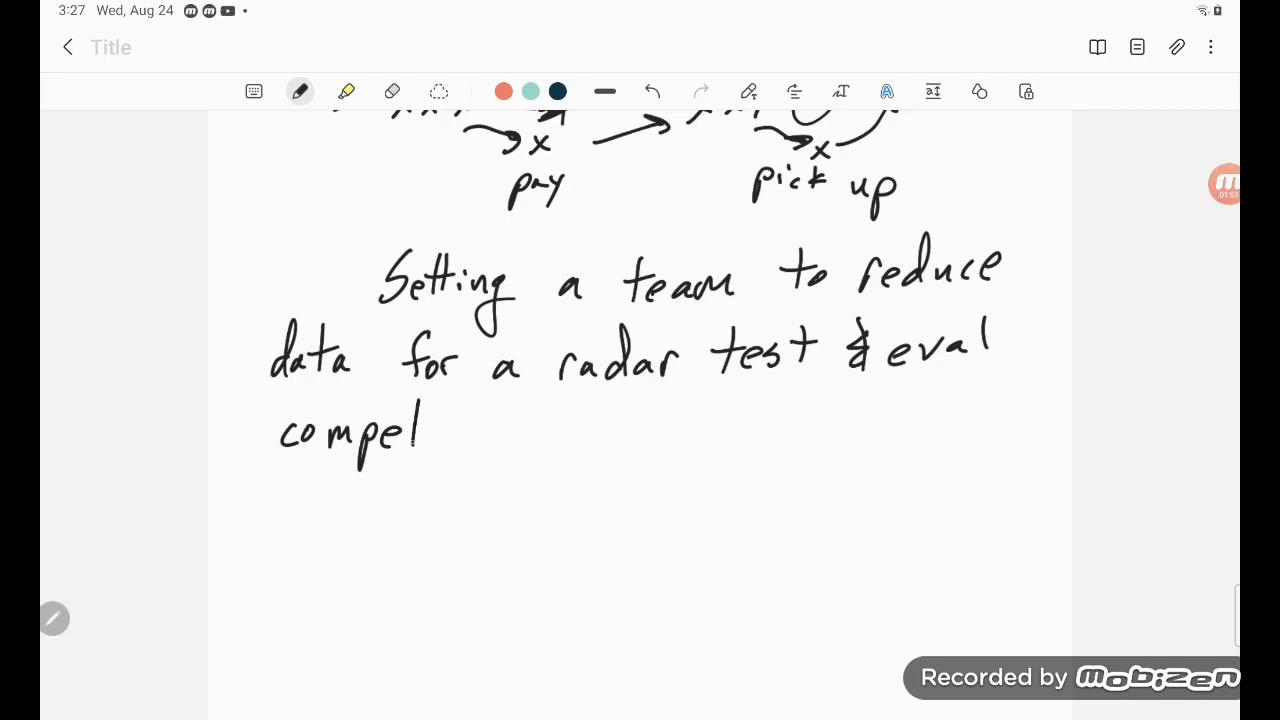
{"action": "left_click_drag", "start_coordinate": [420, 436], "coordinate": [510, 436]}
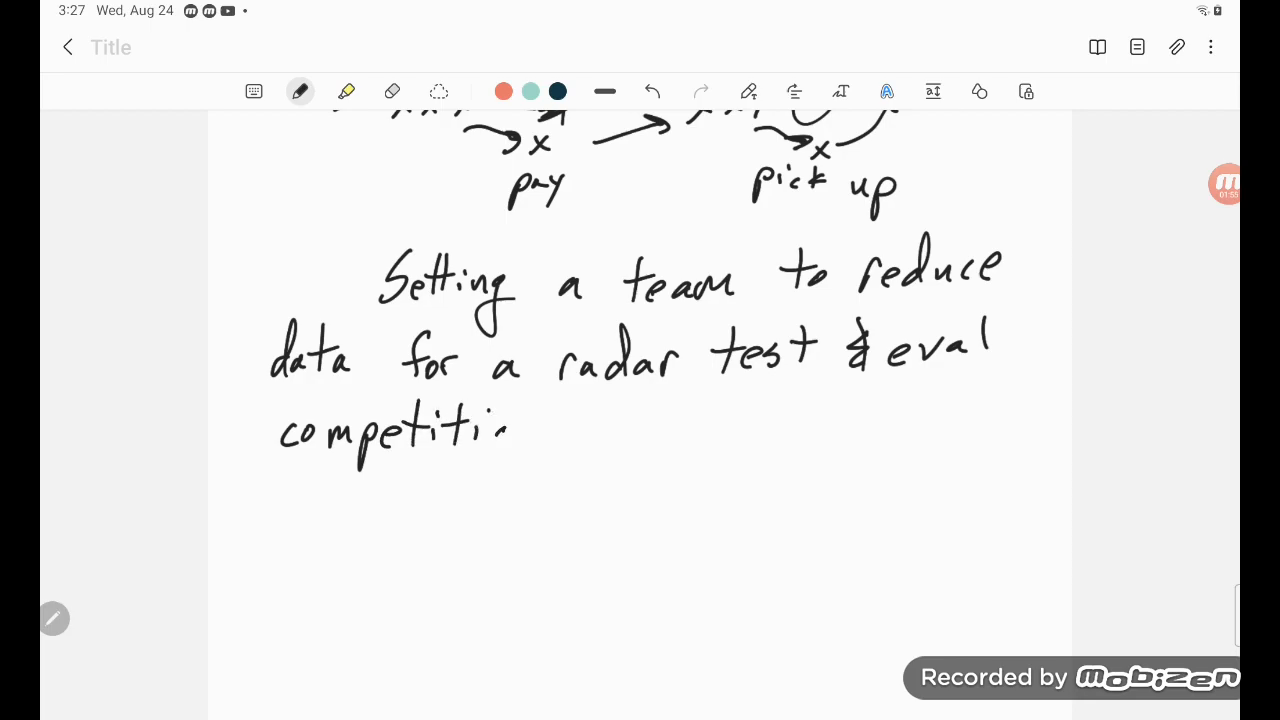
{"action": "left_click_drag", "start_coordinate": [490, 430], "coordinate": [540, 436]}
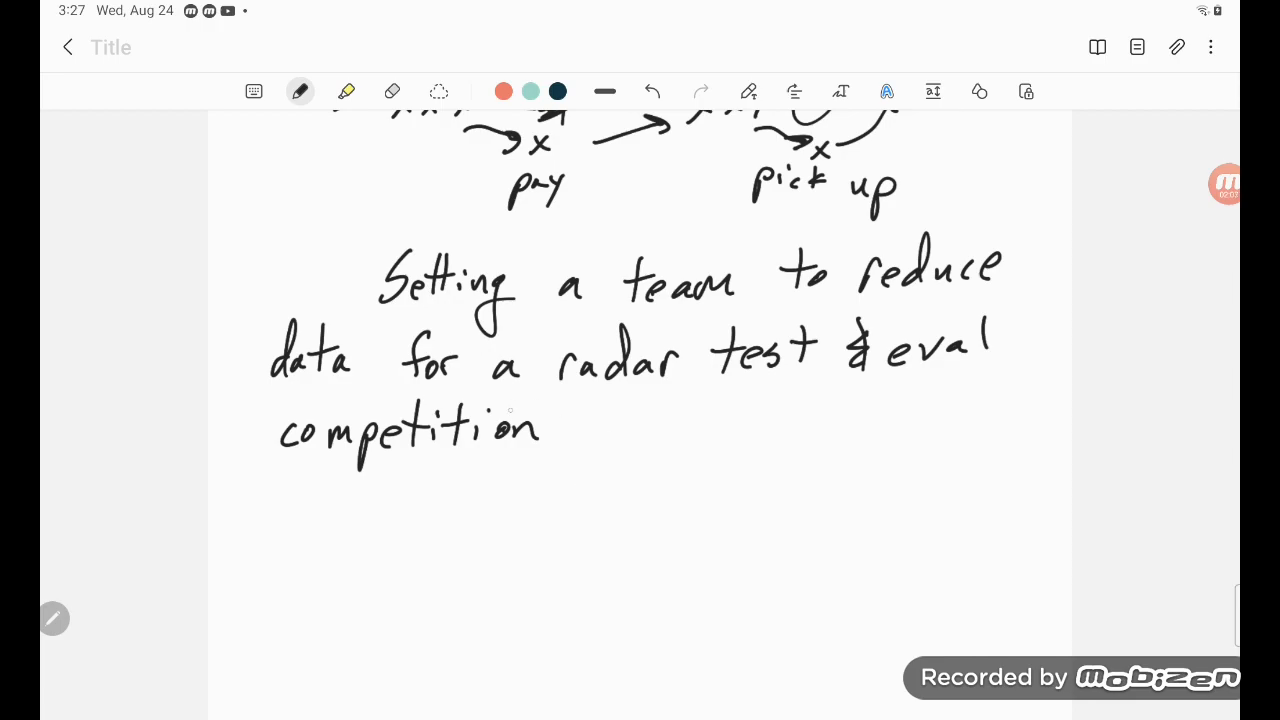
{"action": "left_click_drag", "start_coordinate": [610, 400], "coordinate": [596, 436]}
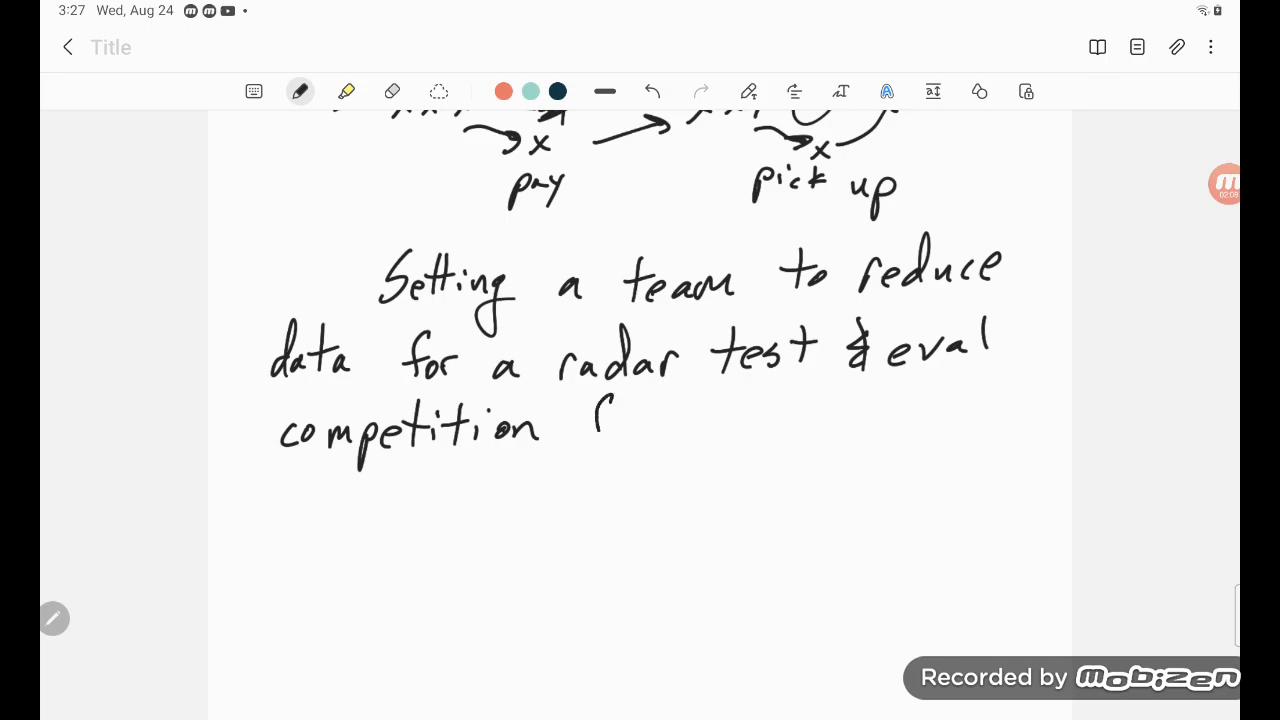
{"action": "left_click_drag", "start_coordinate": [580, 420], "coordinate": [730, 410]}
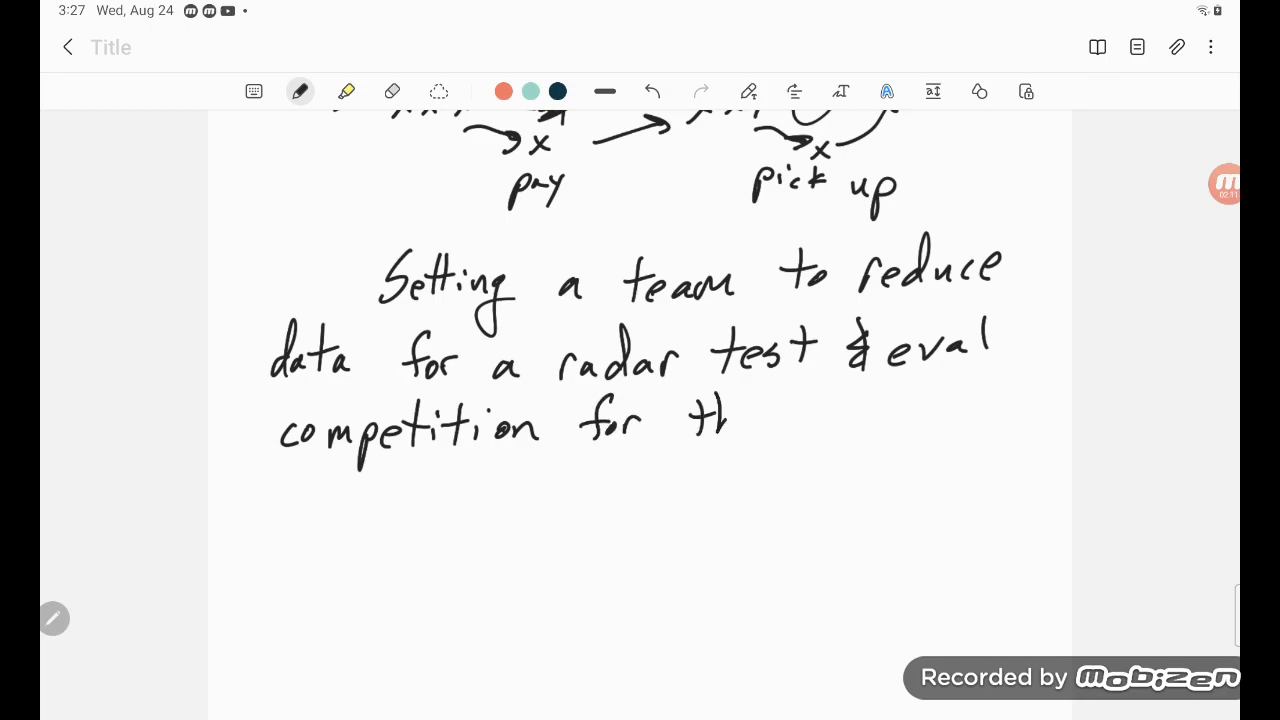
{"action": "left_click_drag", "start_coordinate": [710, 414], "coordinate": [860, 420]}
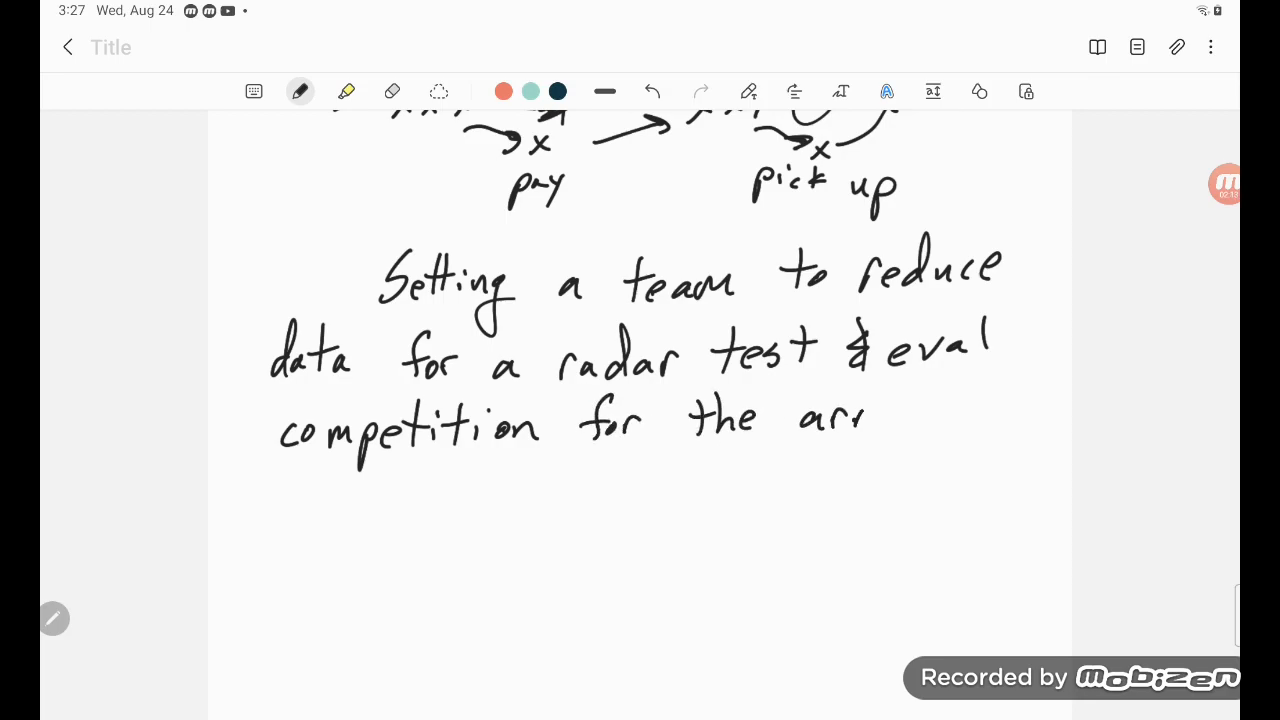
{"action": "left_click_drag", "start_coordinate": [850, 420], "coordinate": [904, 480]}
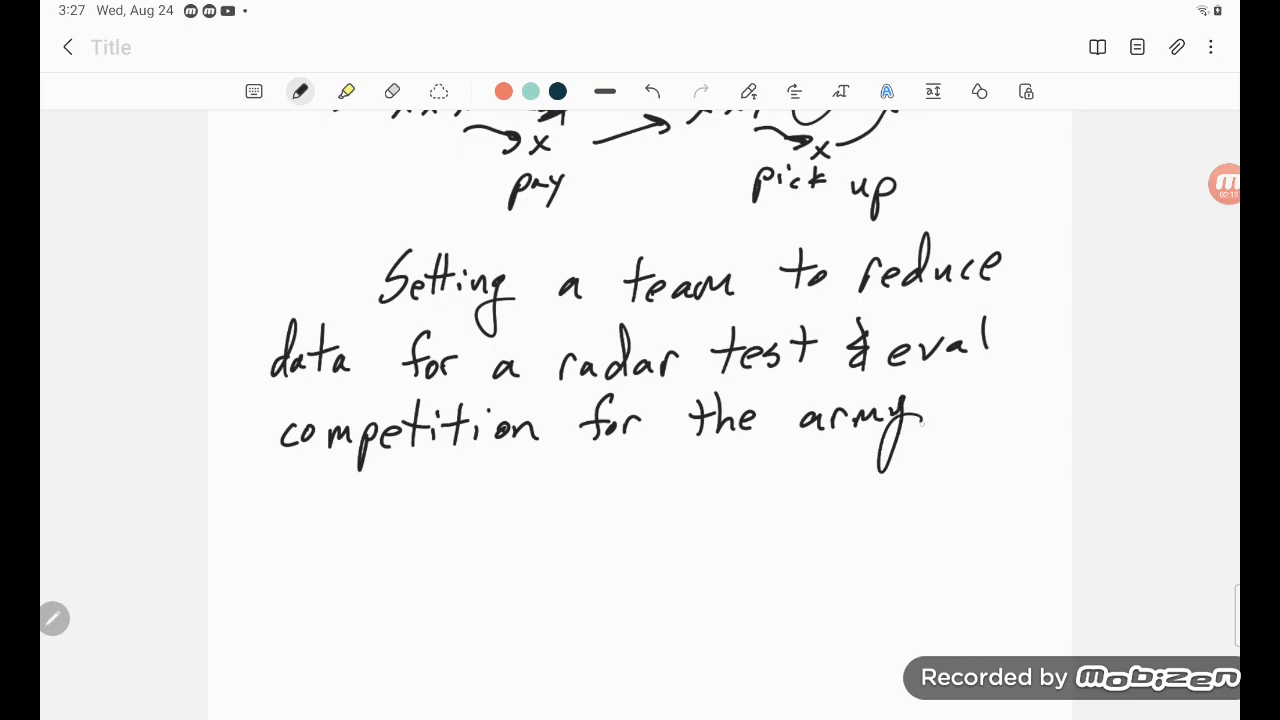
Note BDM Inc on the line beneath the sentence.
{"action": "left_click_drag", "start_coordinate": [280, 470], "coordinate": [310, 530]}
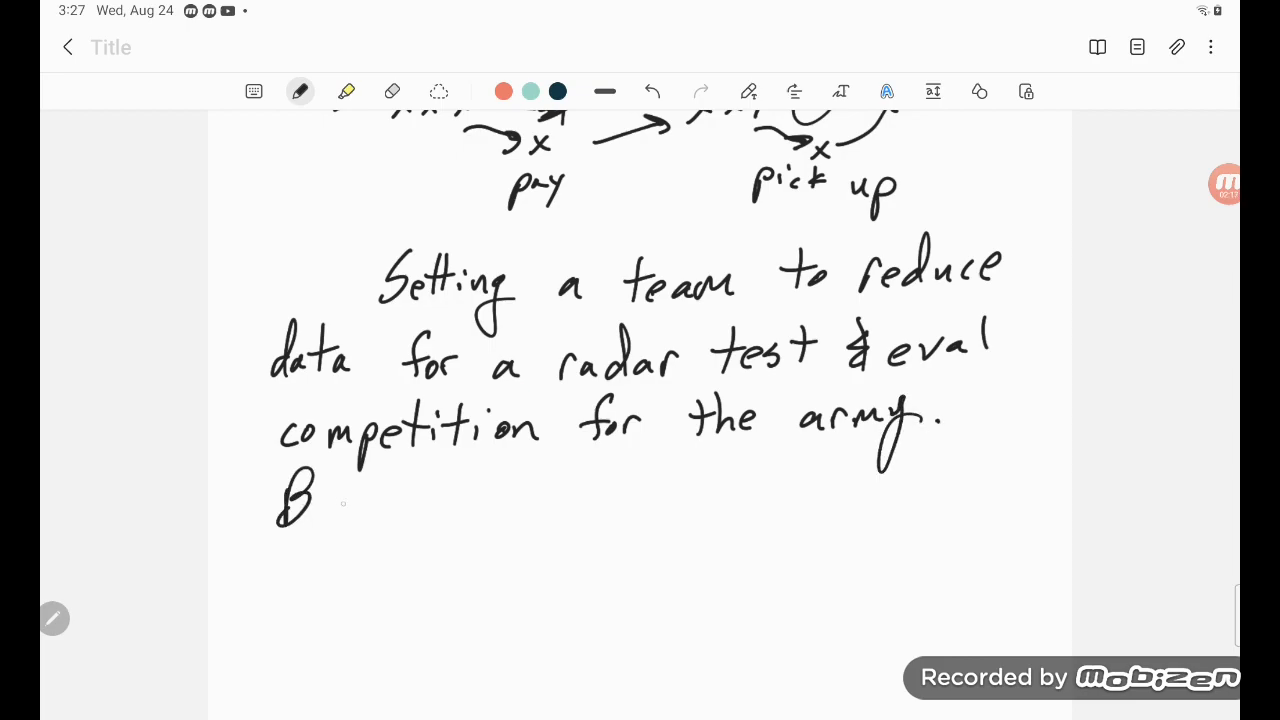
{"action": "left_click_drag", "start_coordinate": [320, 500], "coordinate": [376, 490]}
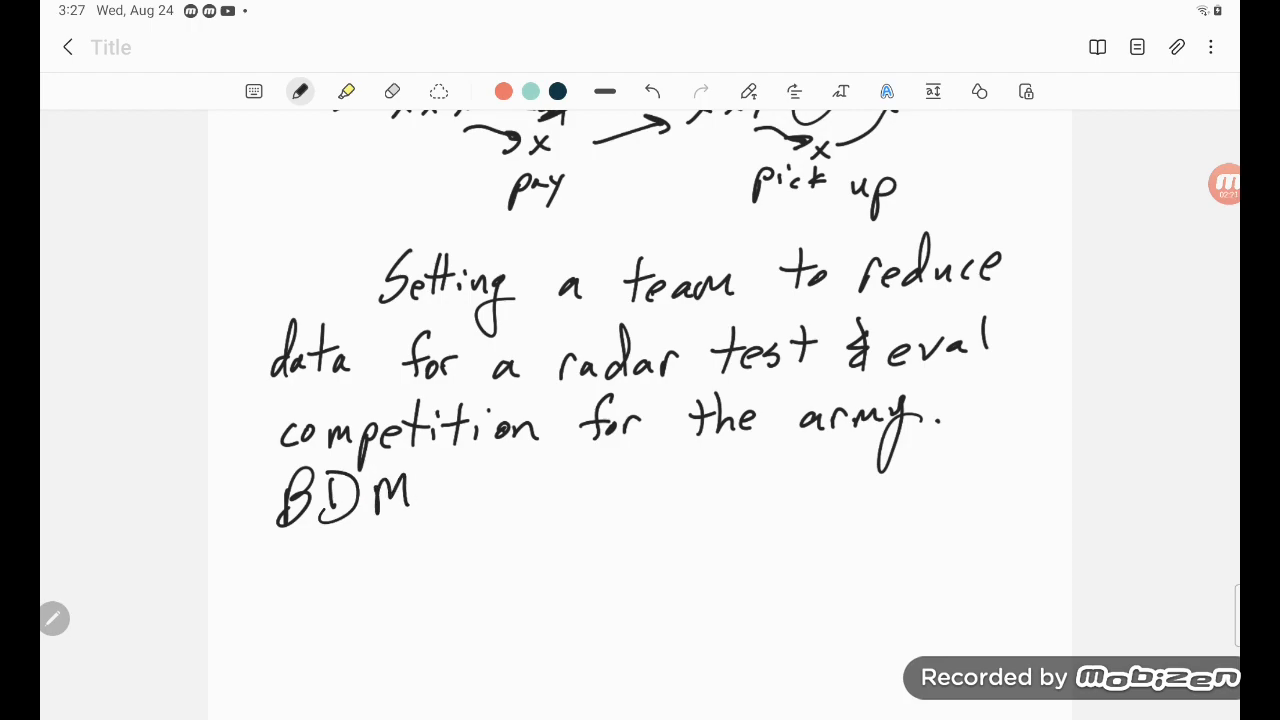
{"action": "left_click_drag", "start_coordinate": [450, 510], "coordinate": [500, 480]}
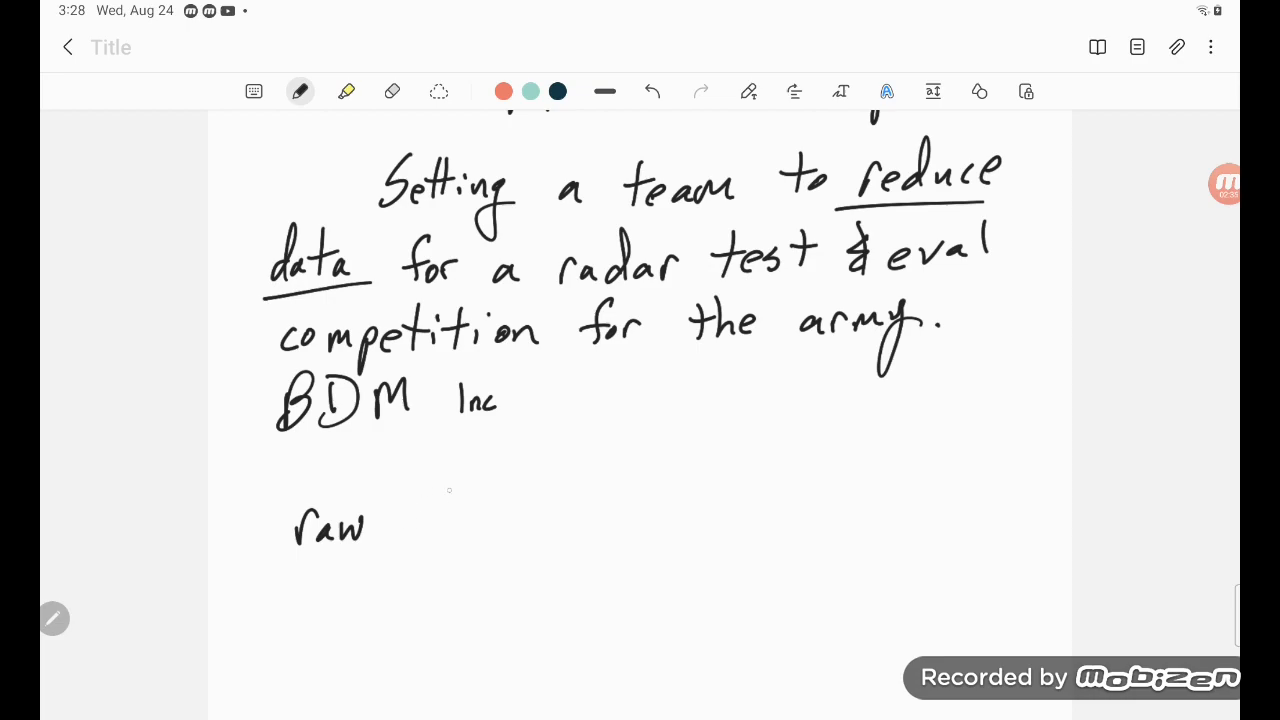
Write raw → change to useable data, get rid of errors, with two left-pointing arrows below.
{"action": "left_click_drag", "start_coordinate": [384, 528], "coordinate": [488, 520]}
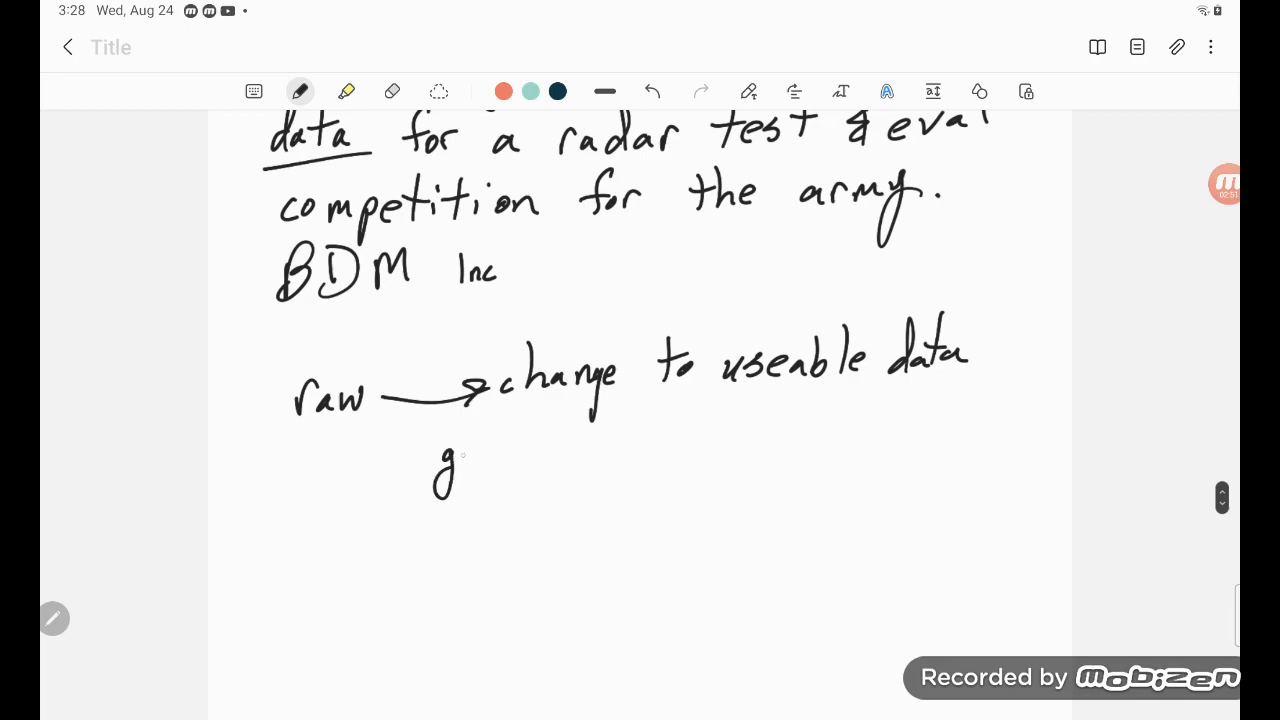
{"action": "left_click_drag", "start_coordinate": [460, 456], "coordinate": [544, 444]}
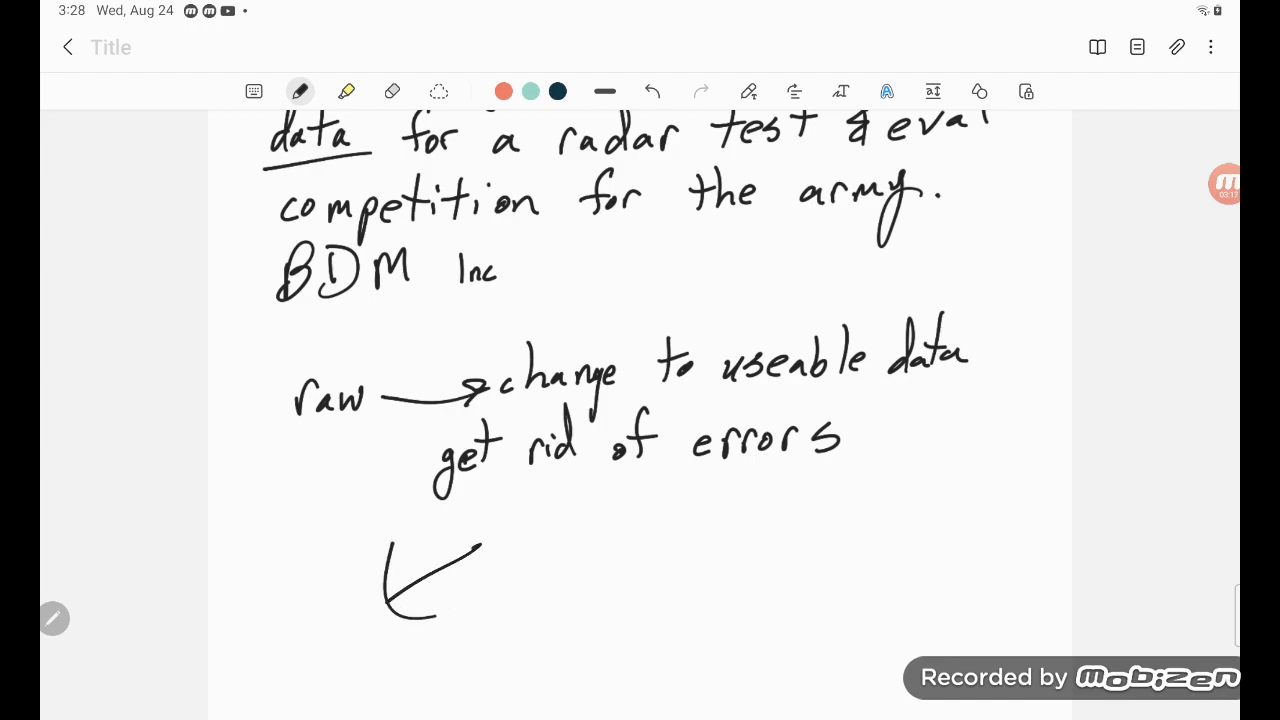
{"action": "left_click_drag", "start_coordinate": [700, 512], "coordinate": [864, 512]}
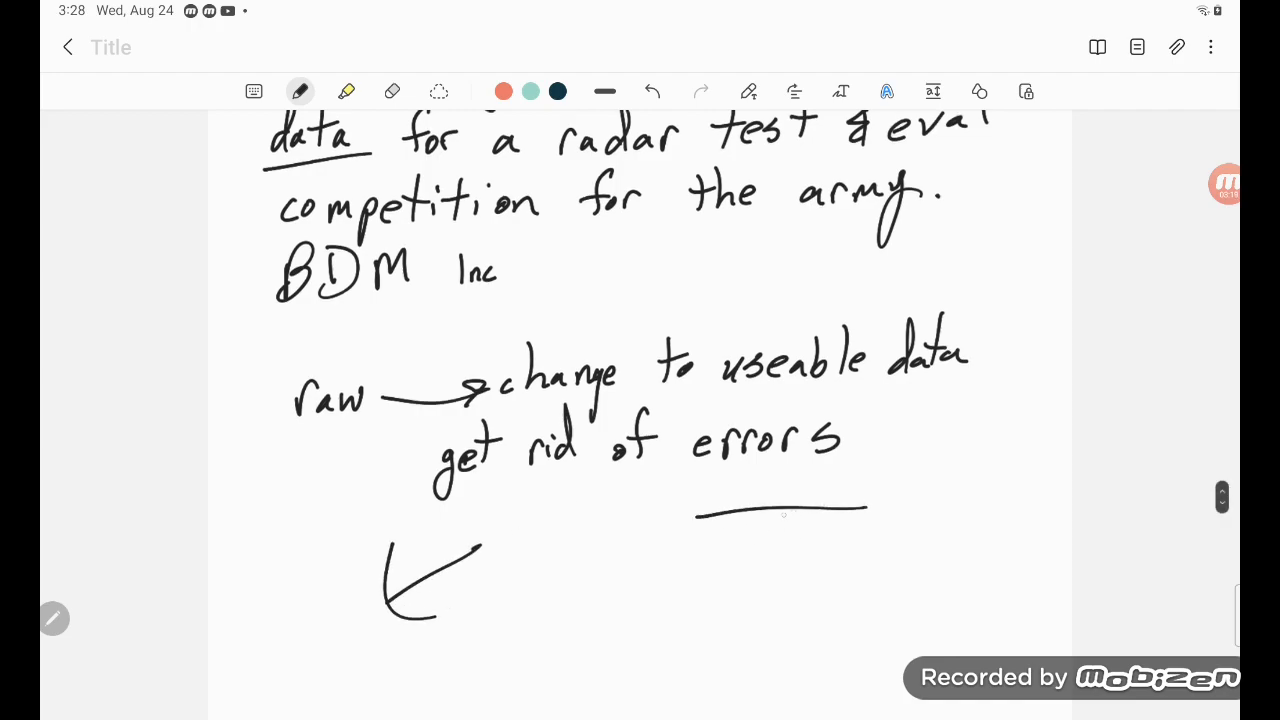
{"action": "left_click_drag", "start_coordinate": [880, 486], "coordinate": [700, 520]}
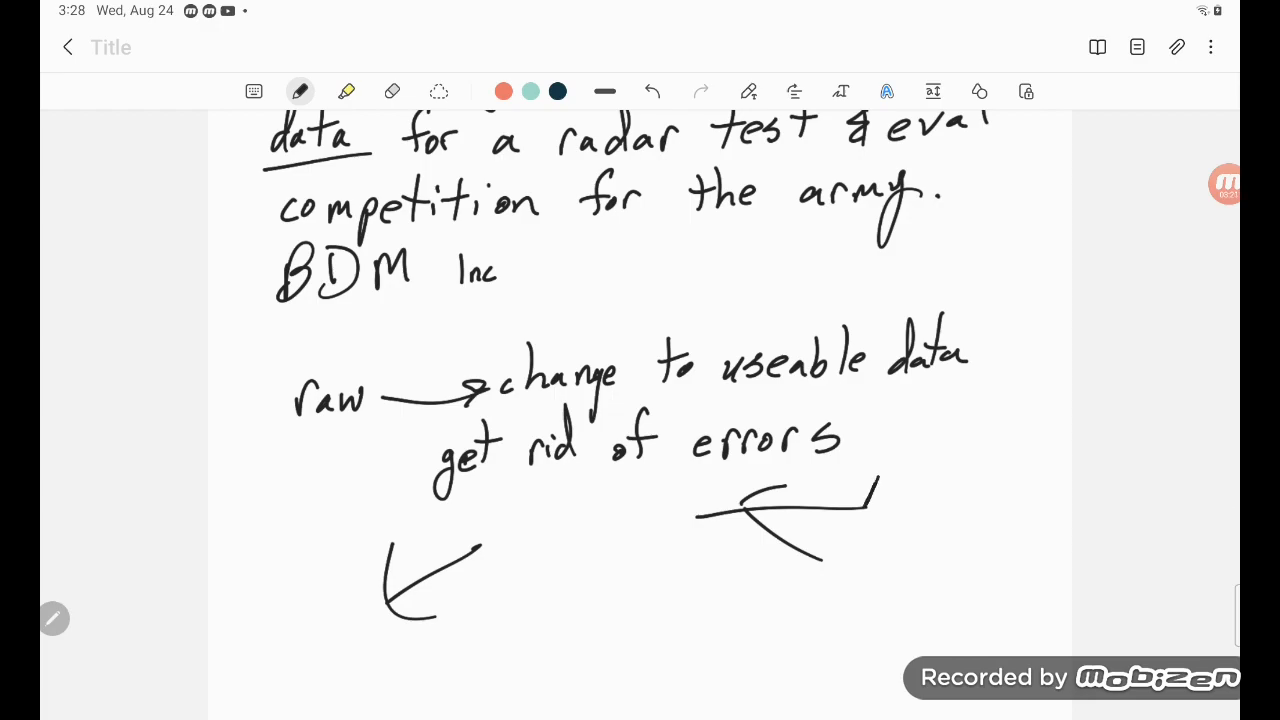
{"action": "left_click_drag", "start_coordinate": [636, 500], "coordinate": [688, 498]}
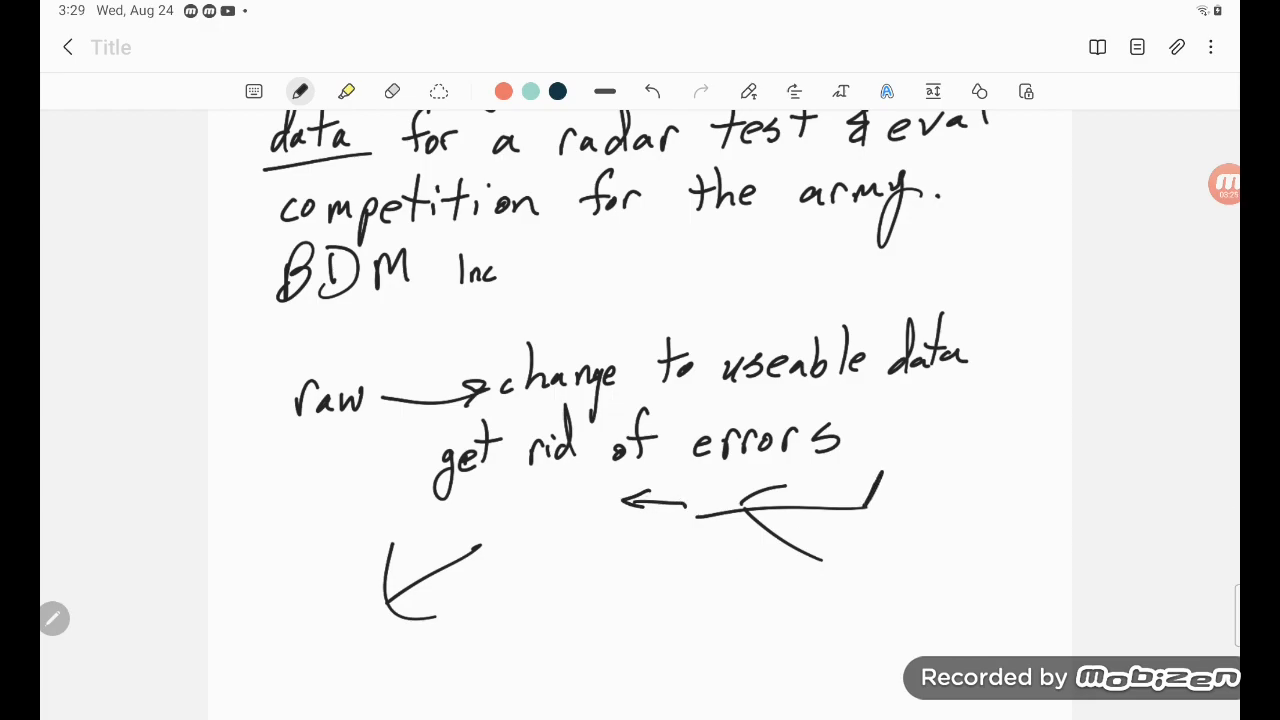
Sketch a box with a diagonal line crossed by x marks and labelled track.
{"action": "scroll", "scroll_direction": "down", "scroll_amount": 3}
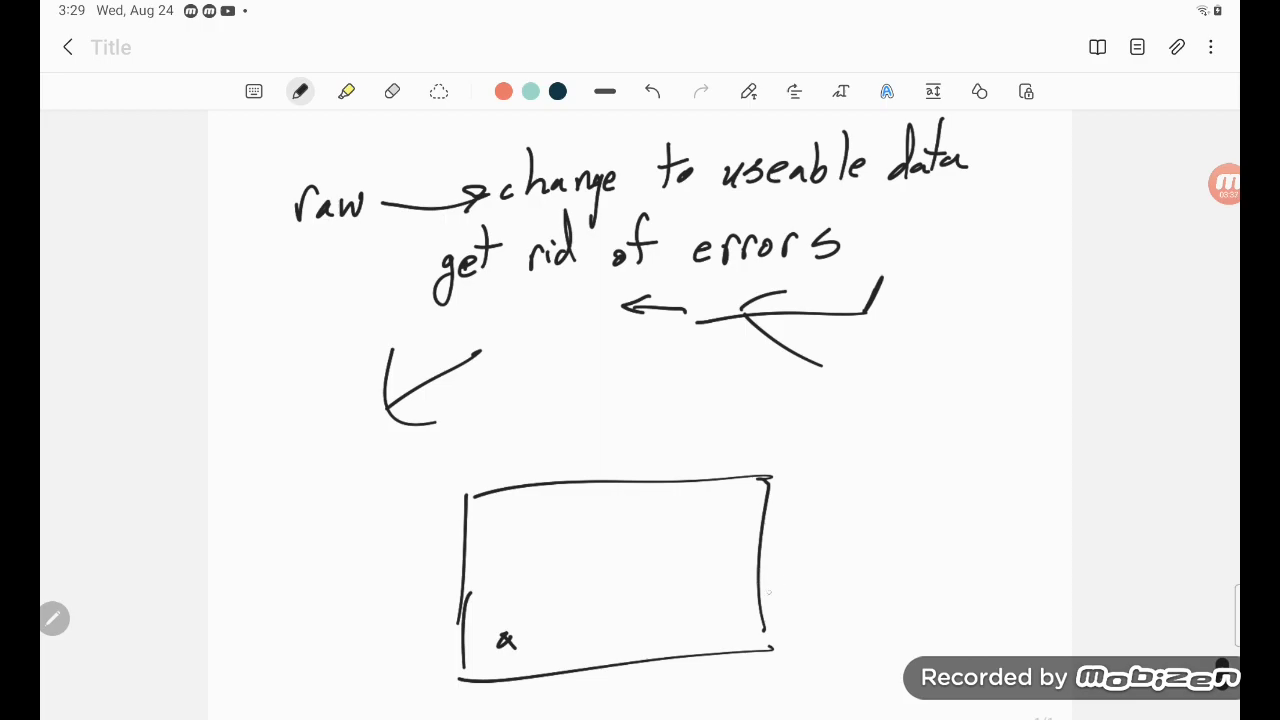
{"action": "left_click_drag", "start_coordinate": [484, 464], "coordinate": [730, 630]}
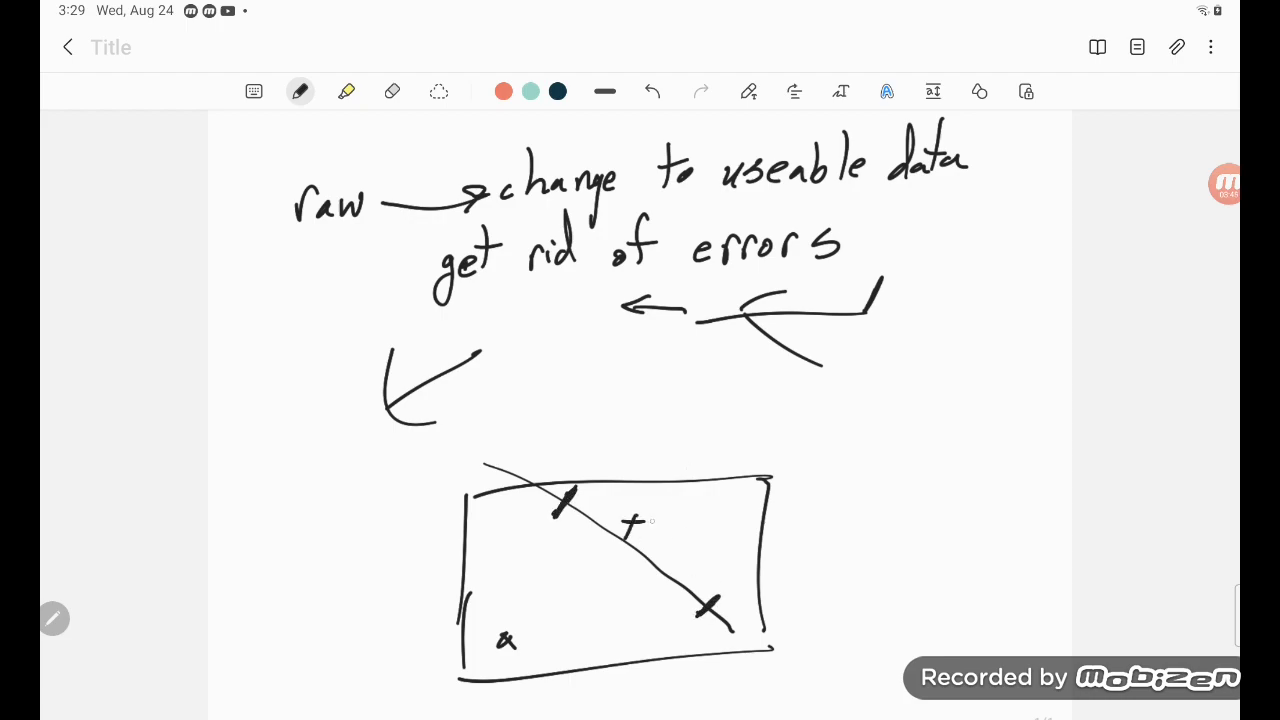
{"action": "type", "text": "track"}
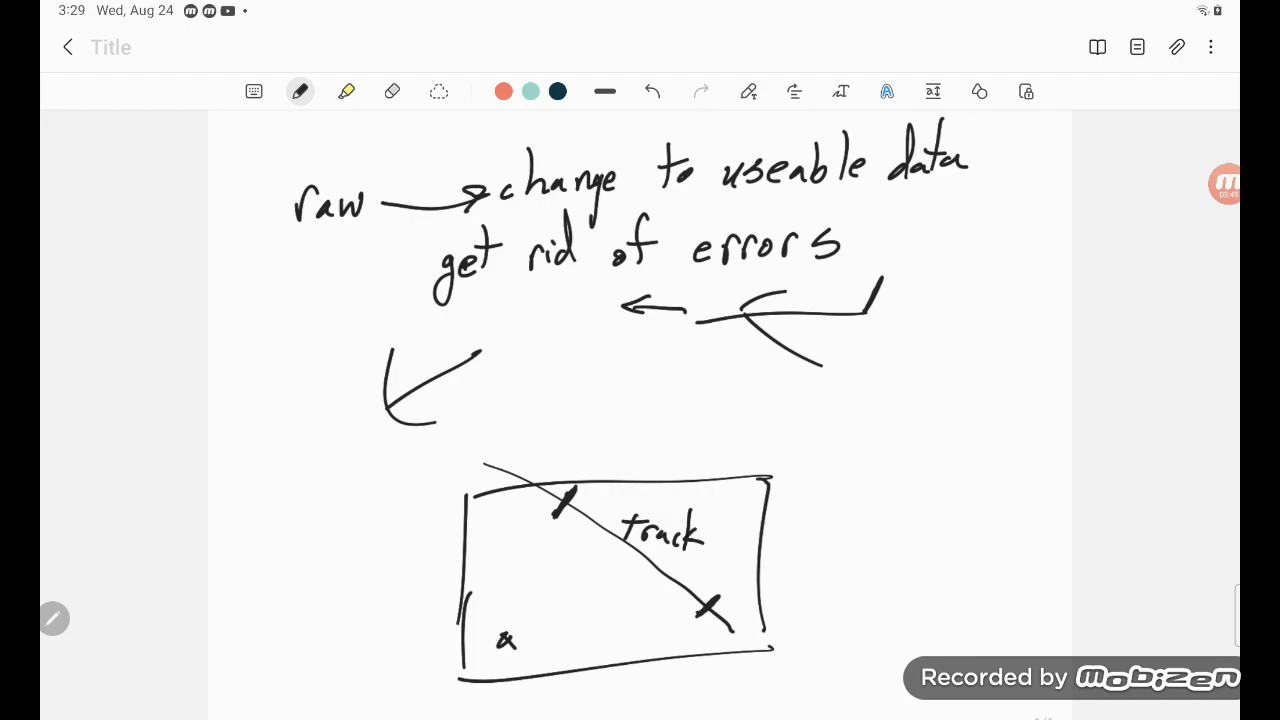
{"action": "scroll", "scroll_direction": "down", "scroll_amount": 3}
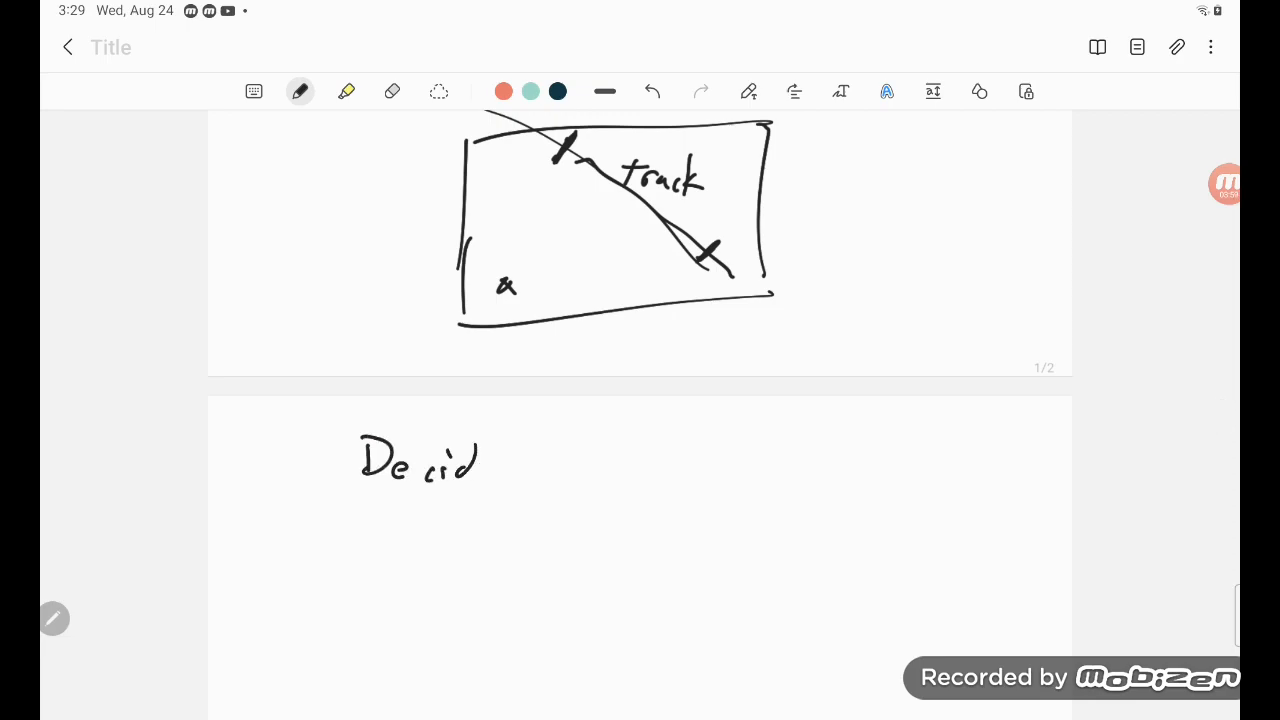
Handwrite Decide was it really the test craft on the new page.
{"action": "left_click_drag", "start_coordinate": [464, 460], "coordinate": [580, 464]}
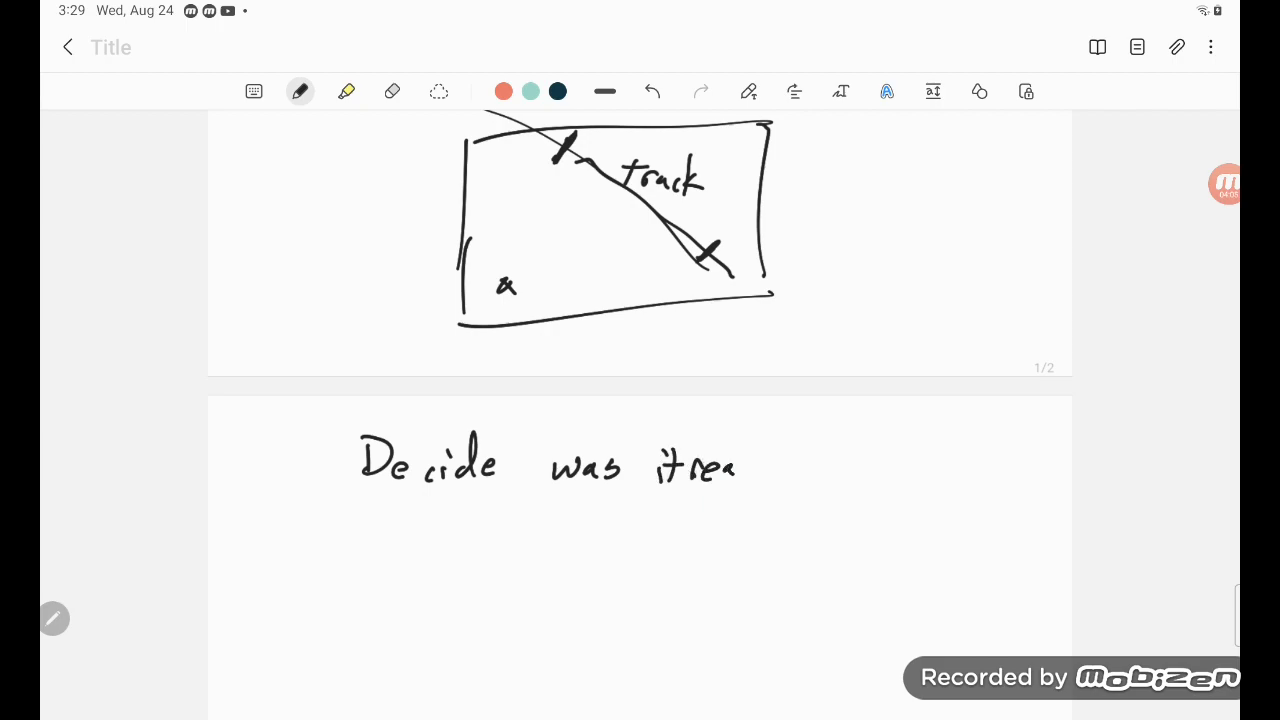
{"action": "left_click_drag", "start_coordinate": [720, 464], "coordinate": [830, 470]}
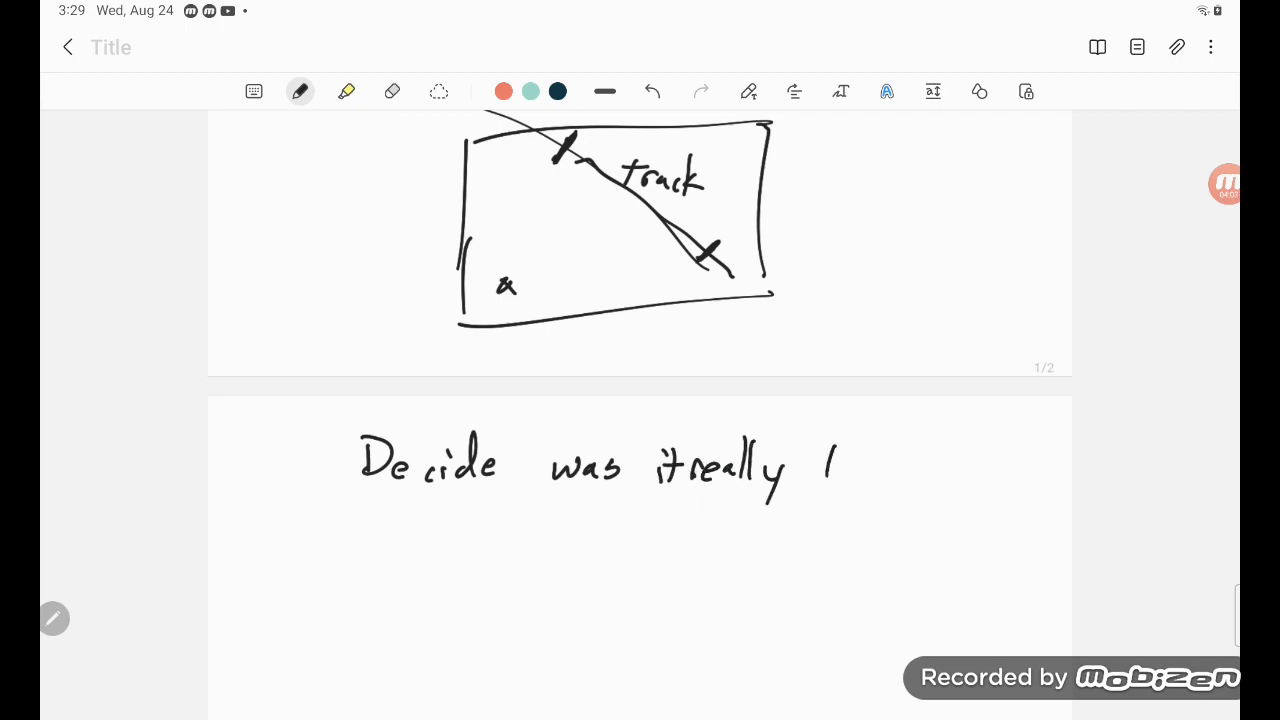
{"action": "type", "text": "the to"}
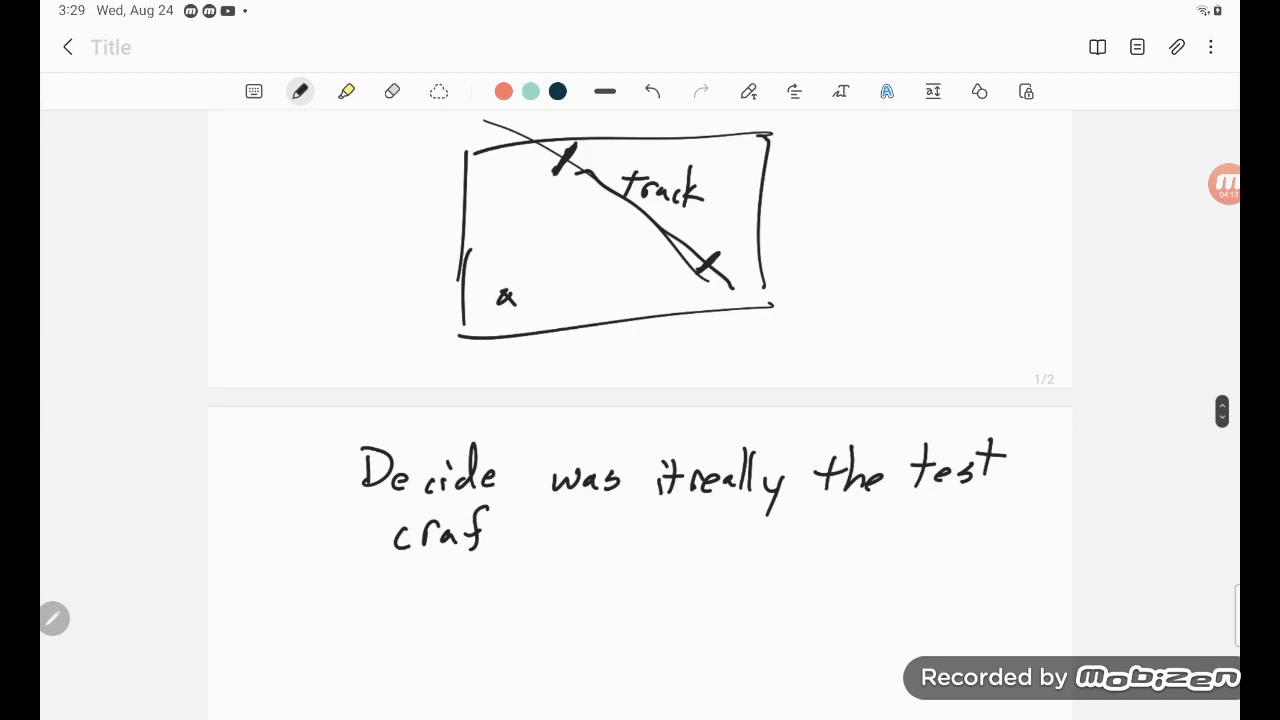
{"action": "scroll", "scroll_direction": "down", "scroll_amount": 3}
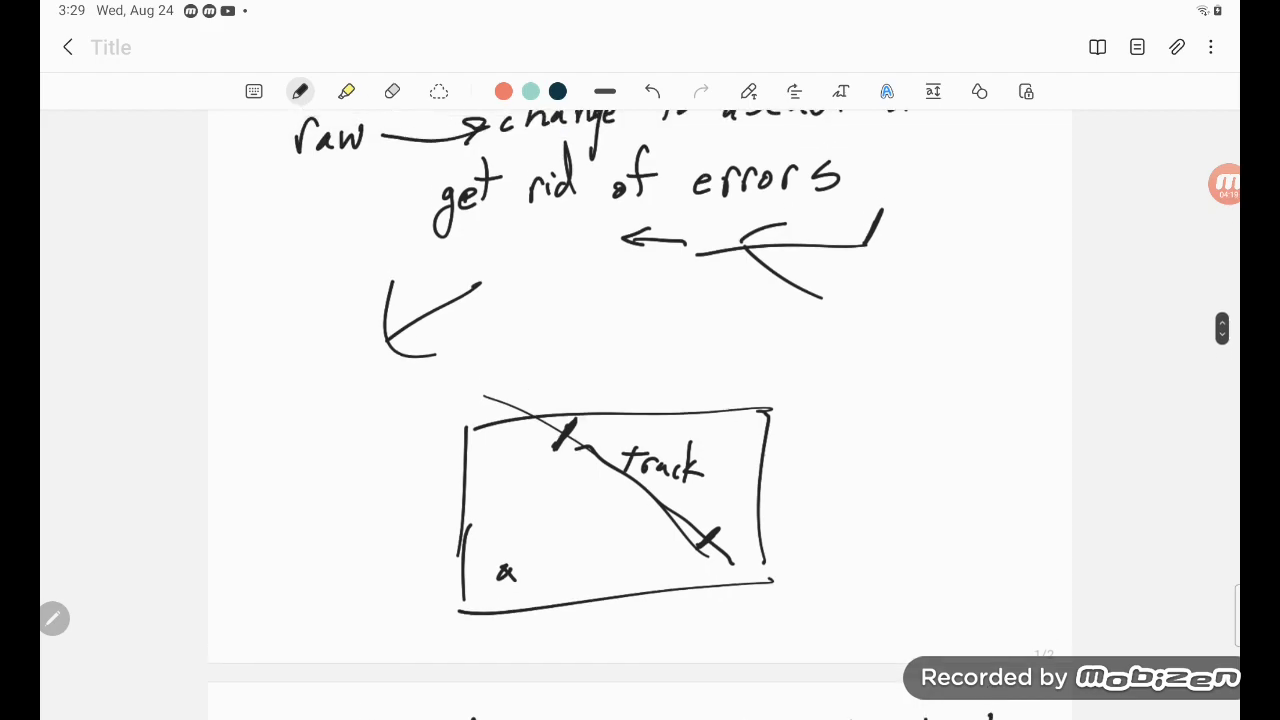
{"action": "scroll", "scroll_direction": "down", "scroll_amount": 3}
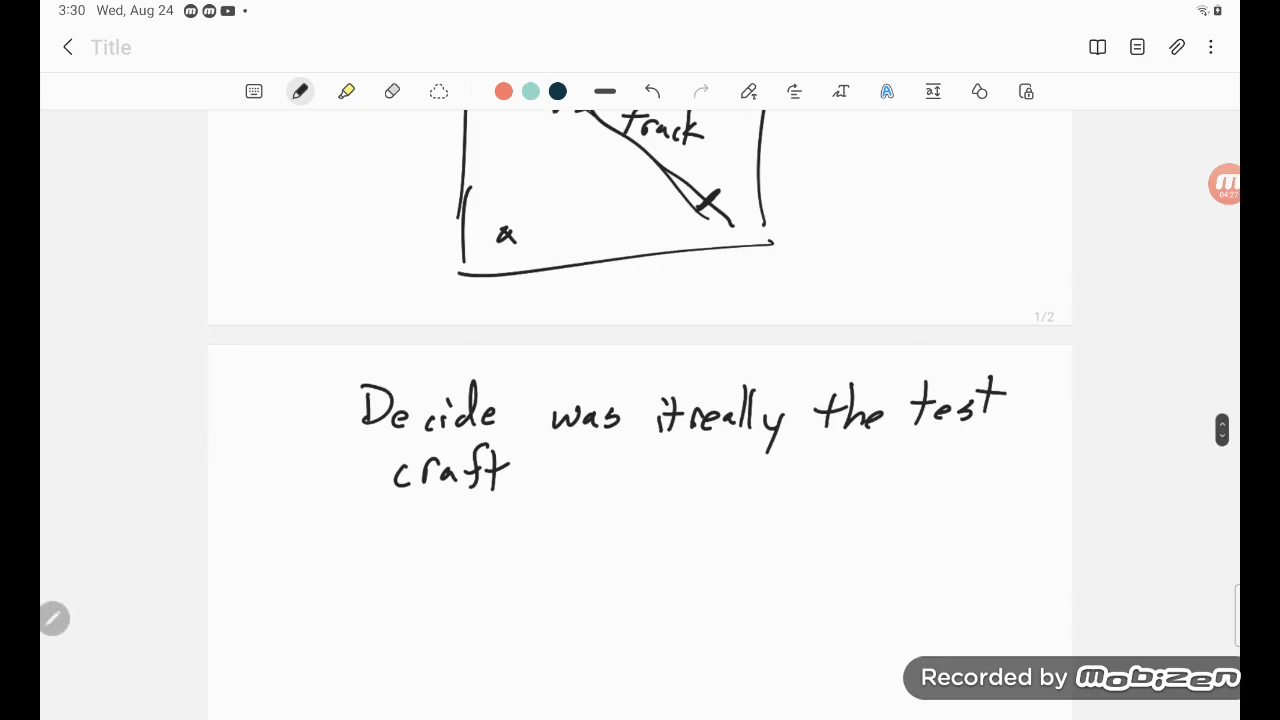
Handwrite How much did it track on the next line.
{"action": "left_click_drag", "start_coordinate": [376, 510], "coordinate": [404, 560]}
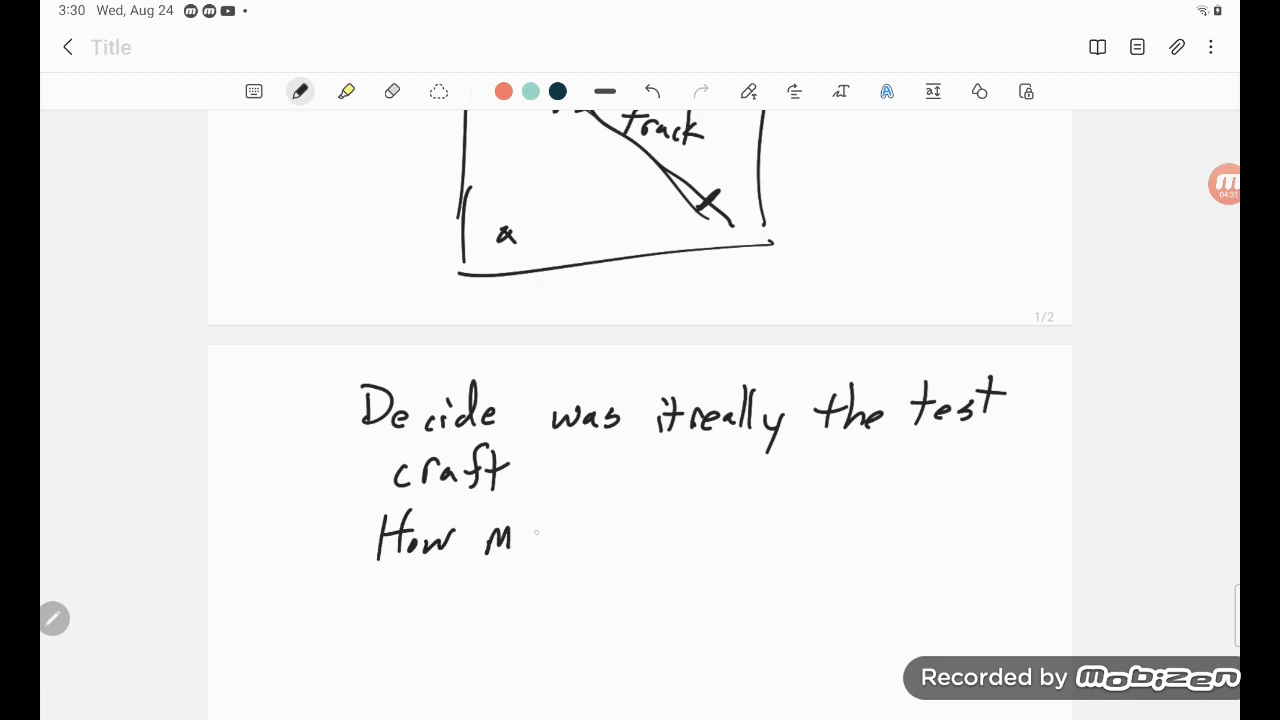
{"action": "left_click_drag", "start_coordinate": [516, 536], "coordinate": [656, 540]}
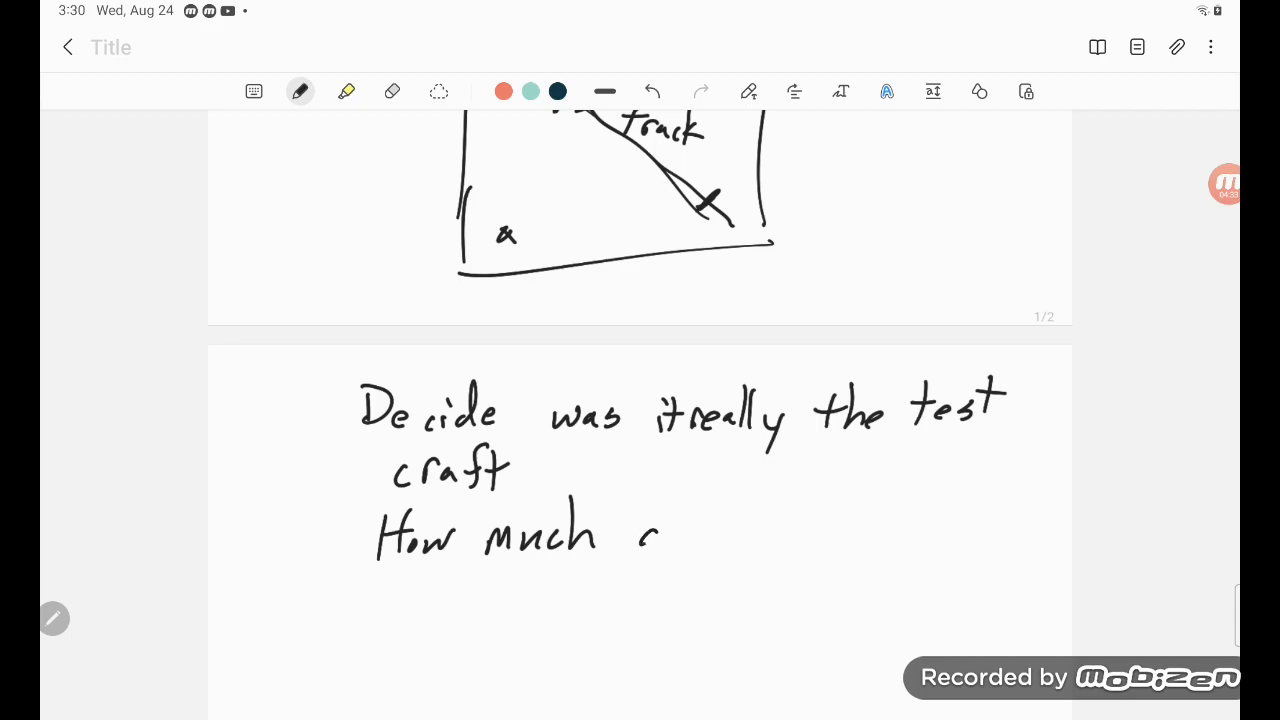
{"action": "left_click_drag", "start_coordinate": [640, 520], "coordinate": [776, 520]}
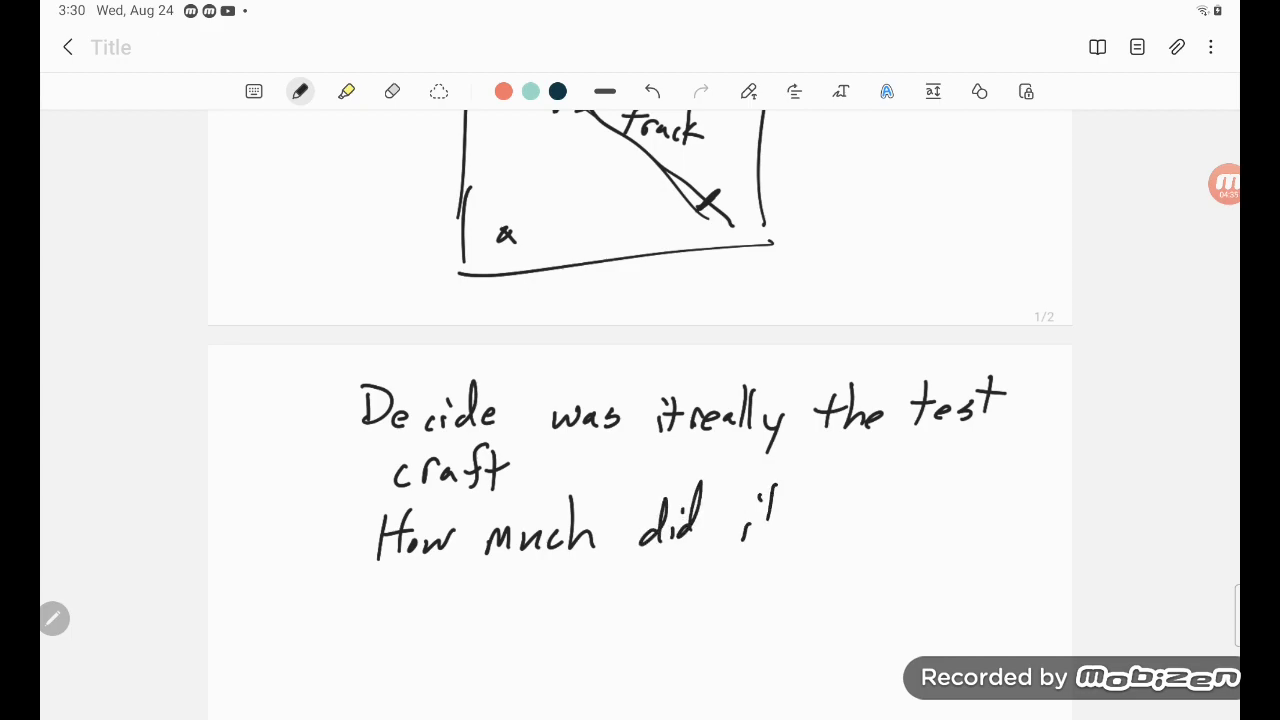
{"action": "left_click_drag", "start_coordinate": [740, 520], "coordinate": [860, 520]}
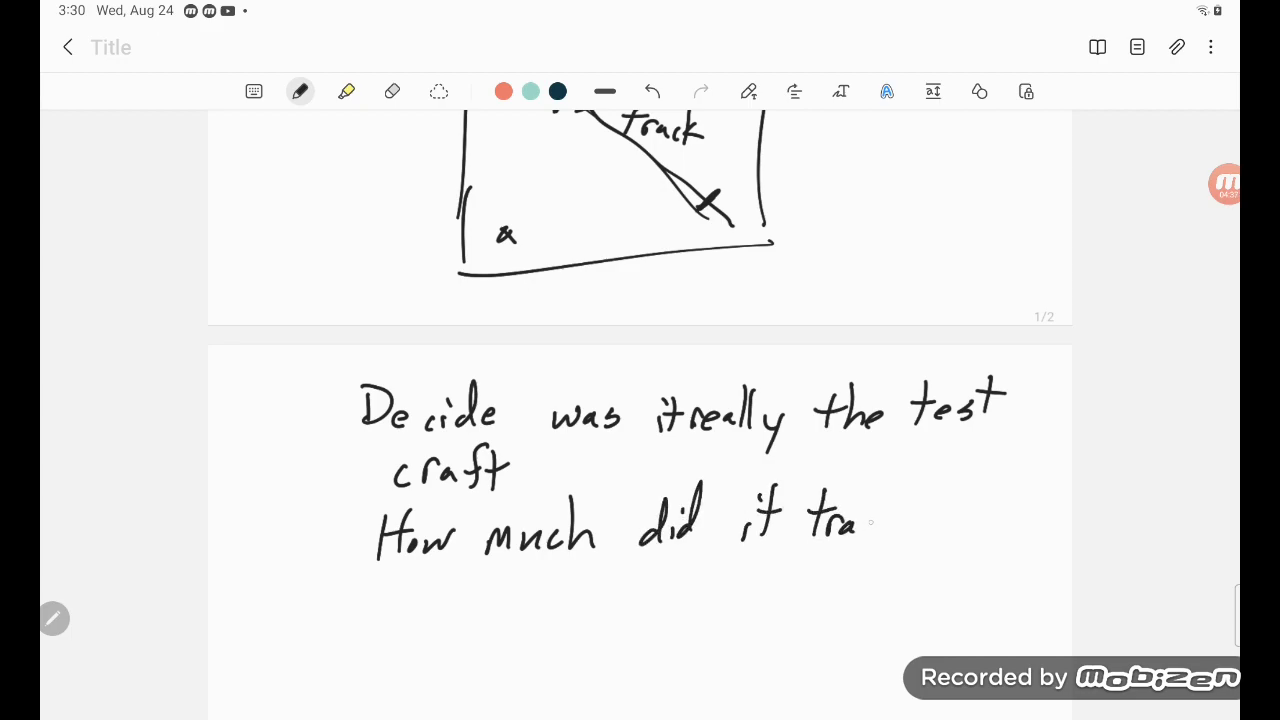
{"action": "left_click_drag", "start_coordinate": [860, 520], "coordinate": [910, 520]}
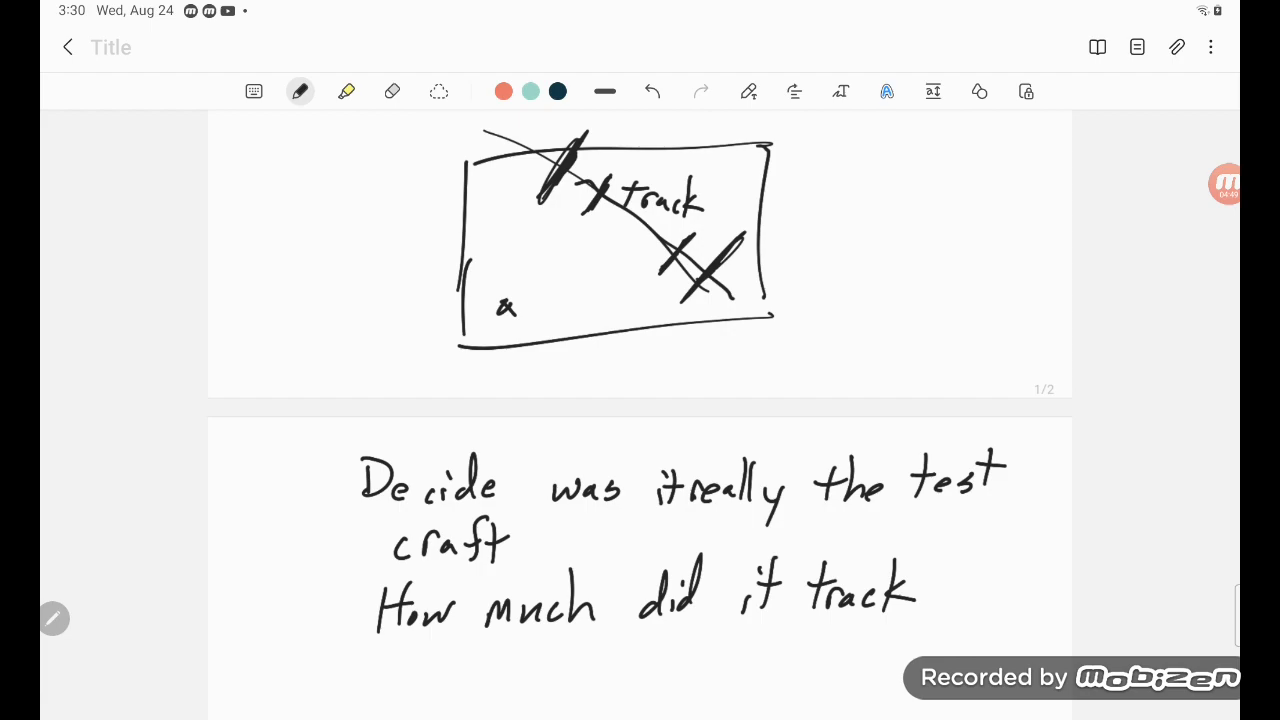
{"action": "scroll", "scroll_direction": "down", "scroll_amount": 3}
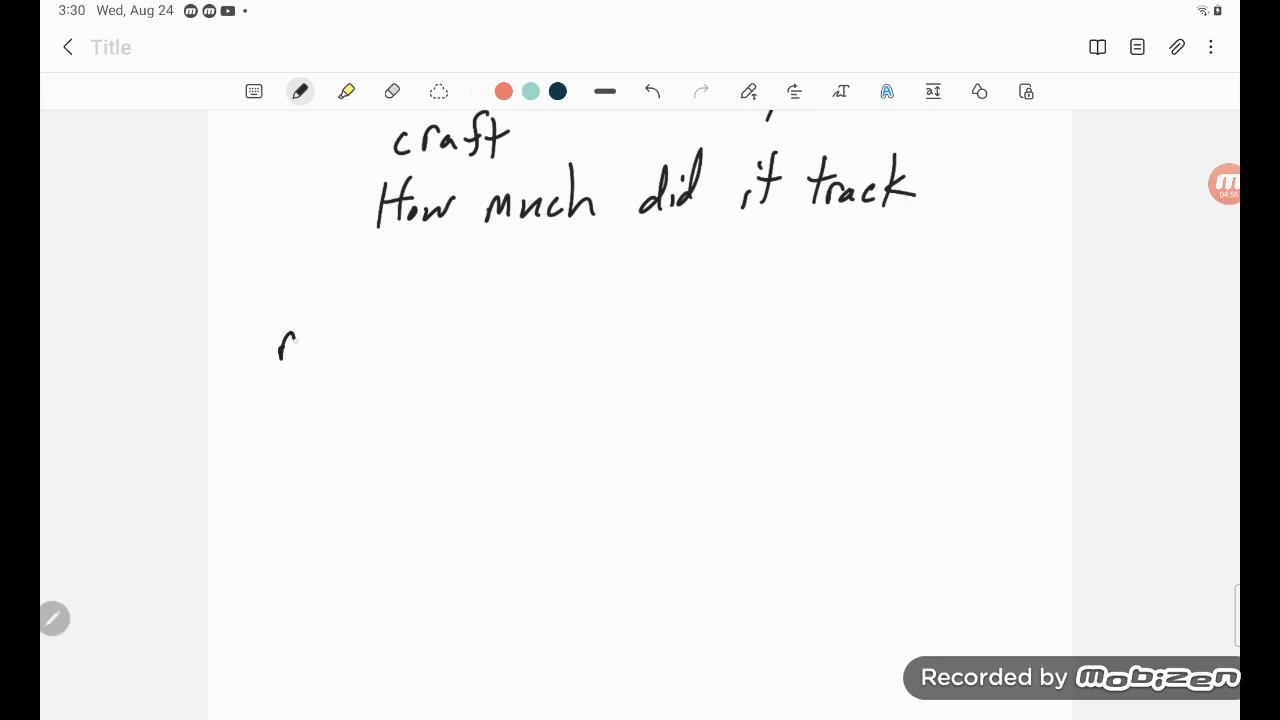
Handwrite the pipeline raw → missing → errors → tracks with arrows between each stage.
{"action": "left_click_drag", "start_coordinate": [300, 344], "coordinate": [364, 350]}
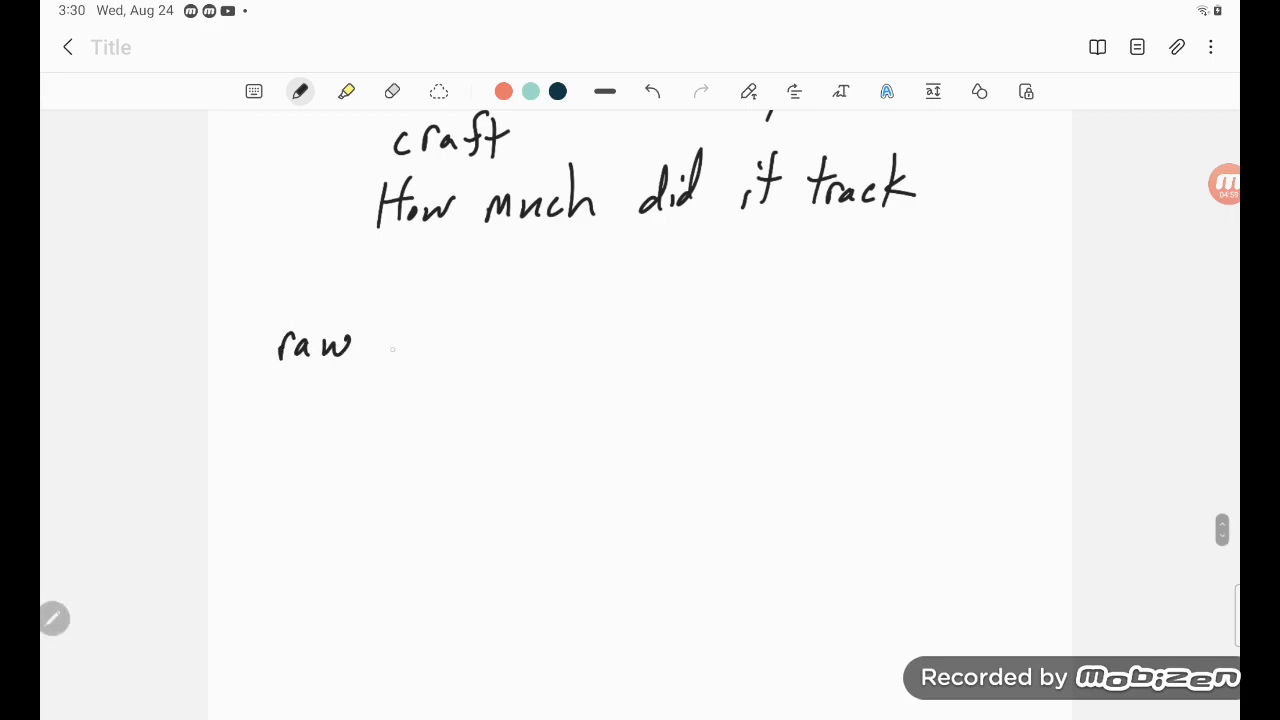
{"action": "left_click_drag", "start_coordinate": [370, 344], "coordinate": [410, 344]}
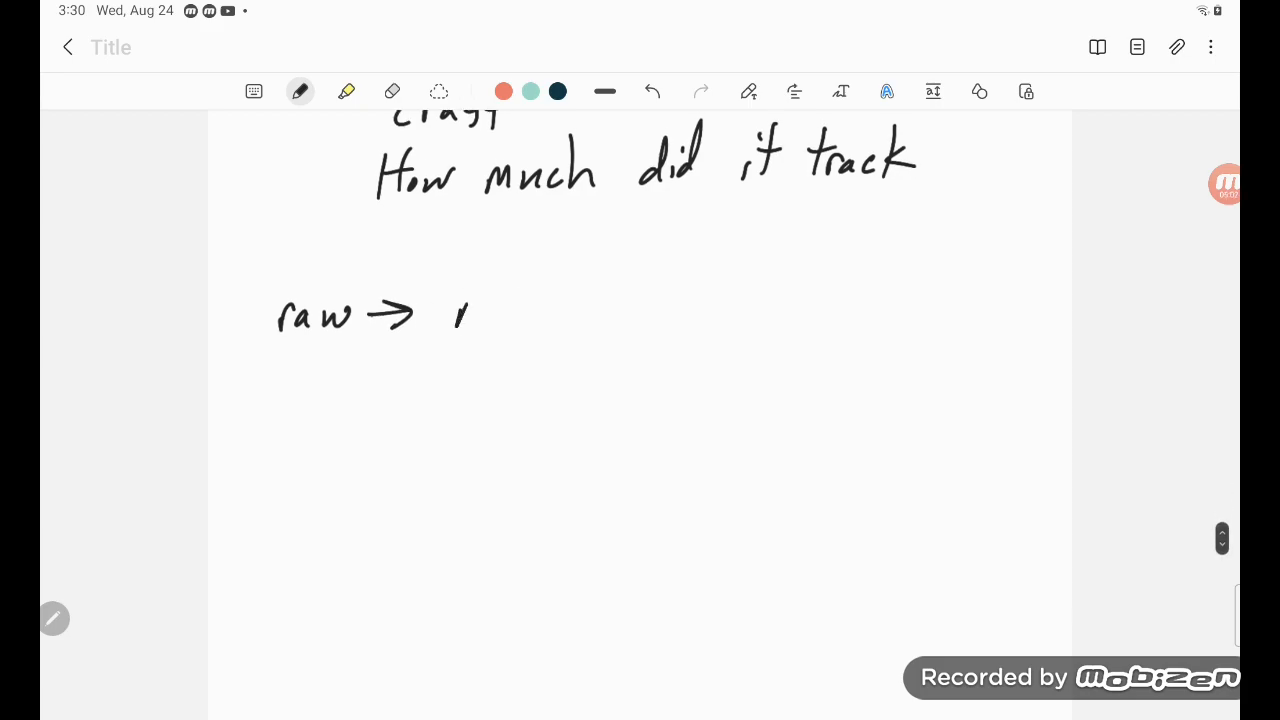
{"action": "left_click_drag", "start_coordinate": [456, 310], "coordinate": [550, 310]}
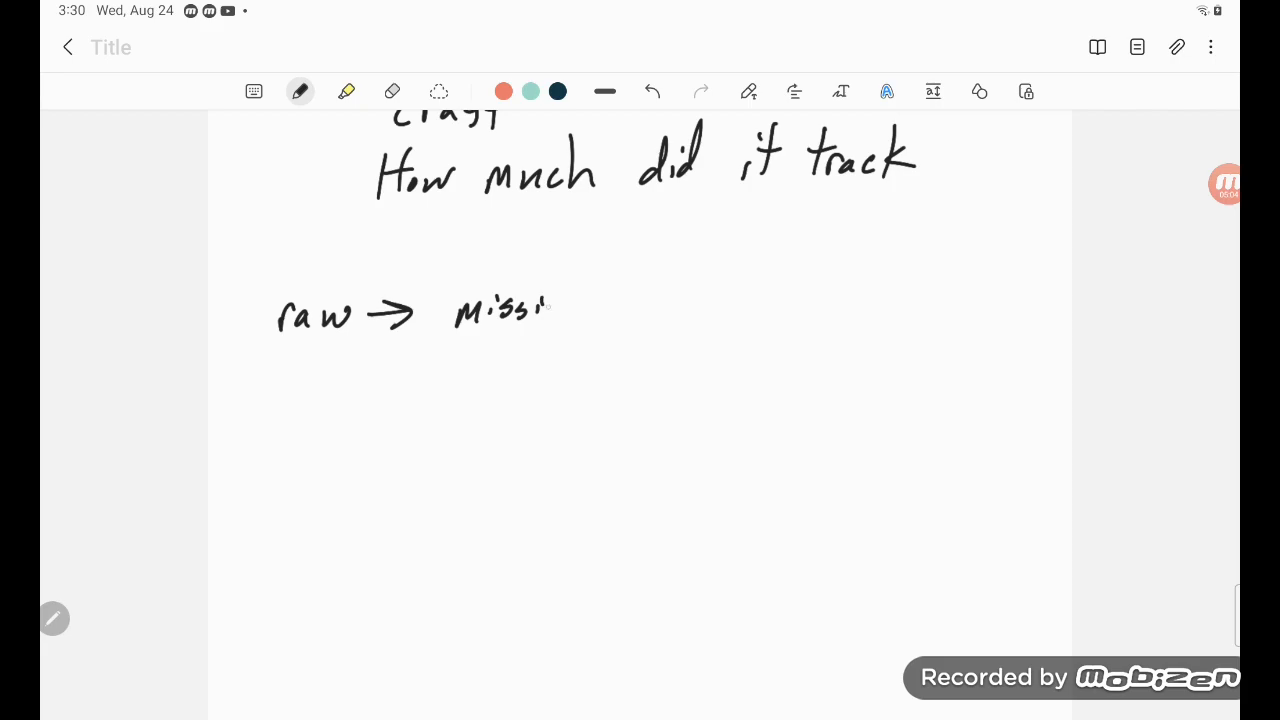
{"action": "left_click_drag", "start_coordinate": [540, 310], "coordinate": [580, 360]}
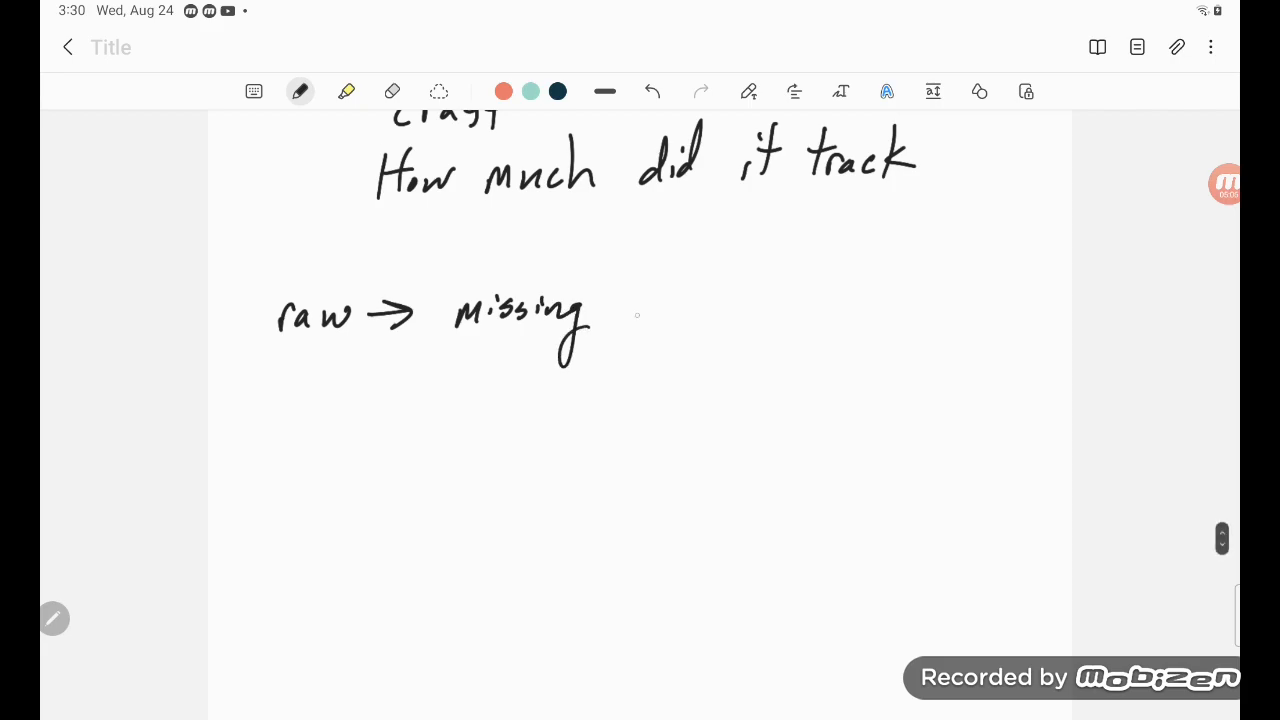
{"action": "left_click_drag", "start_coordinate": [620, 330], "coordinate": [690, 330]}
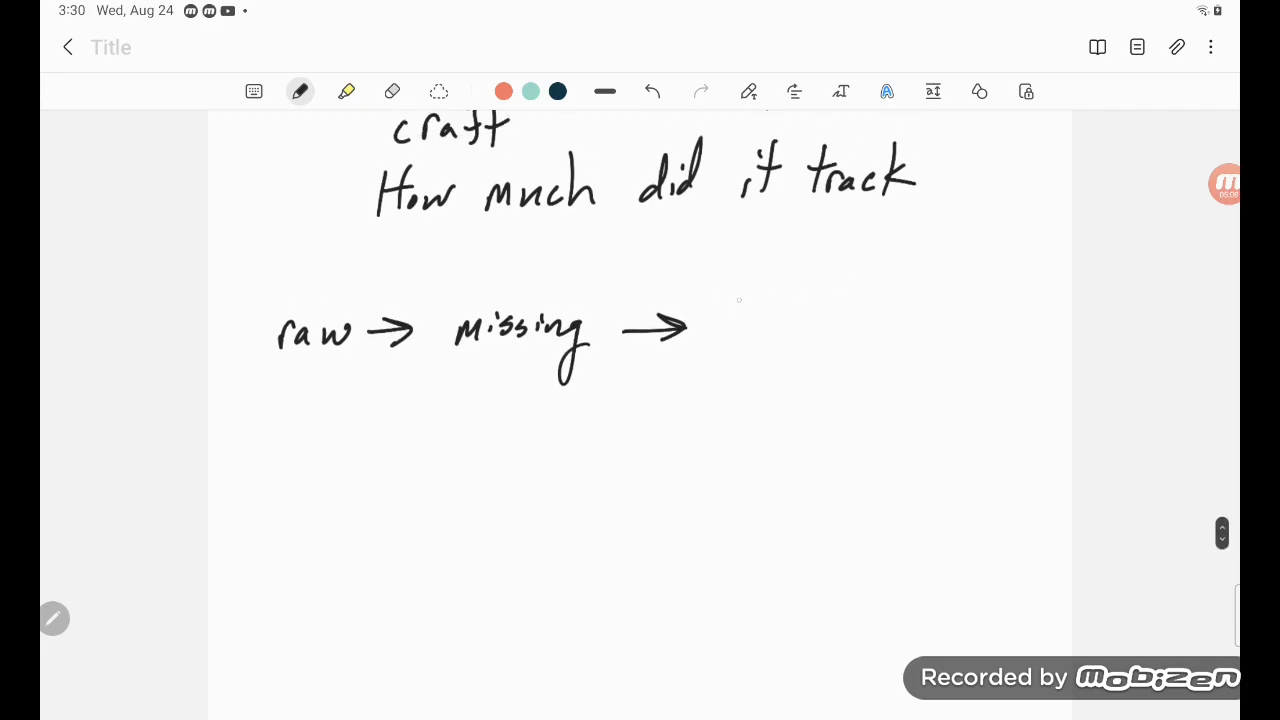
{"action": "left_click_drag", "start_coordinate": [720, 330], "coordinate": [780, 330]}
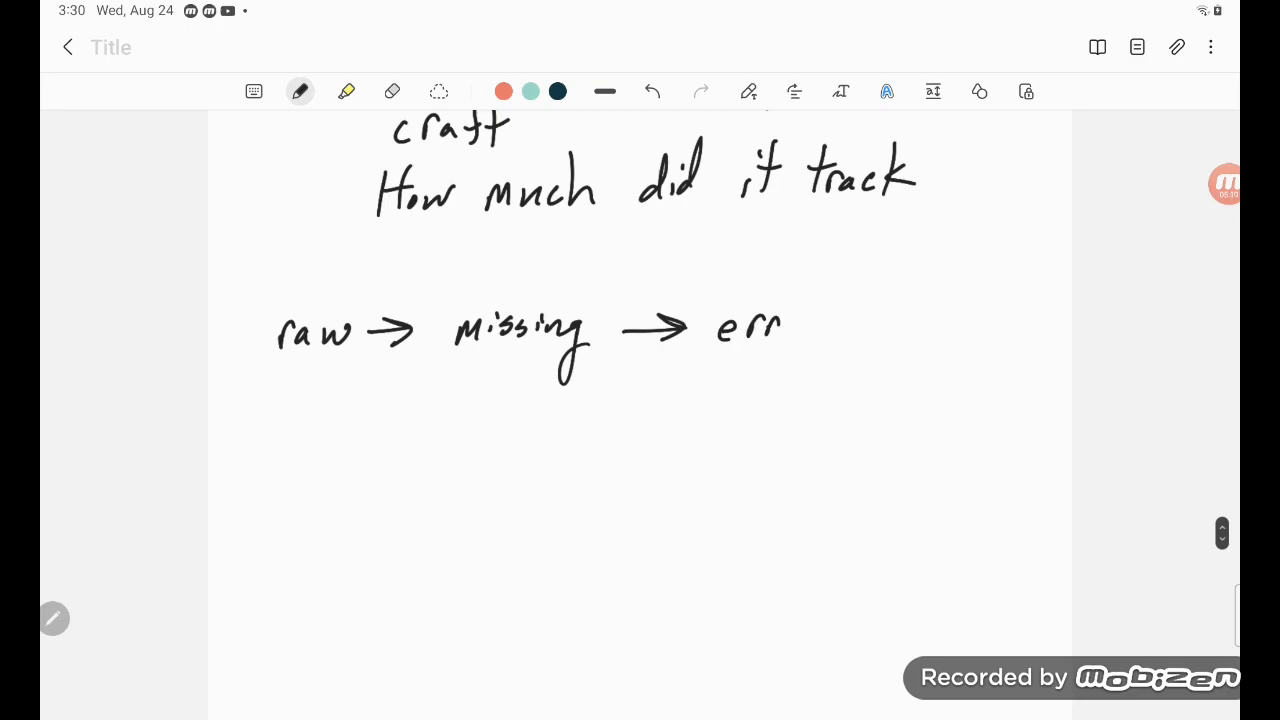
{"action": "left_click_drag", "start_coordinate": [800, 324], "coordinate": [900, 322]}
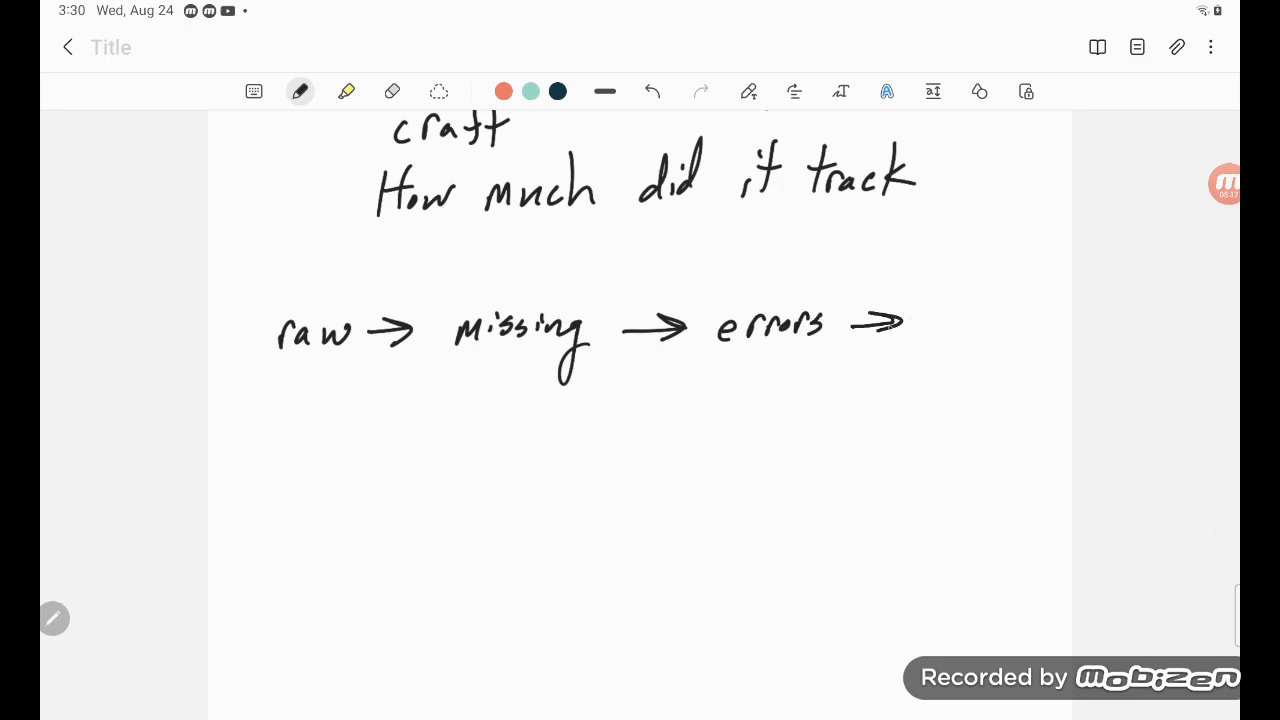
{"action": "left_click_drag", "start_coordinate": [920, 310], "coordinate": [990, 340]}
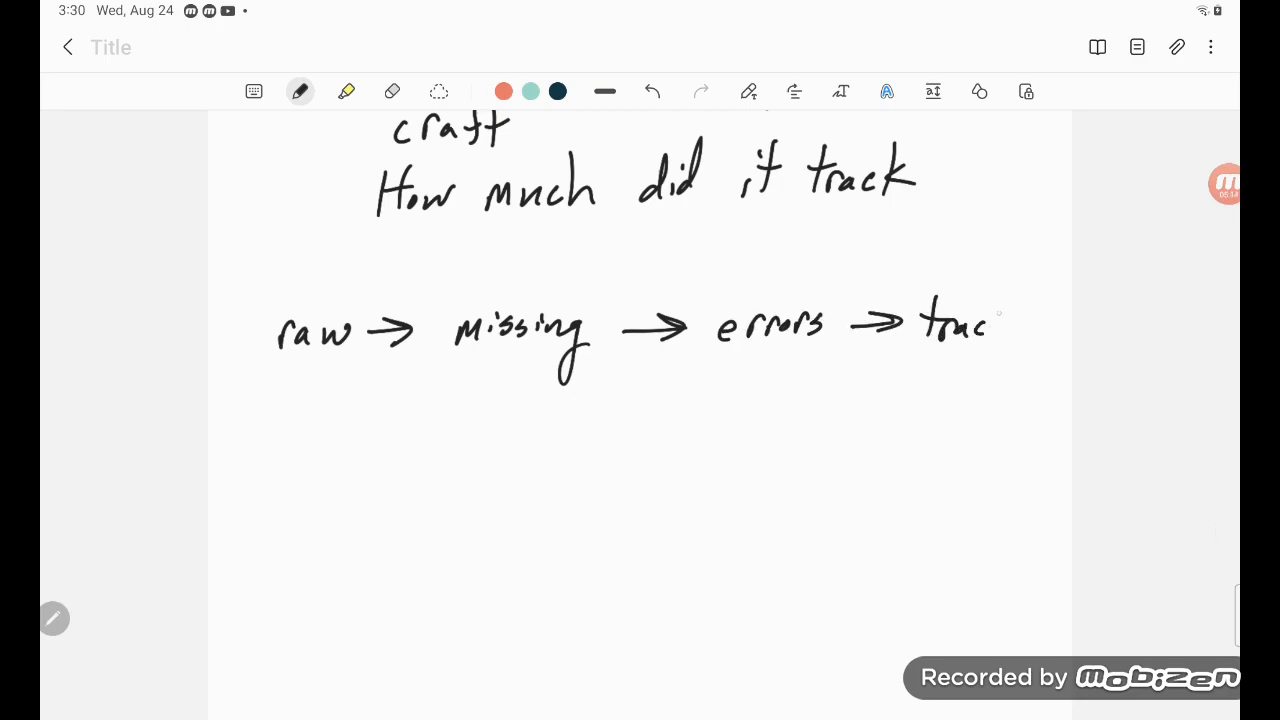
{"action": "left_click_drag", "start_coordinate": [990, 320], "coordinate": [1024, 340]}
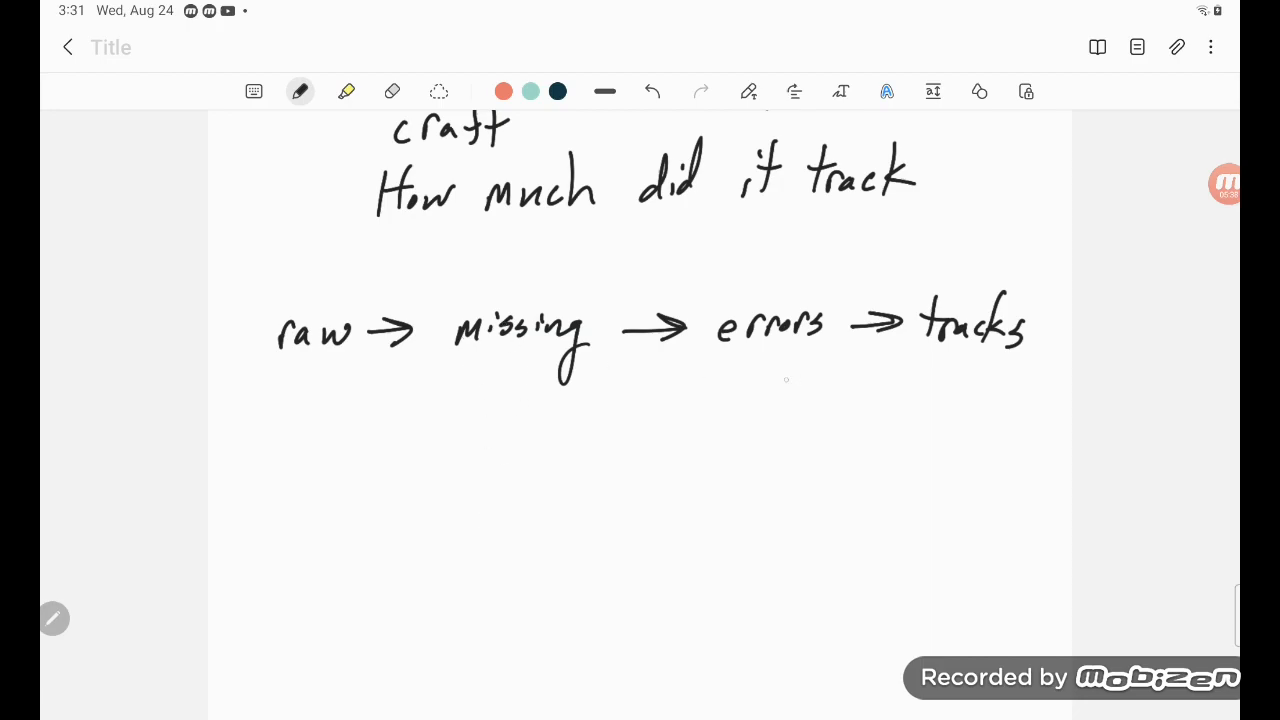
Sketch xxx items with small arrows flowing through M → E → T → A.
{"action": "left_click_drag", "start_coordinate": [280, 490], "coordinate": [300, 464]}
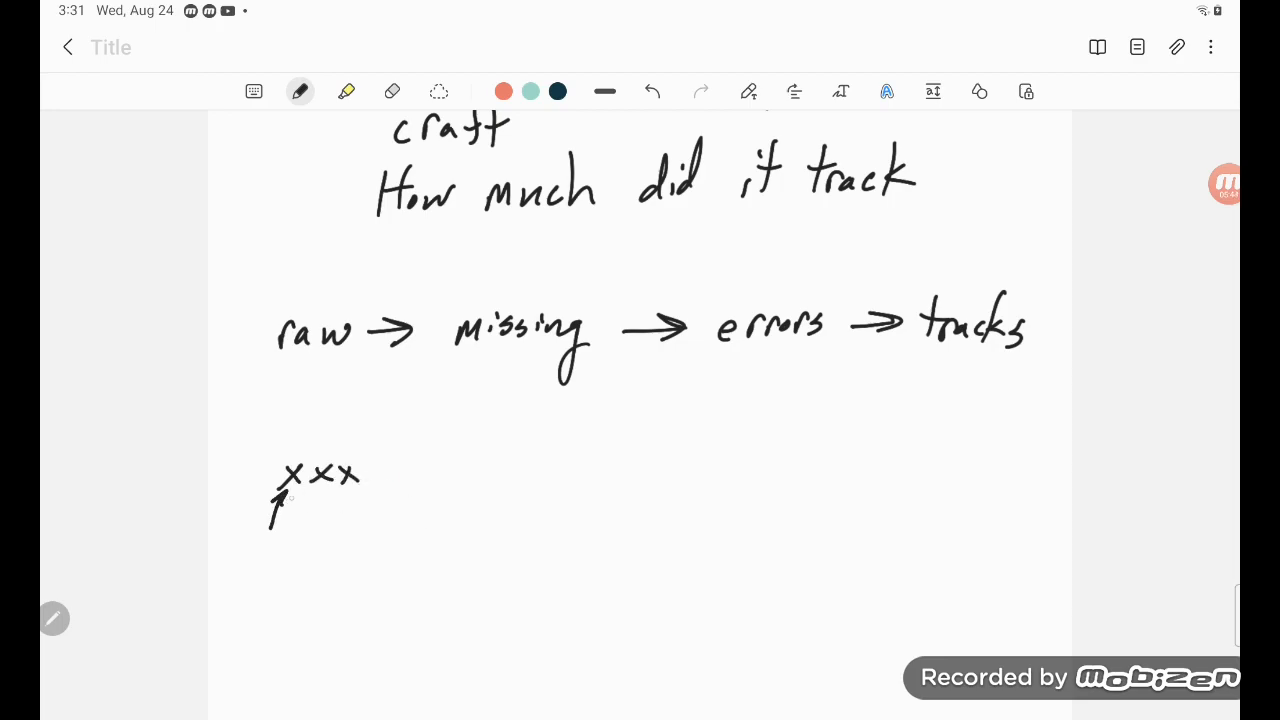
{"action": "left_click_drag", "start_coordinate": [310, 530], "coordinate": [344, 490]}
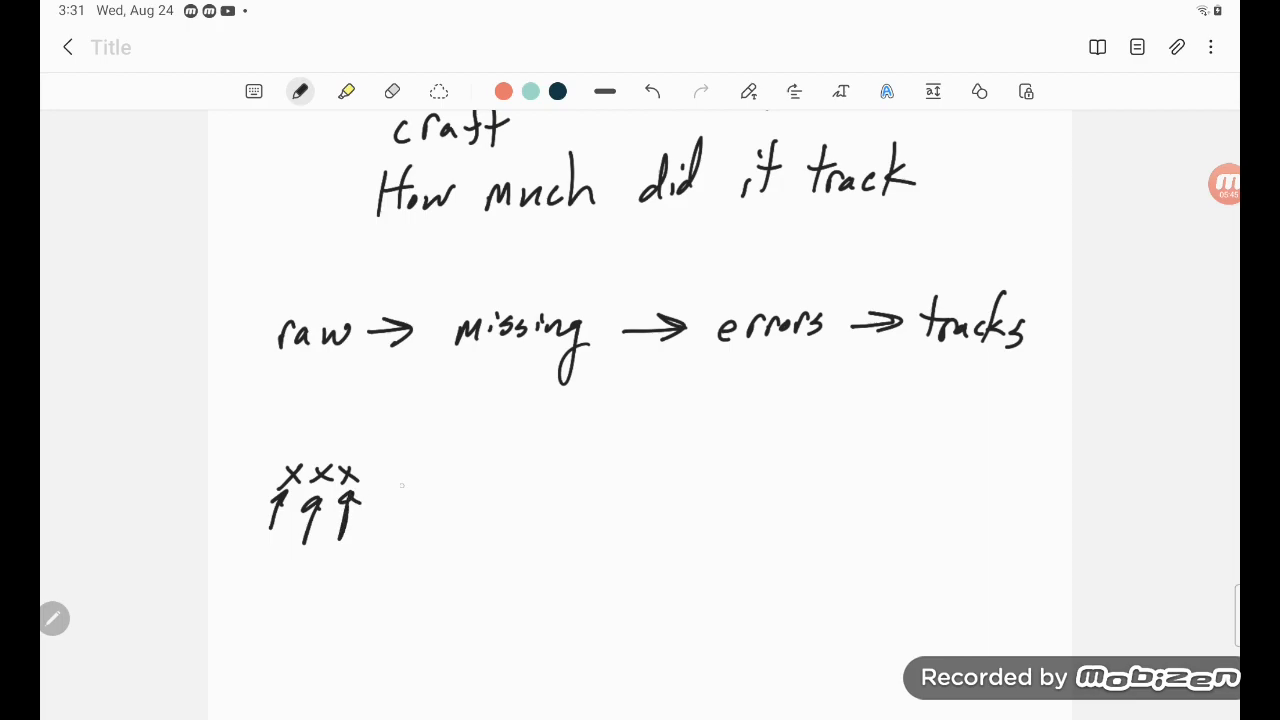
{"action": "left_click_drag", "start_coordinate": [384, 472], "coordinate": [504, 456]}
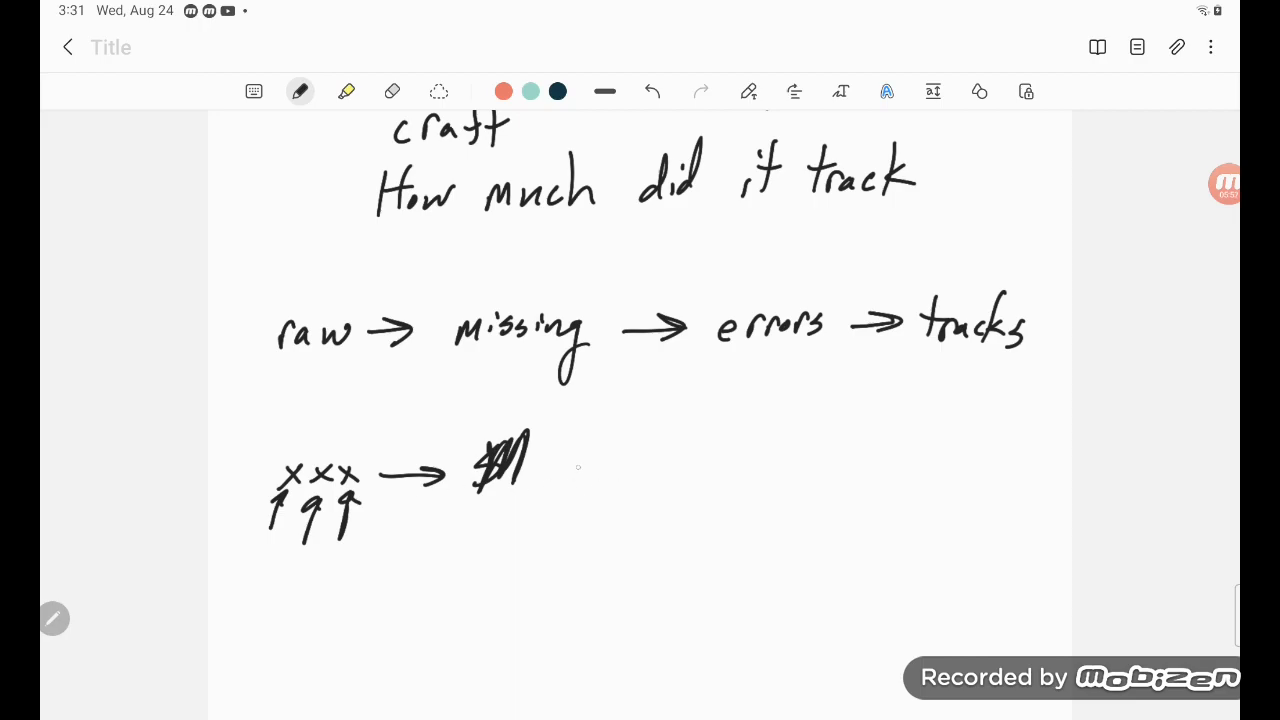
{"action": "left_click_drag", "start_coordinate": [564, 460], "coordinate": [744, 456]}
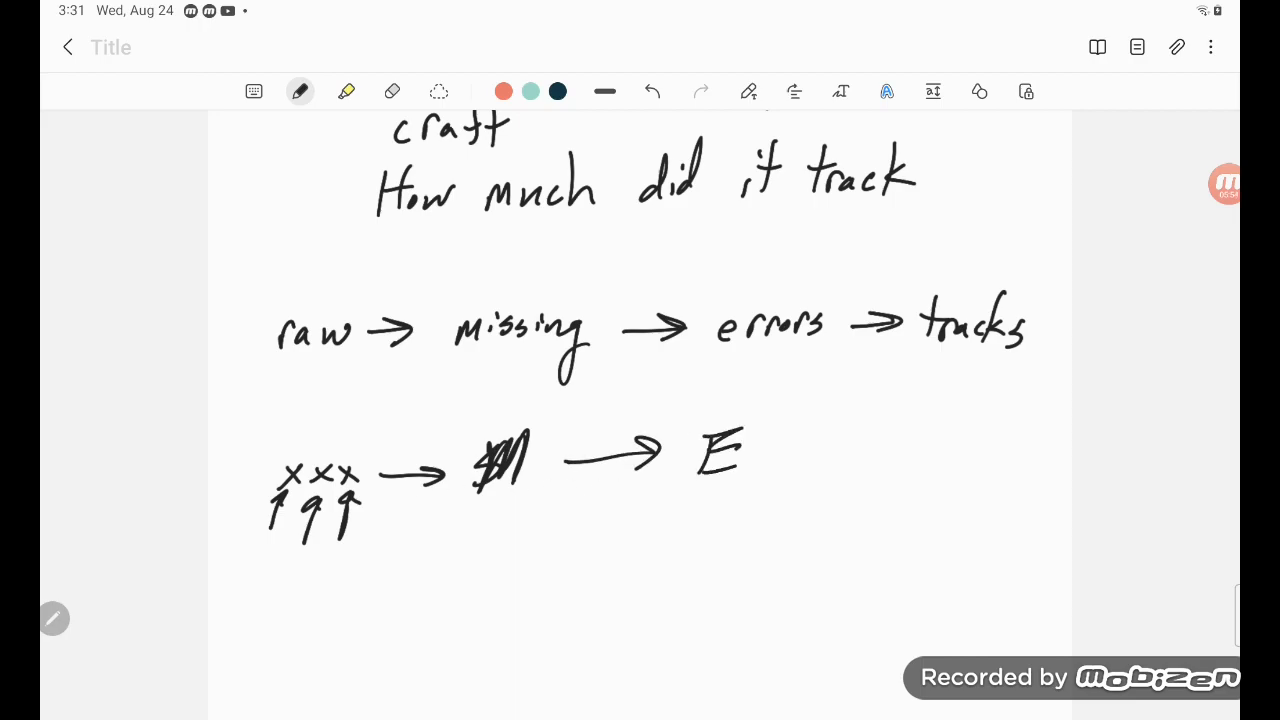
{"action": "left_click_drag", "start_coordinate": [770, 448], "coordinate": [840, 448]}
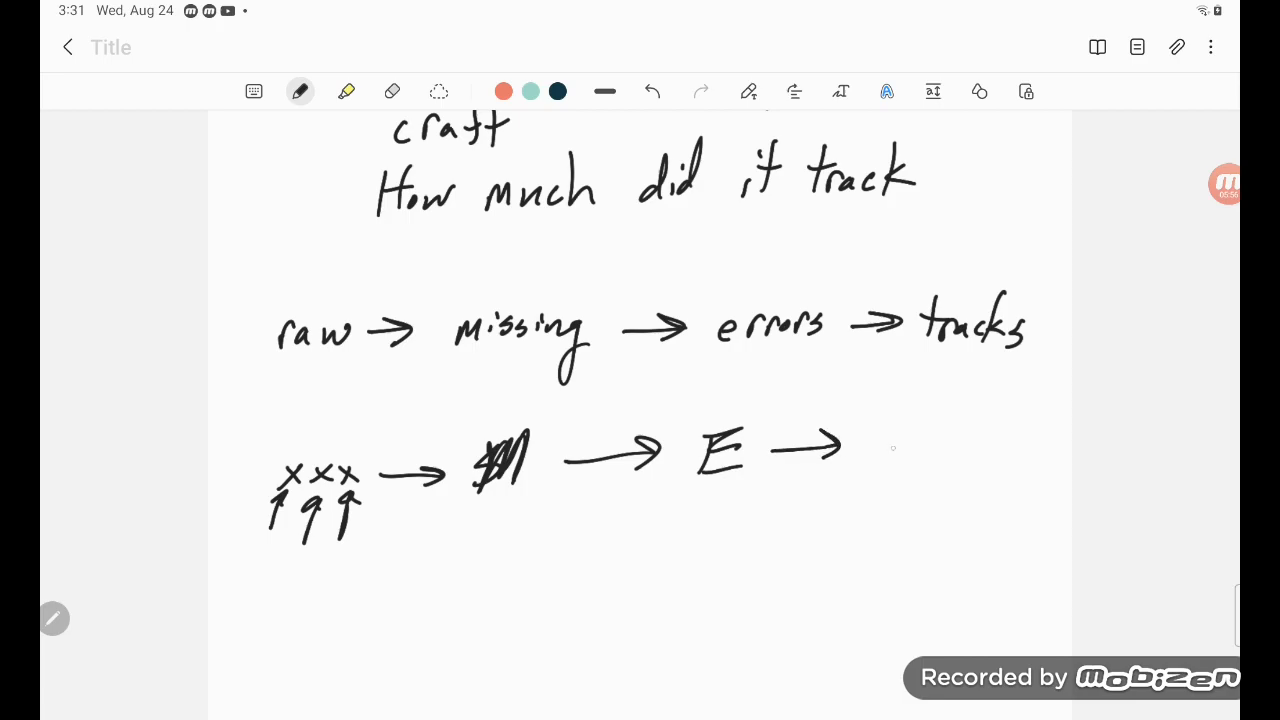
{"action": "left_click_drag", "start_coordinate": [870, 420], "coordinate": [896, 460]}
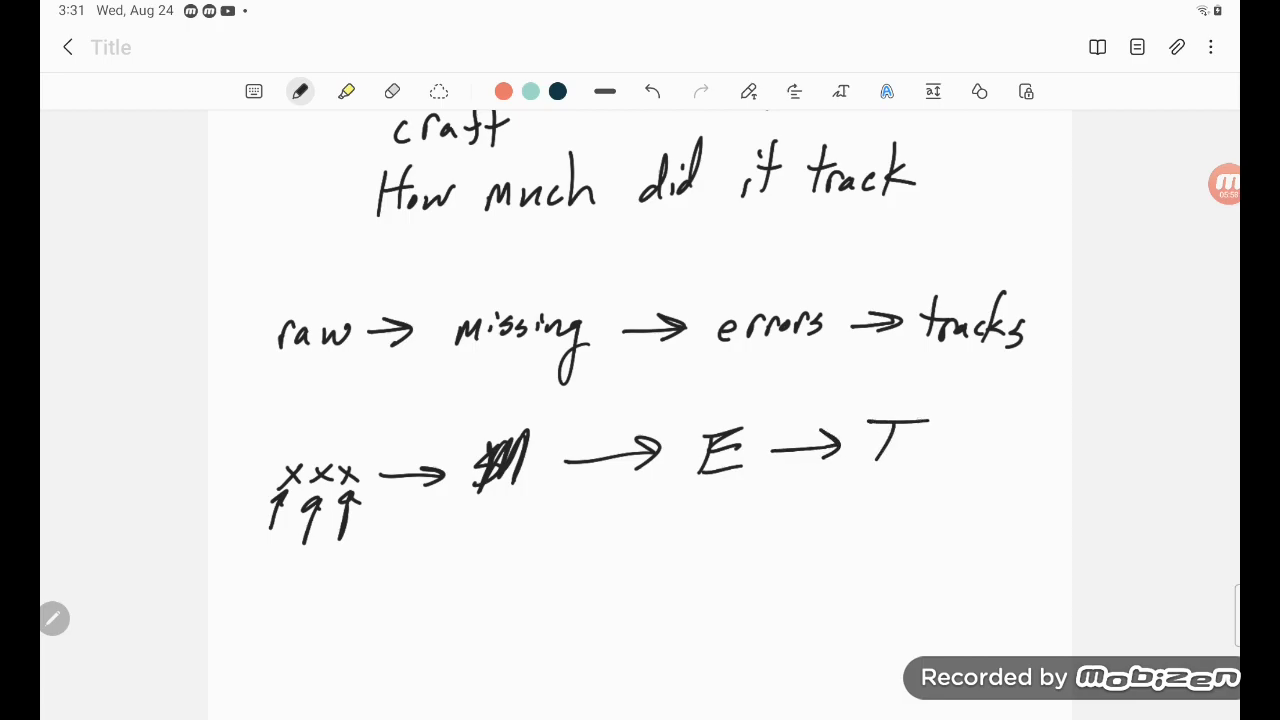
{"action": "left_click_drag", "start_coordinate": [936, 452], "coordinate": [984, 452]}
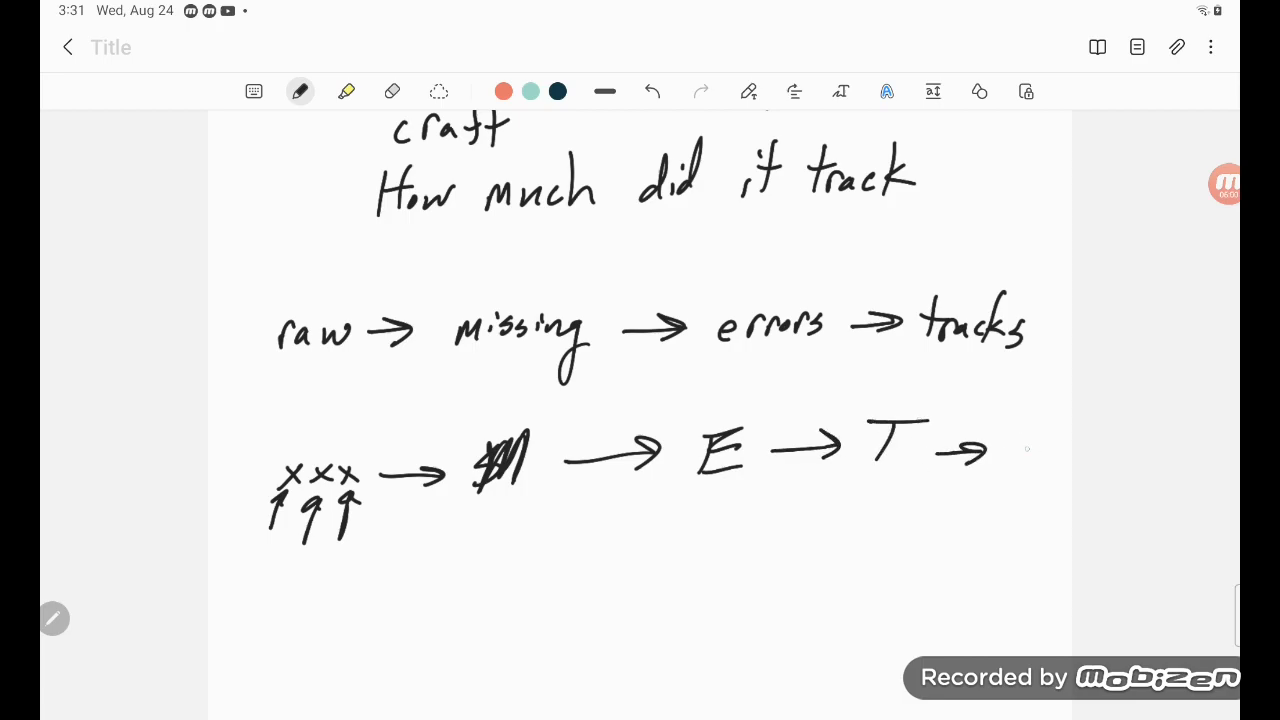
{"action": "left_click_drag", "start_coordinate": [996, 460], "coordinate": [1020, 440]}
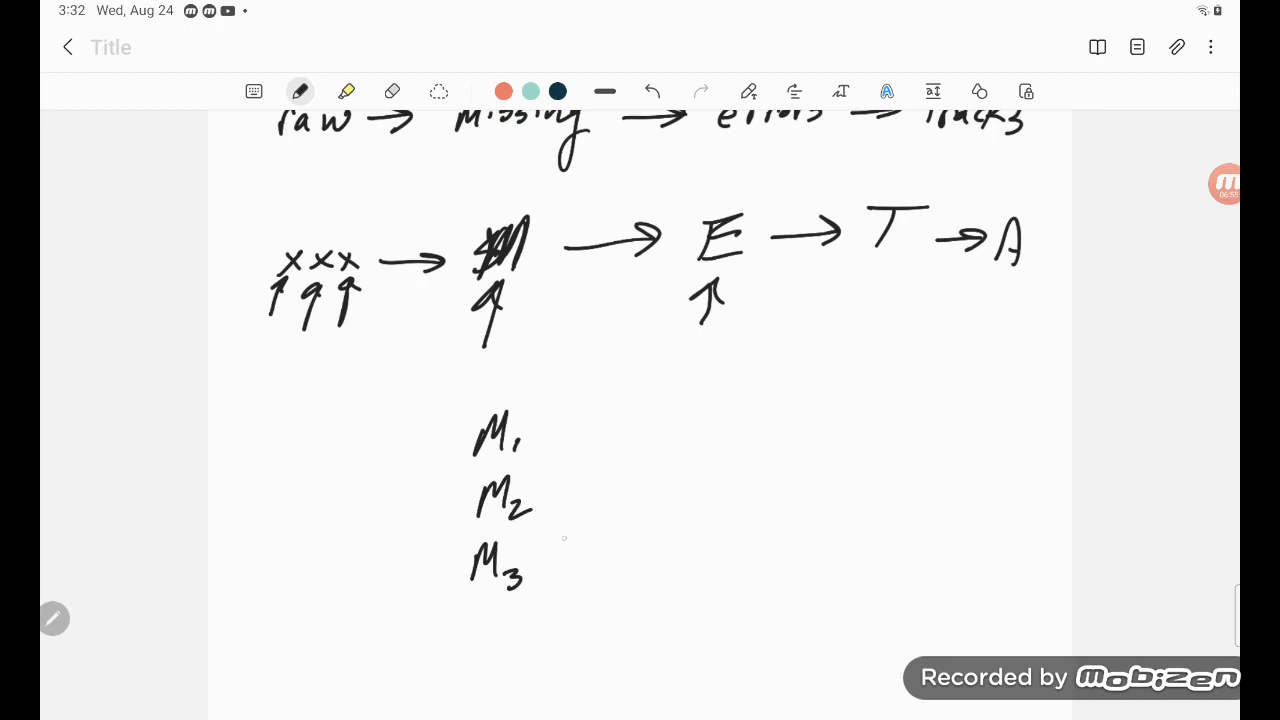
Write E1, E2 and T beside the M list and circle the M and E groups as stations.
{"action": "left_click_drag", "start_coordinate": [670, 436], "coordinate": [710, 470]}
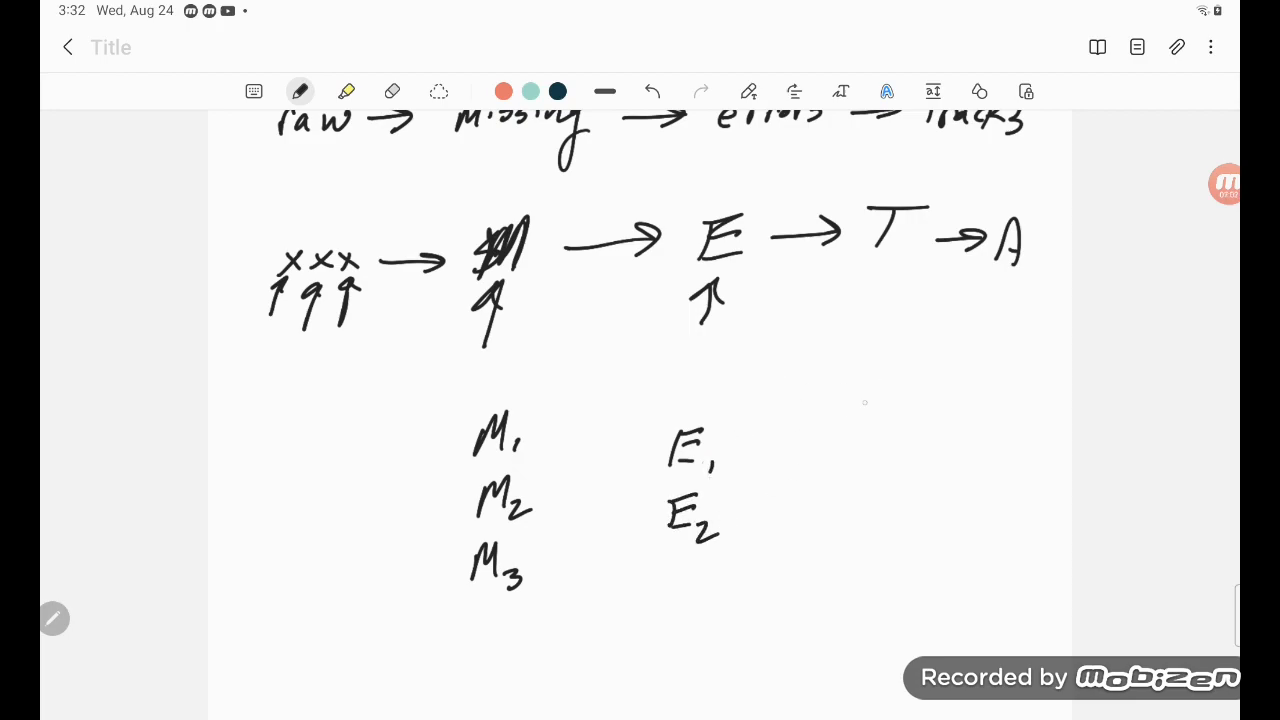
{"action": "left_click_drag", "start_coordinate": [830, 440], "coordinate": [864, 490]}
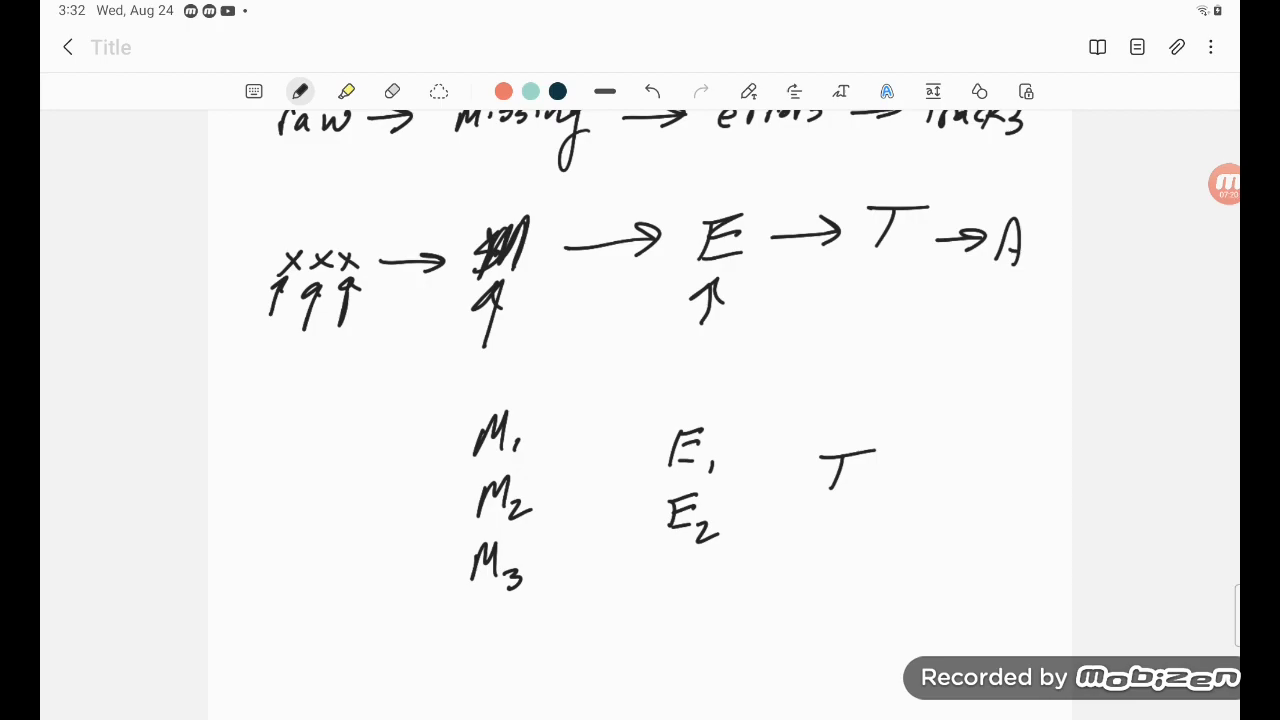
{"action": "left_click_drag", "start_coordinate": [500, 370], "coordinate": [500, 620]}
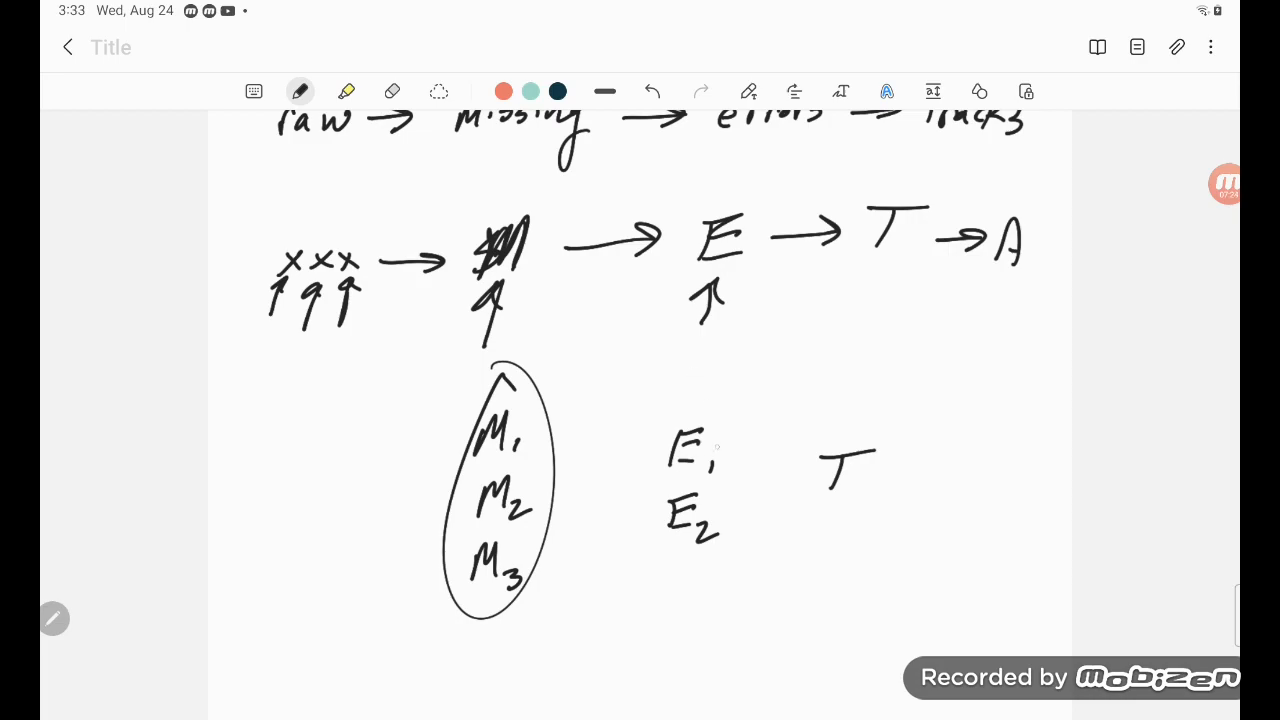
{"action": "left_click_drag", "start_coordinate": [696, 384], "coordinate": [684, 600]}
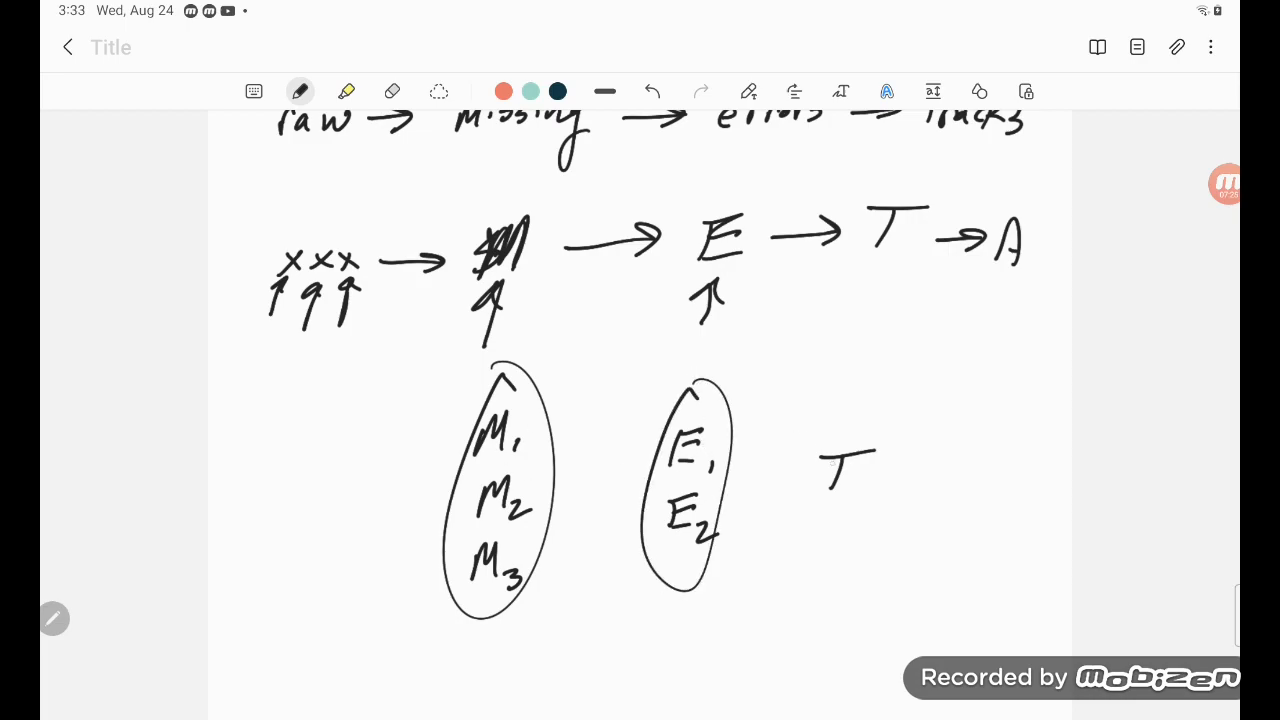
{"action": "left_click_drag", "start_coordinate": [844, 390], "coordinate": [848, 570]}
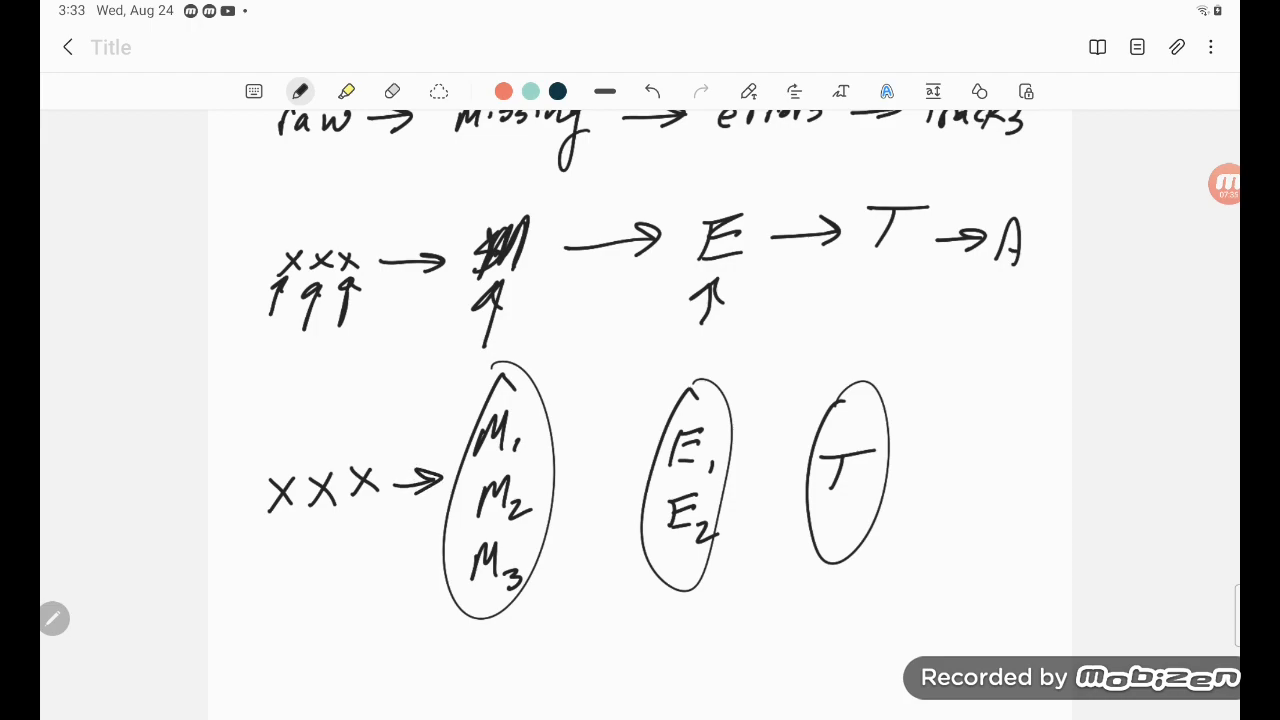
{"action": "scroll", "scroll_direction": "down", "scroll_amount": 3}
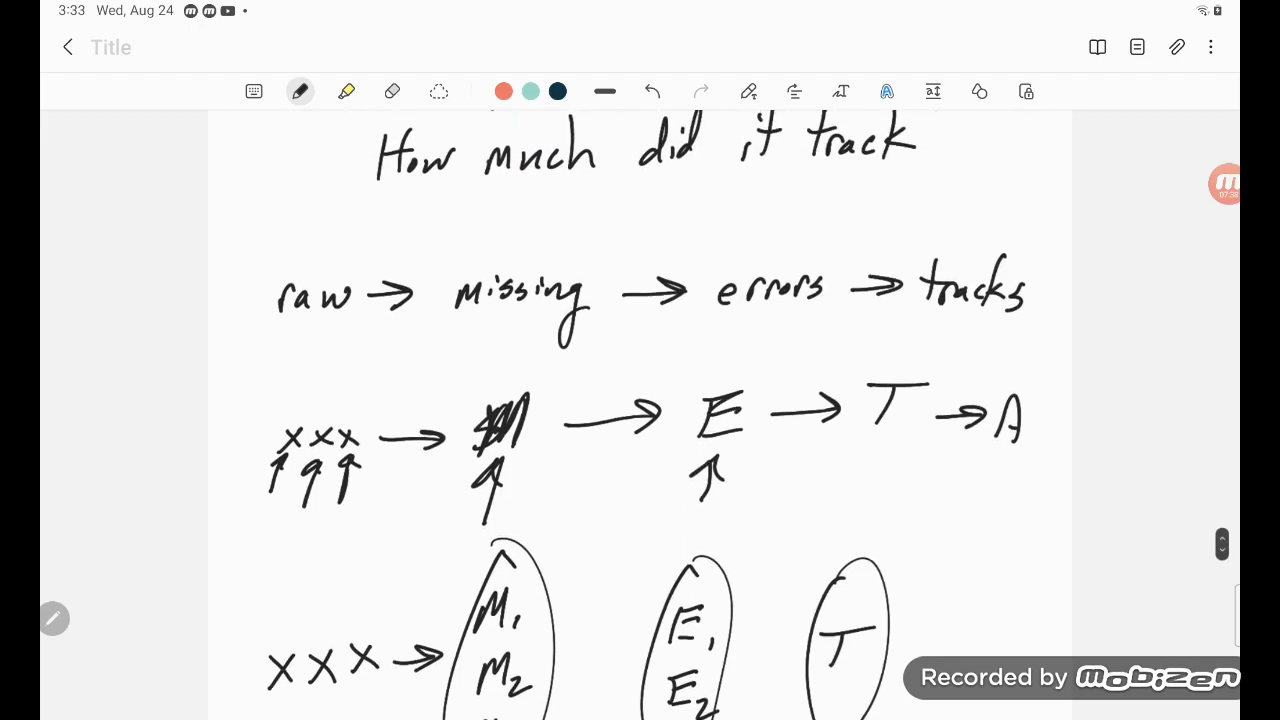
{"action": "scroll", "scroll_direction": "down", "scroll_amount": 3}
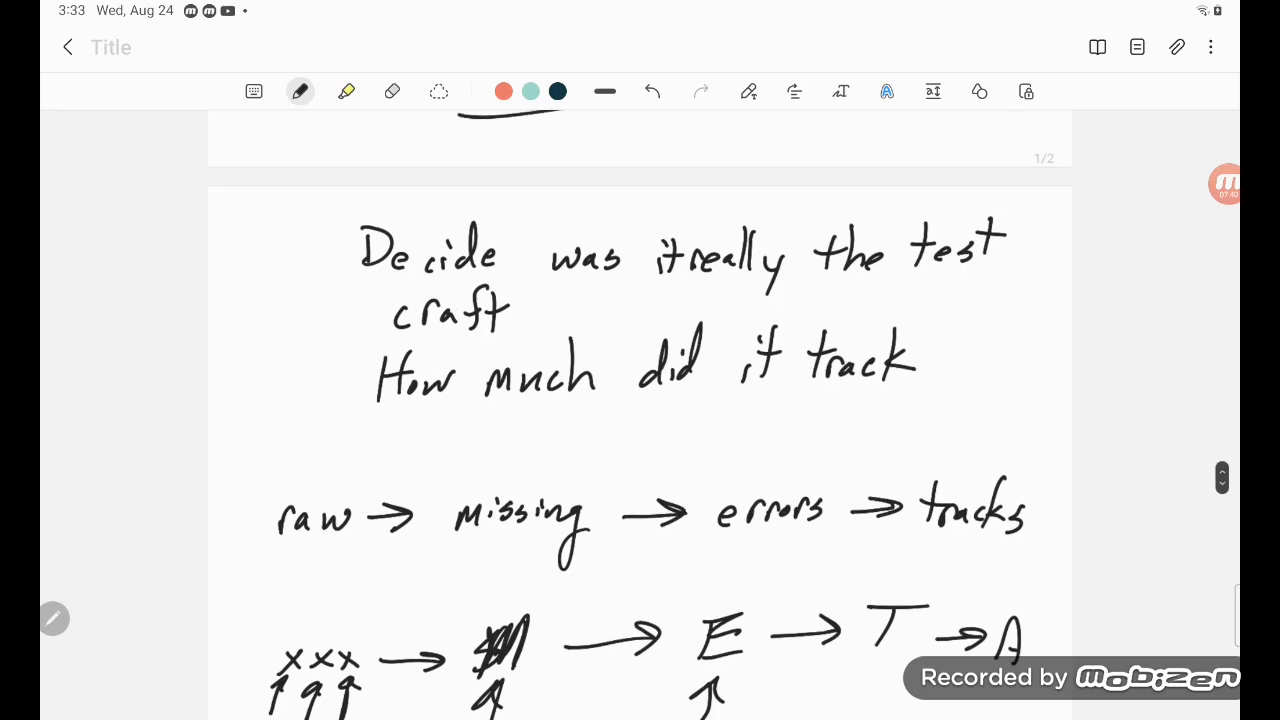
{"action": "scroll", "scroll_direction": "down", "scroll_amount": 3}
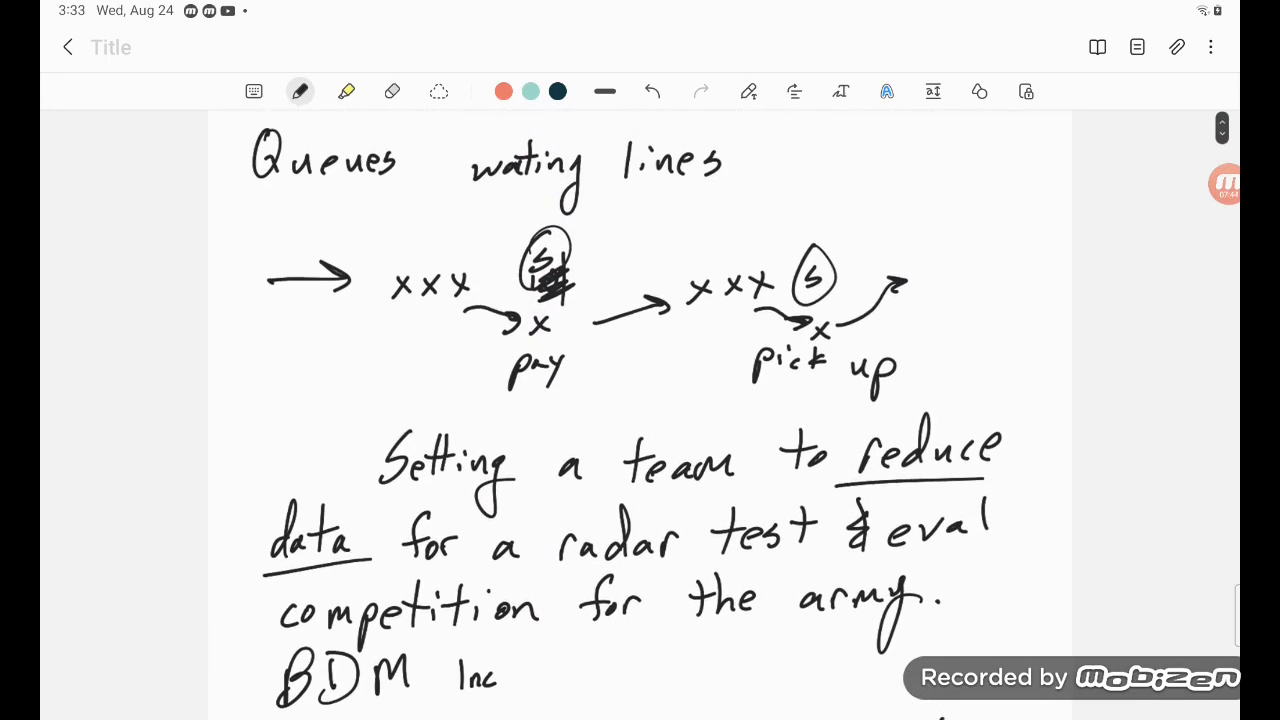
{"action": "left_click_drag", "start_coordinate": [340, 390], "coordinate": [920, 392]}
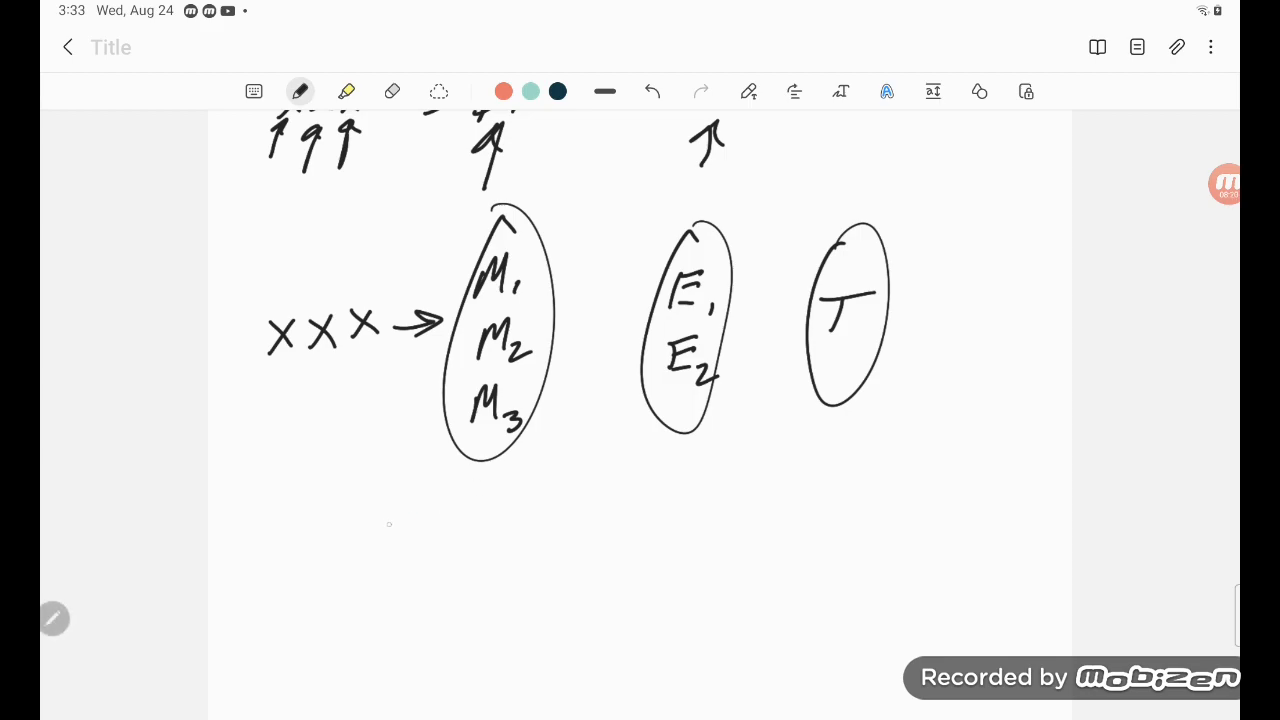
Draw a horizontal line under the circled stations with question marks beneath it.
{"action": "left_click_drag", "start_coordinate": [384, 524], "coordinate": [900, 500]}
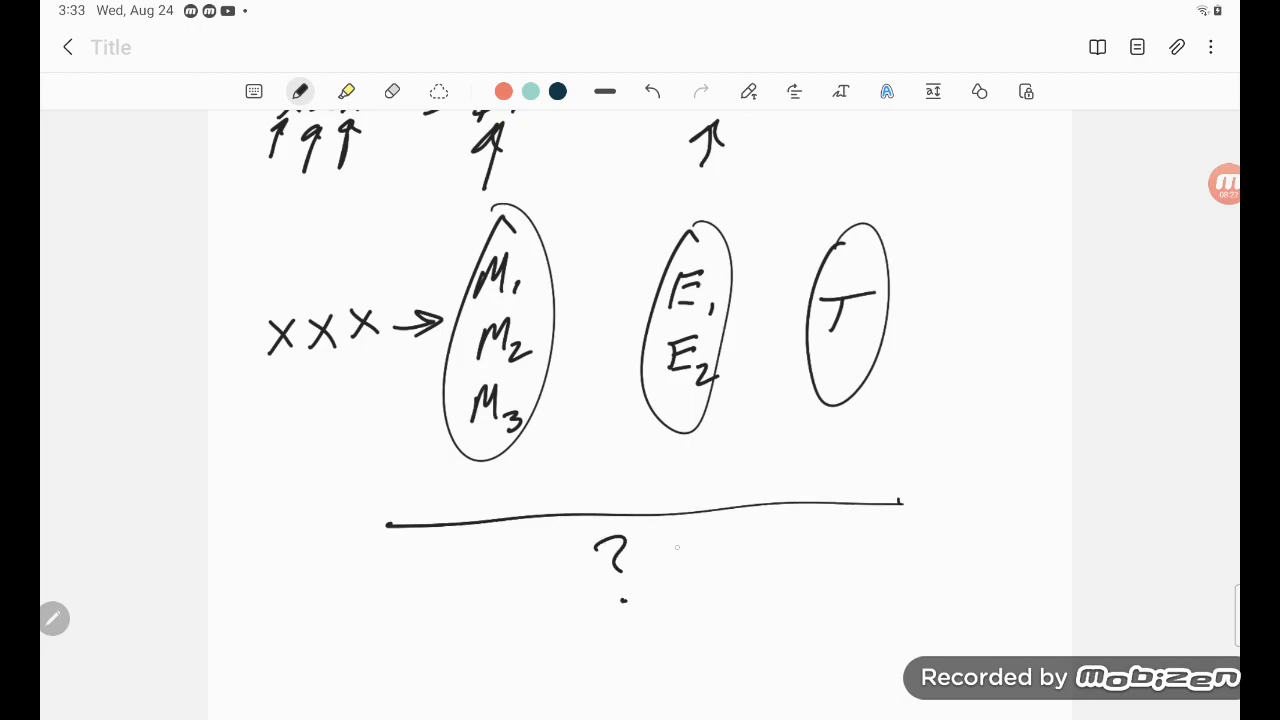
{"action": "left_click_drag", "start_coordinate": [664, 536], "coordinate": [690, 596]}
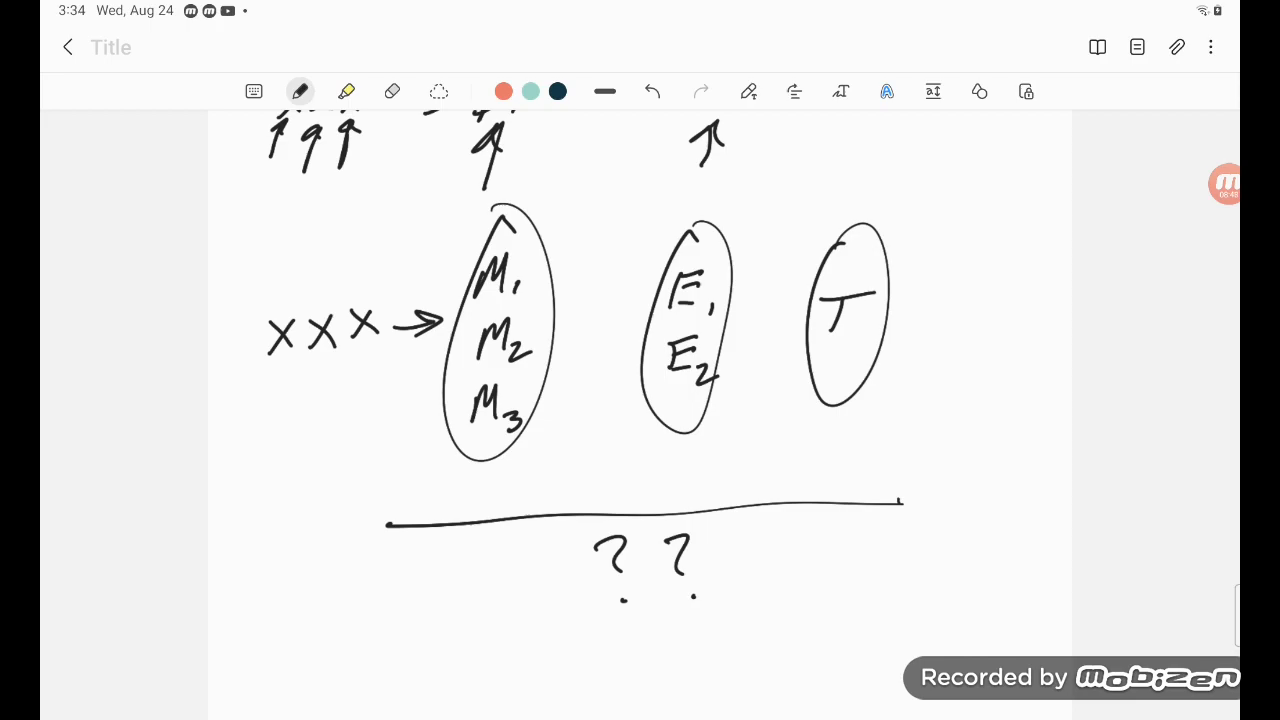
{"action": "scroll", "scroll_direction": "down", "scroll_amount": 3}
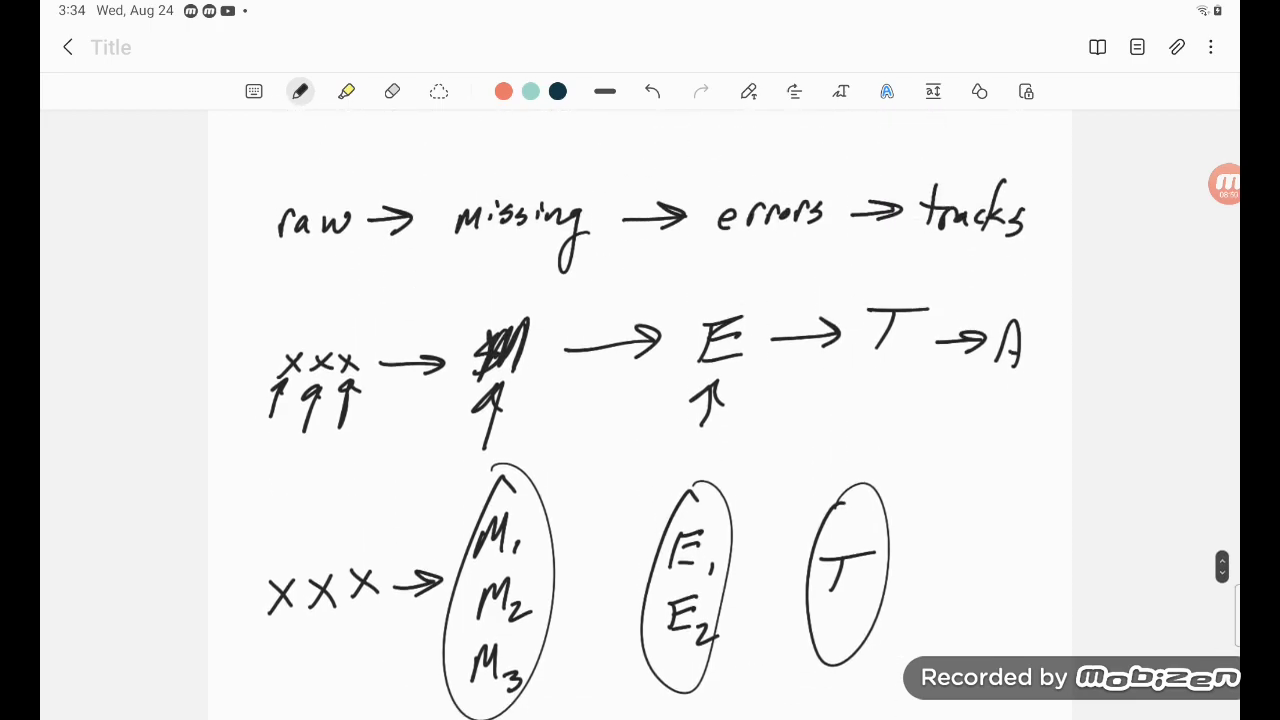
{"action": "scroll", "scroll_direction": "down", "scroll_amount": 3}
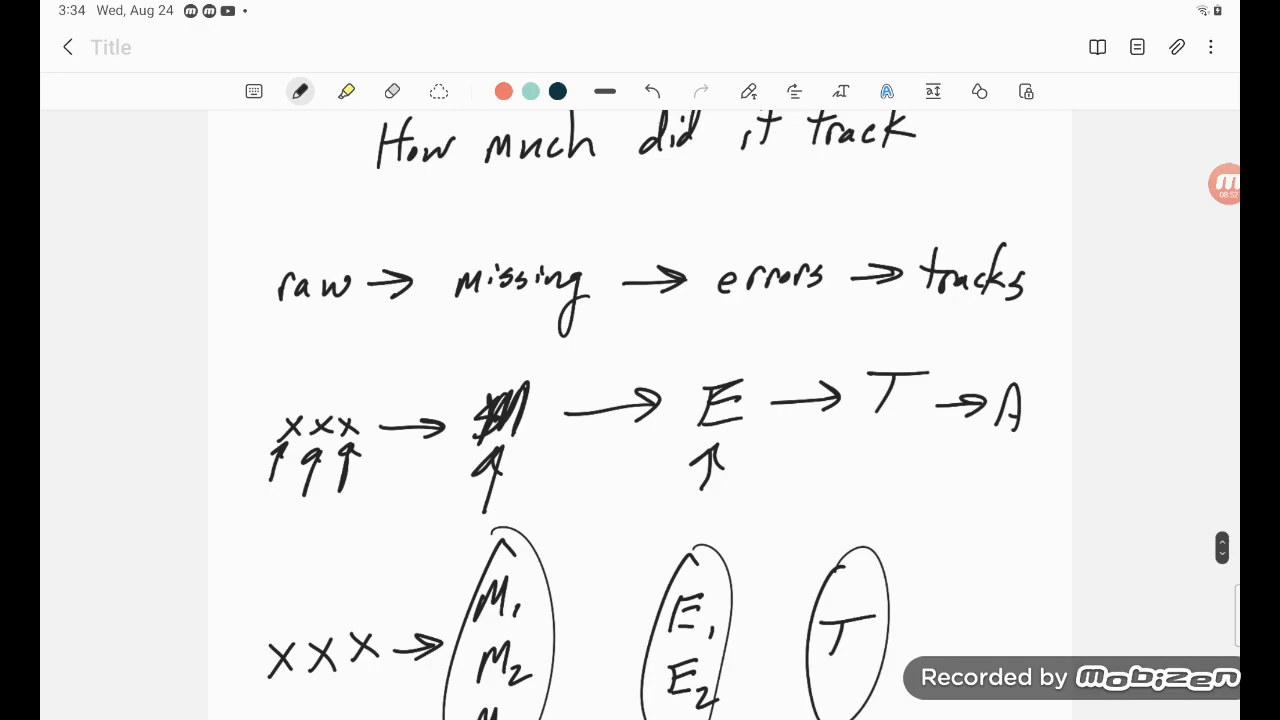